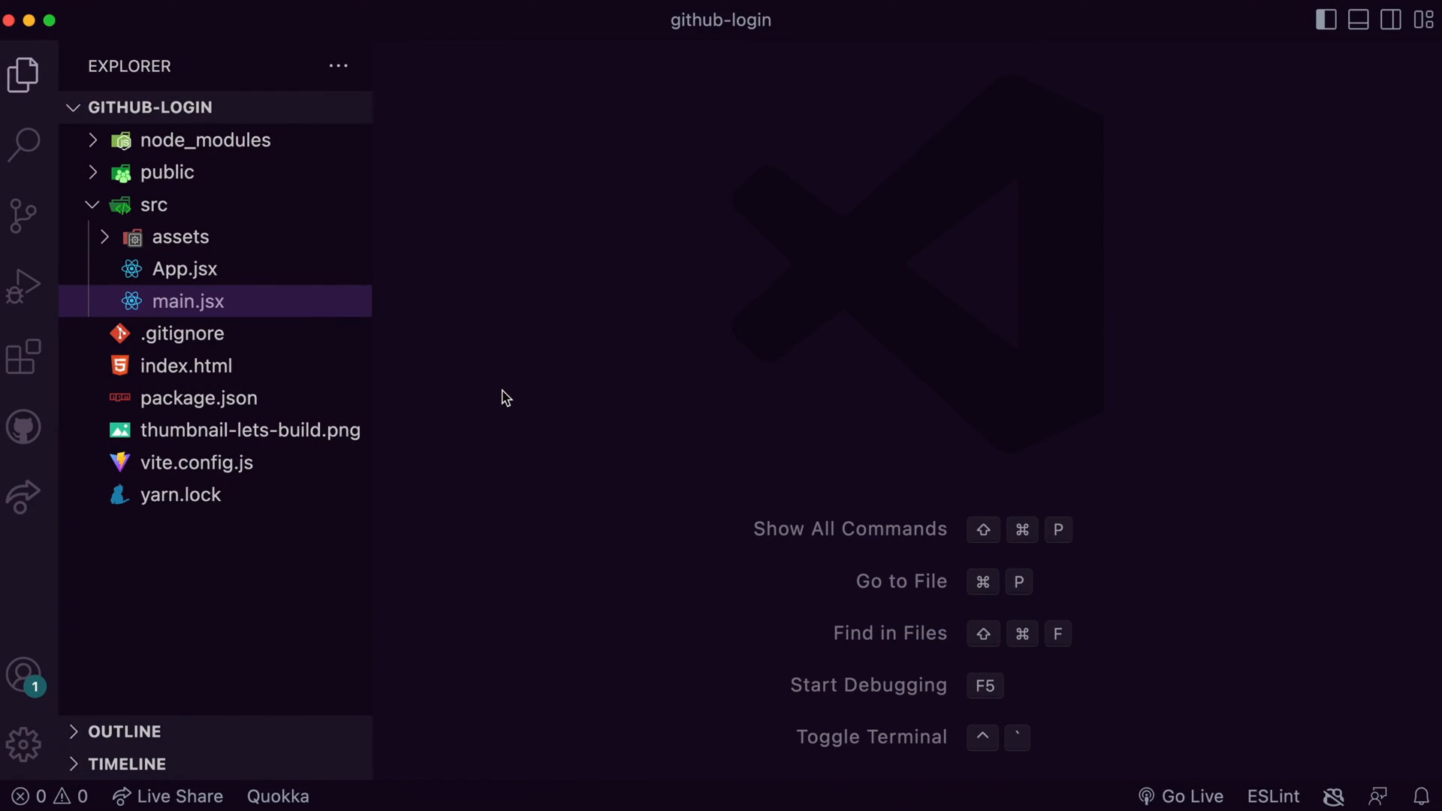
mouse_move(21, 71)
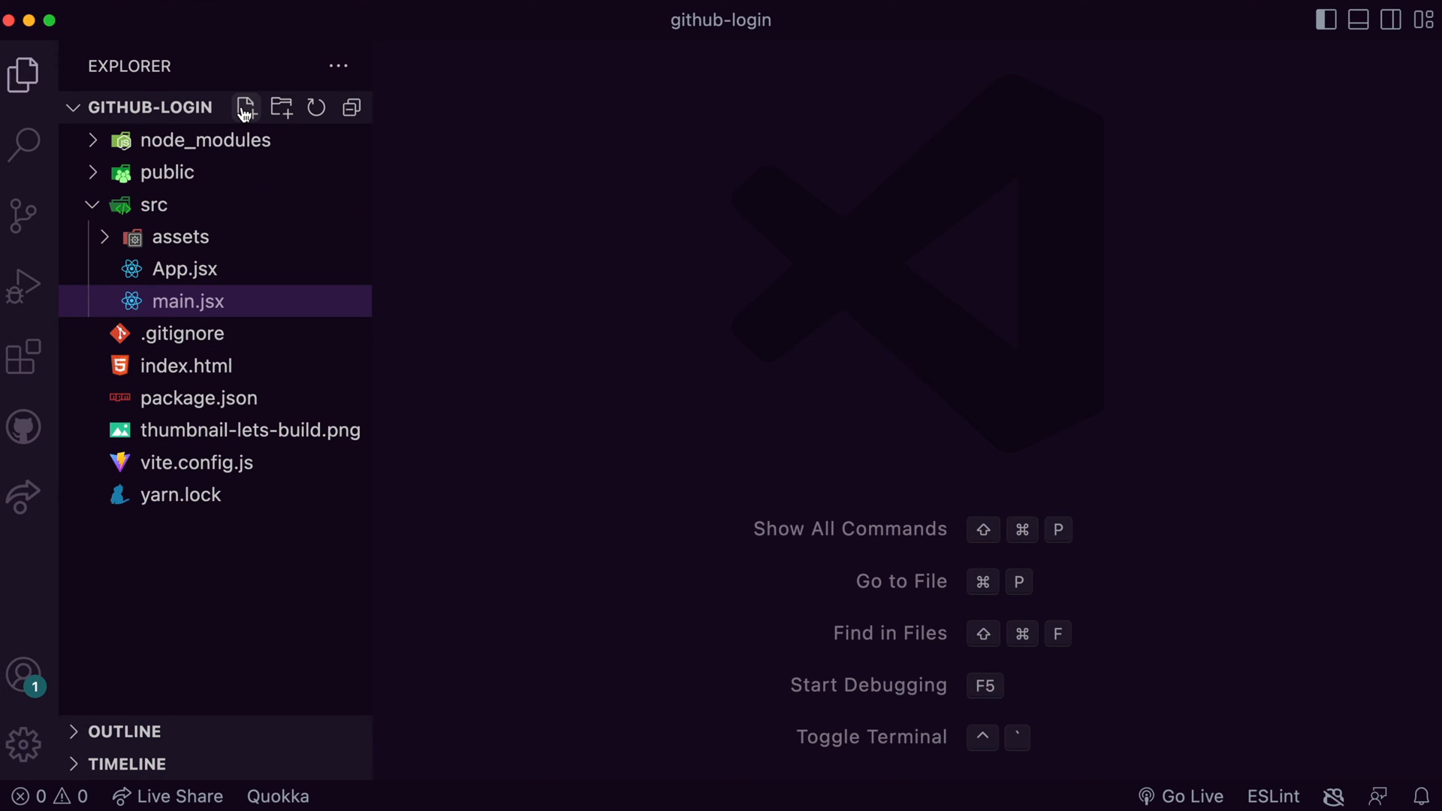
- Write github-logo.jsx exporting GithubLogo returning the SVG with {...rest} spread, then start login.jsx
left_click(246, 108)
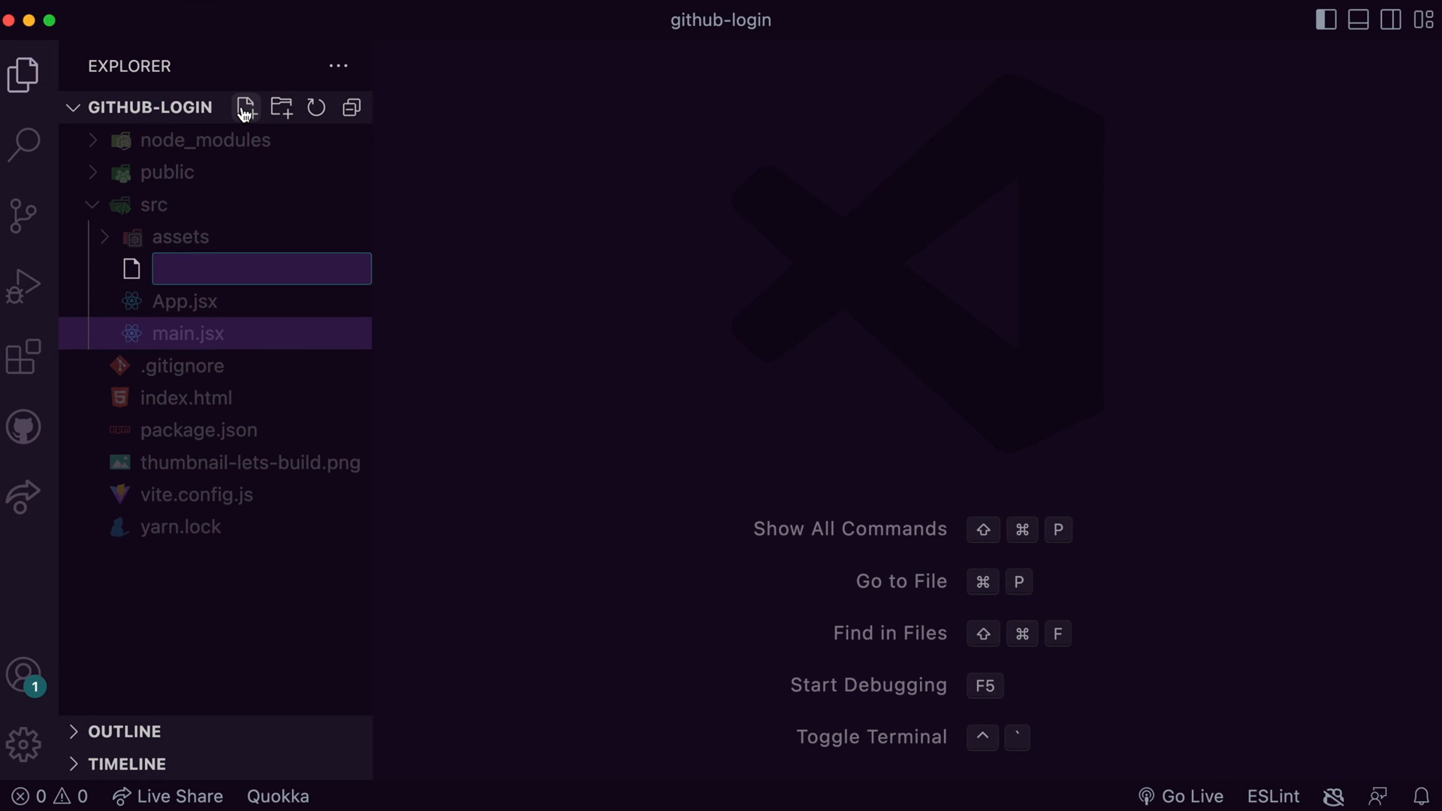
type("github-logo.jsx")
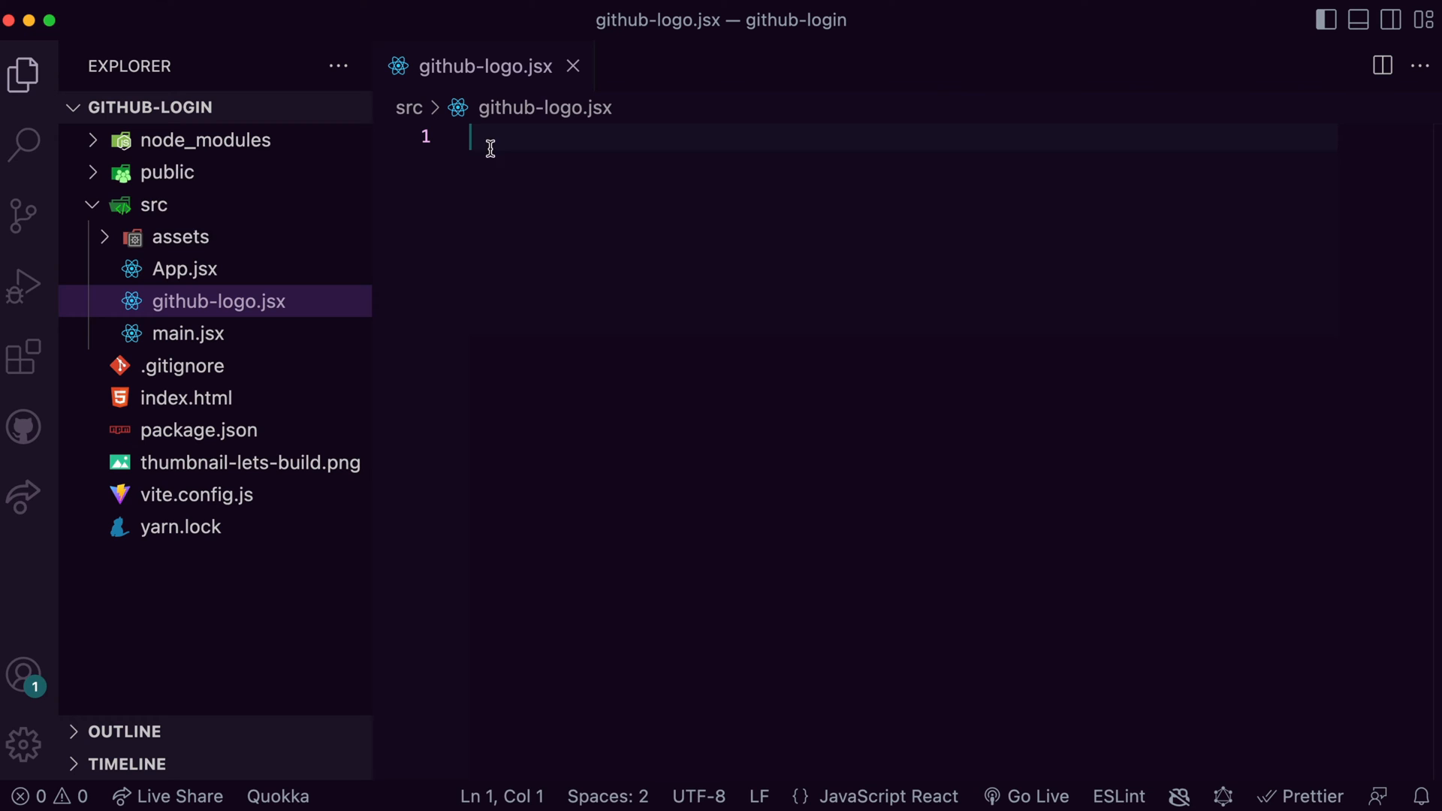
type("export function GithubLogo")
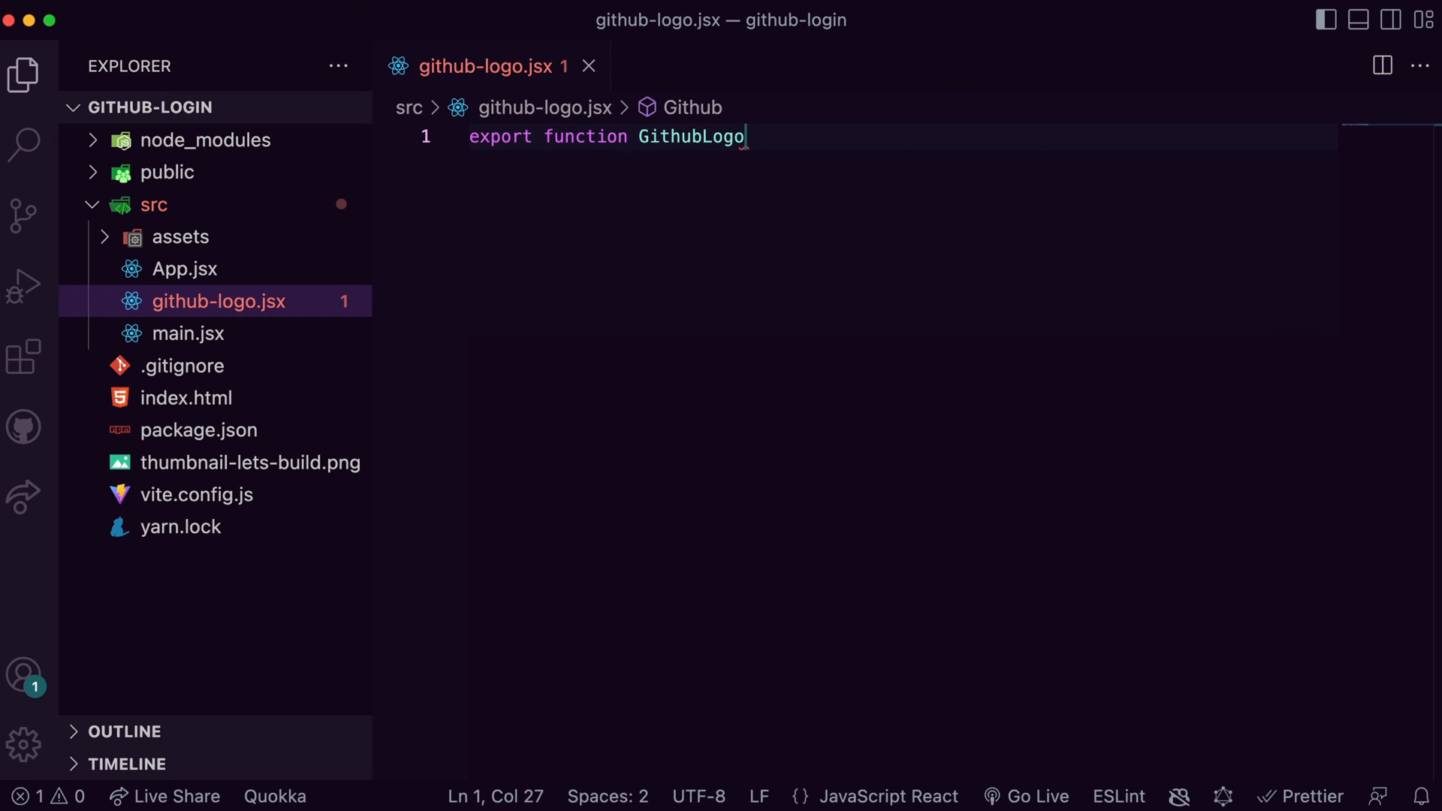
type("({...rest})")
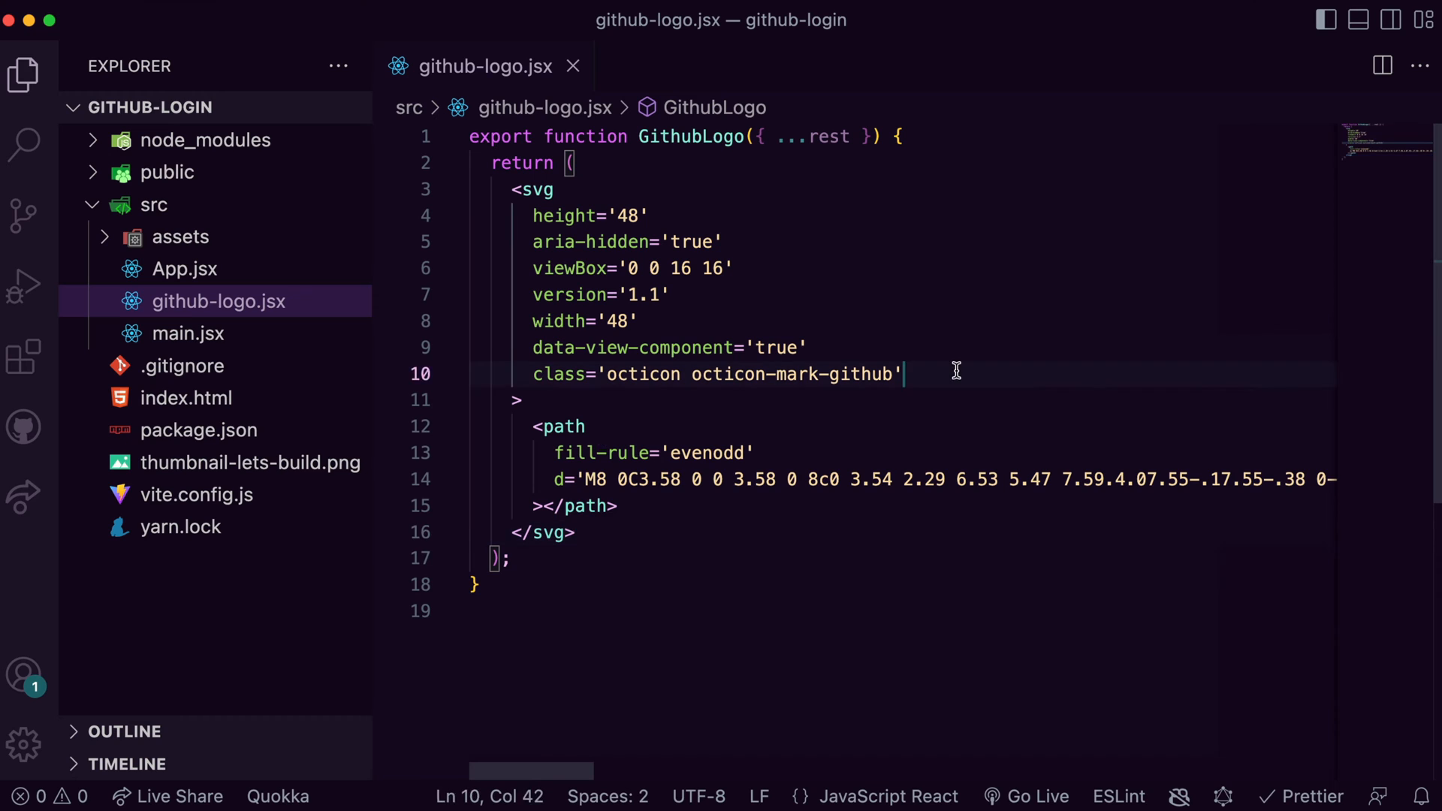
type("{...rest}")
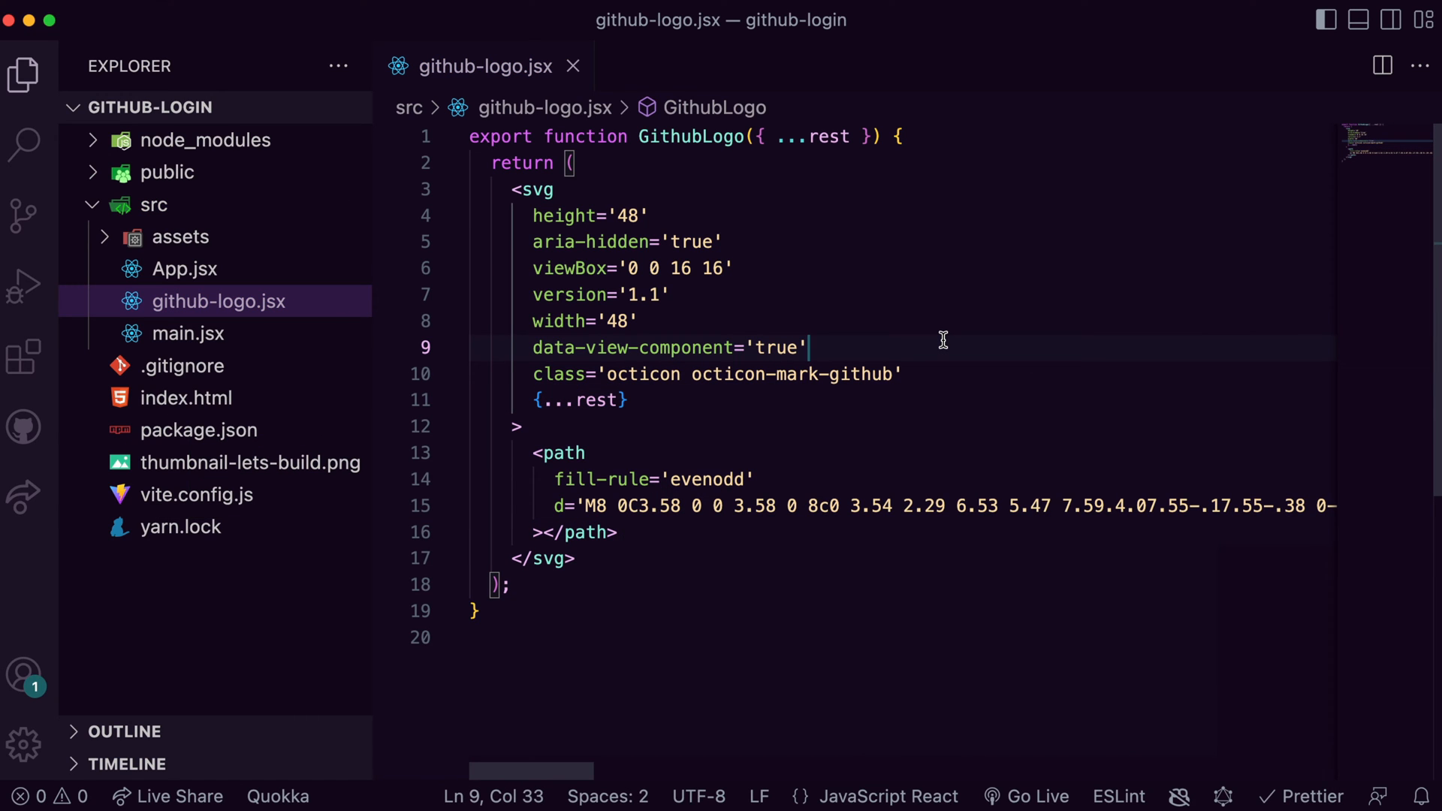
left_click(245, 107)
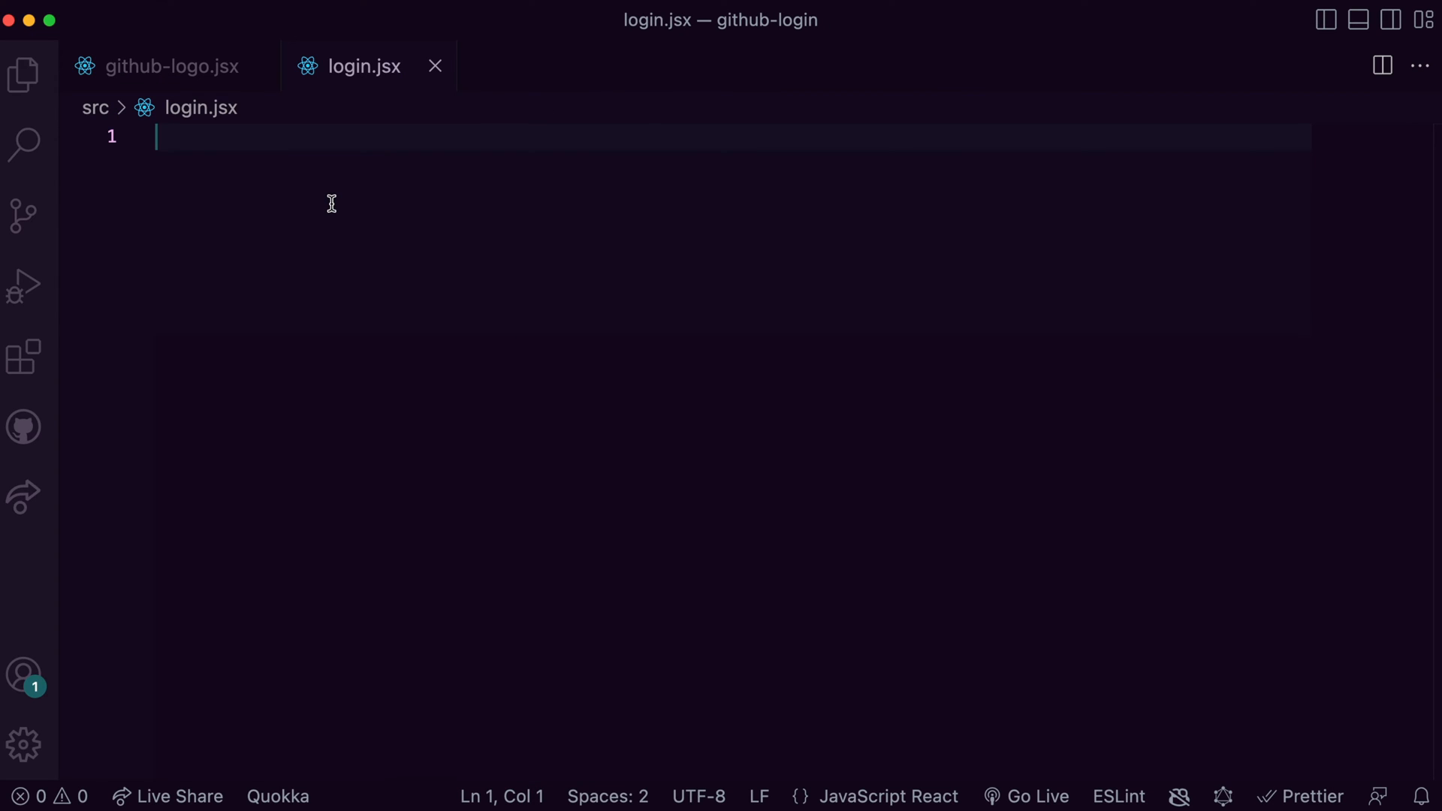
- Export a Login component rendering GithubLogo and a 'Sign in to GitHub' Heading
type("export function Login() {")
type("<G")
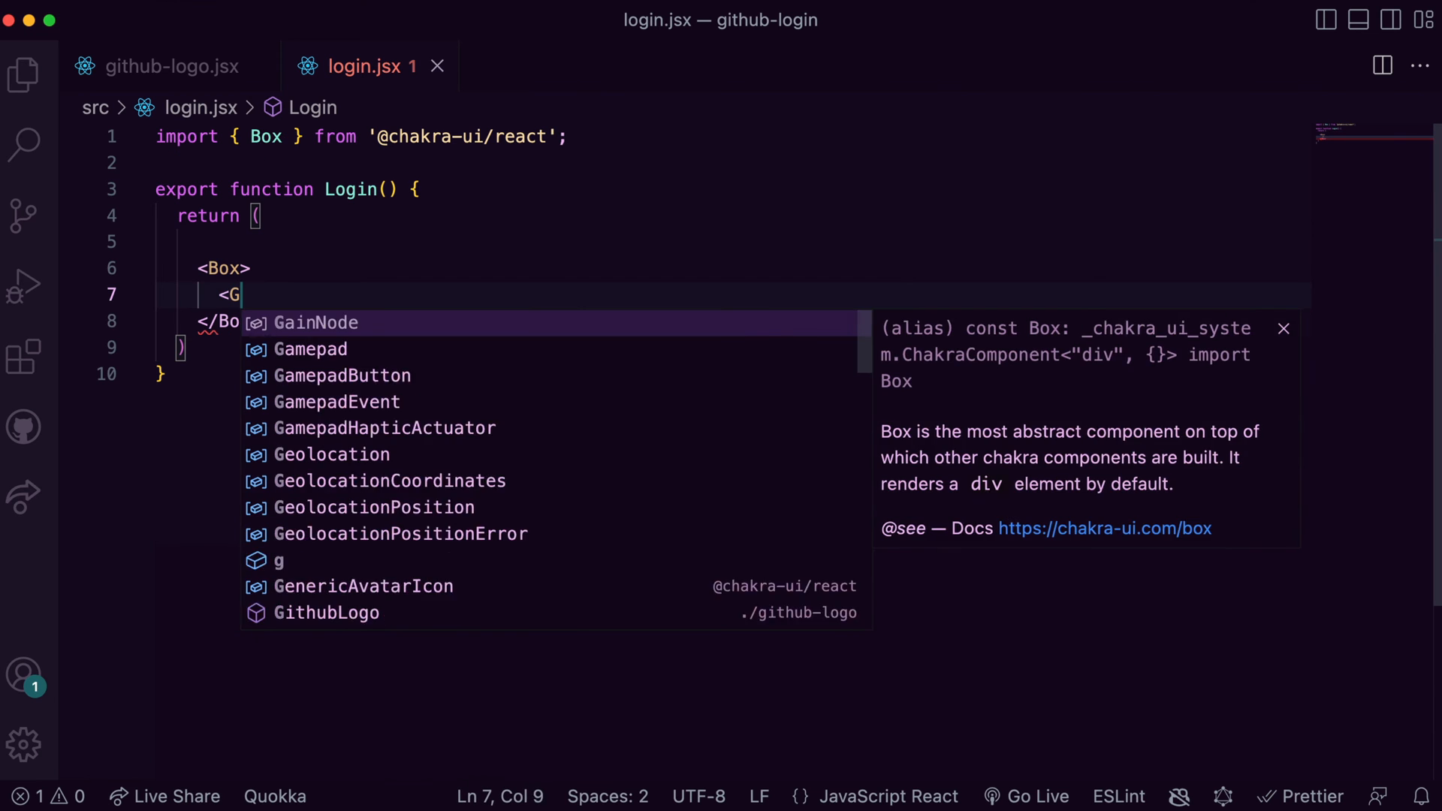
left_click(326, 612)
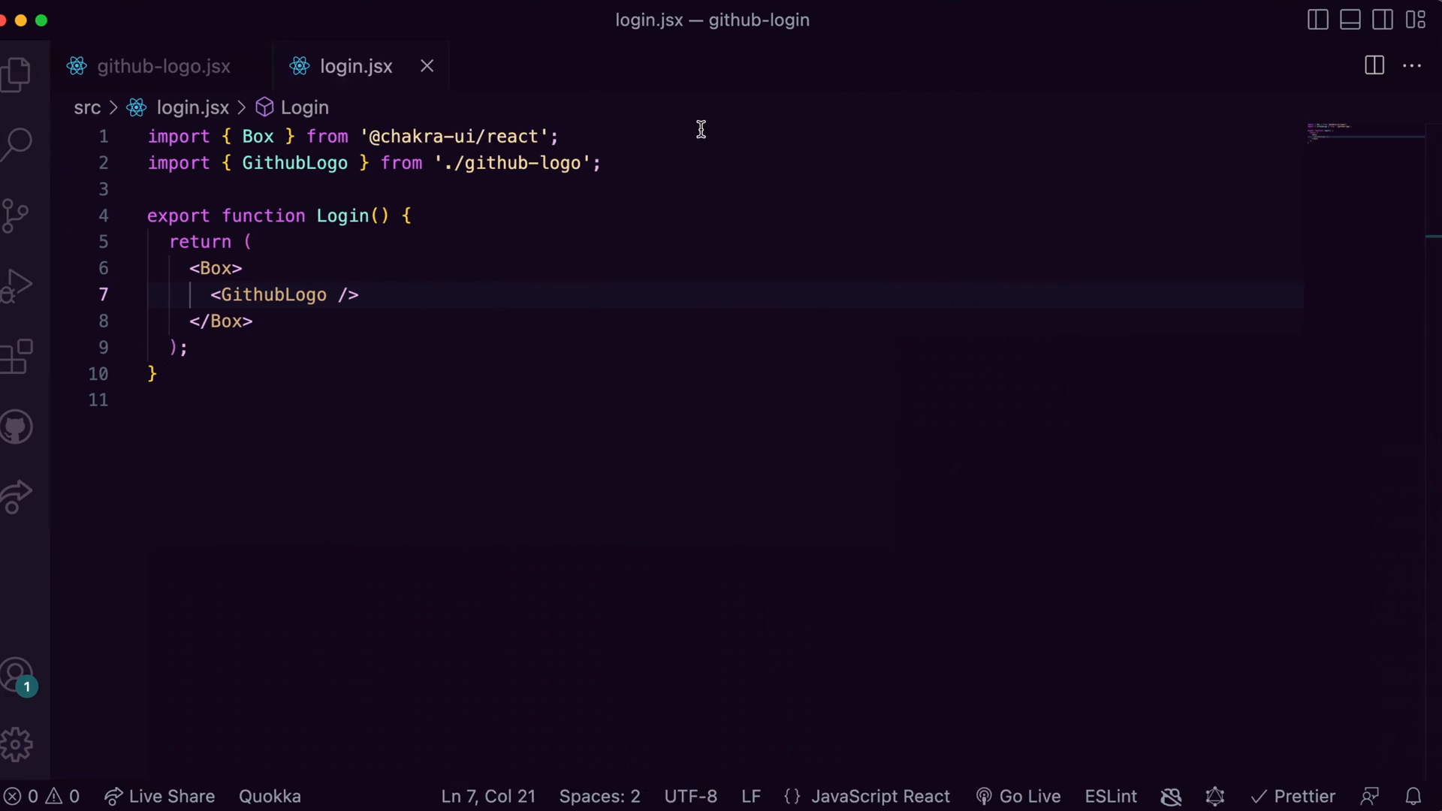
type("<Heading>Sign in to GitHub</Heading>")
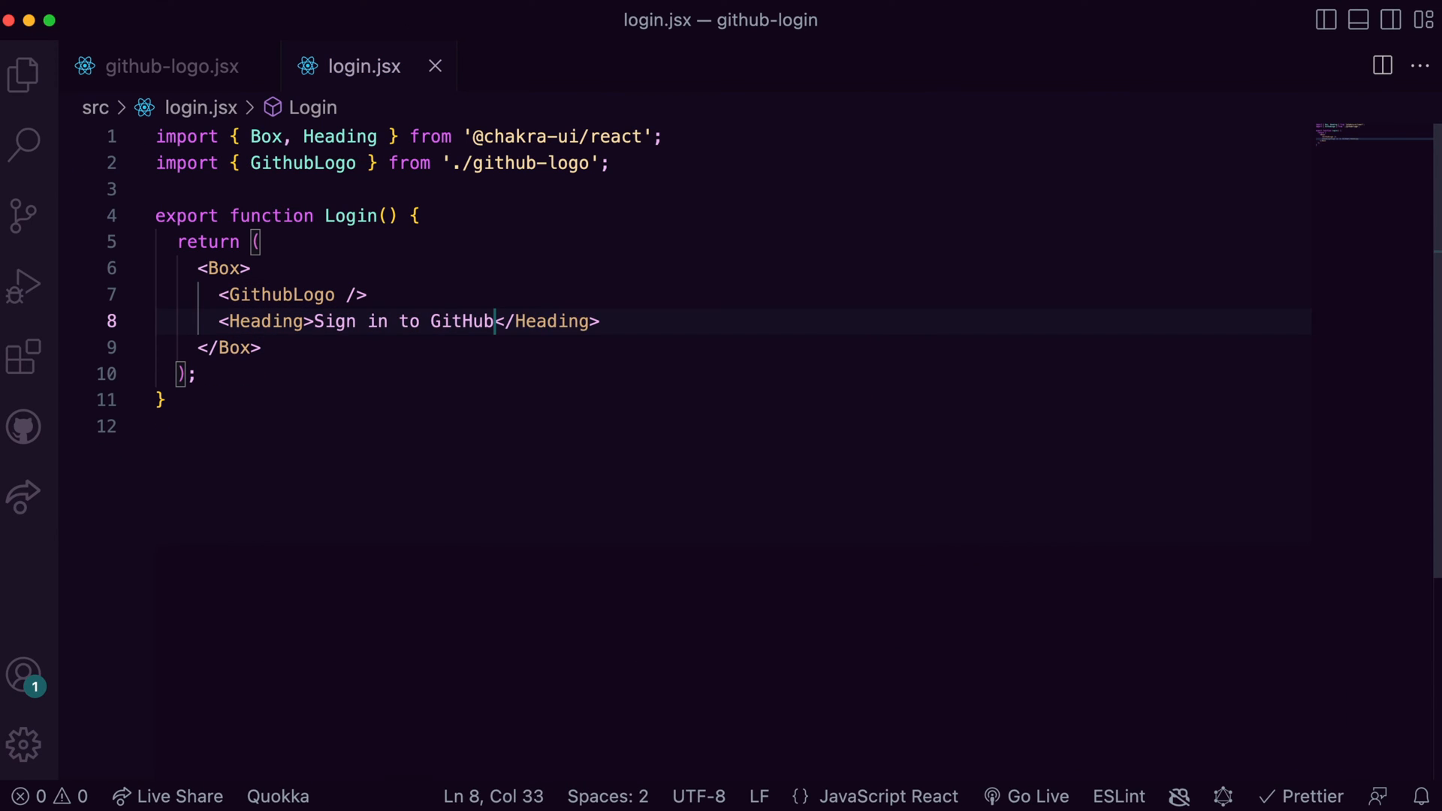
- Make the Heading an h1 with fontWeight 300, fontSize 24px and letter spacing
type("as=\"h1\"")
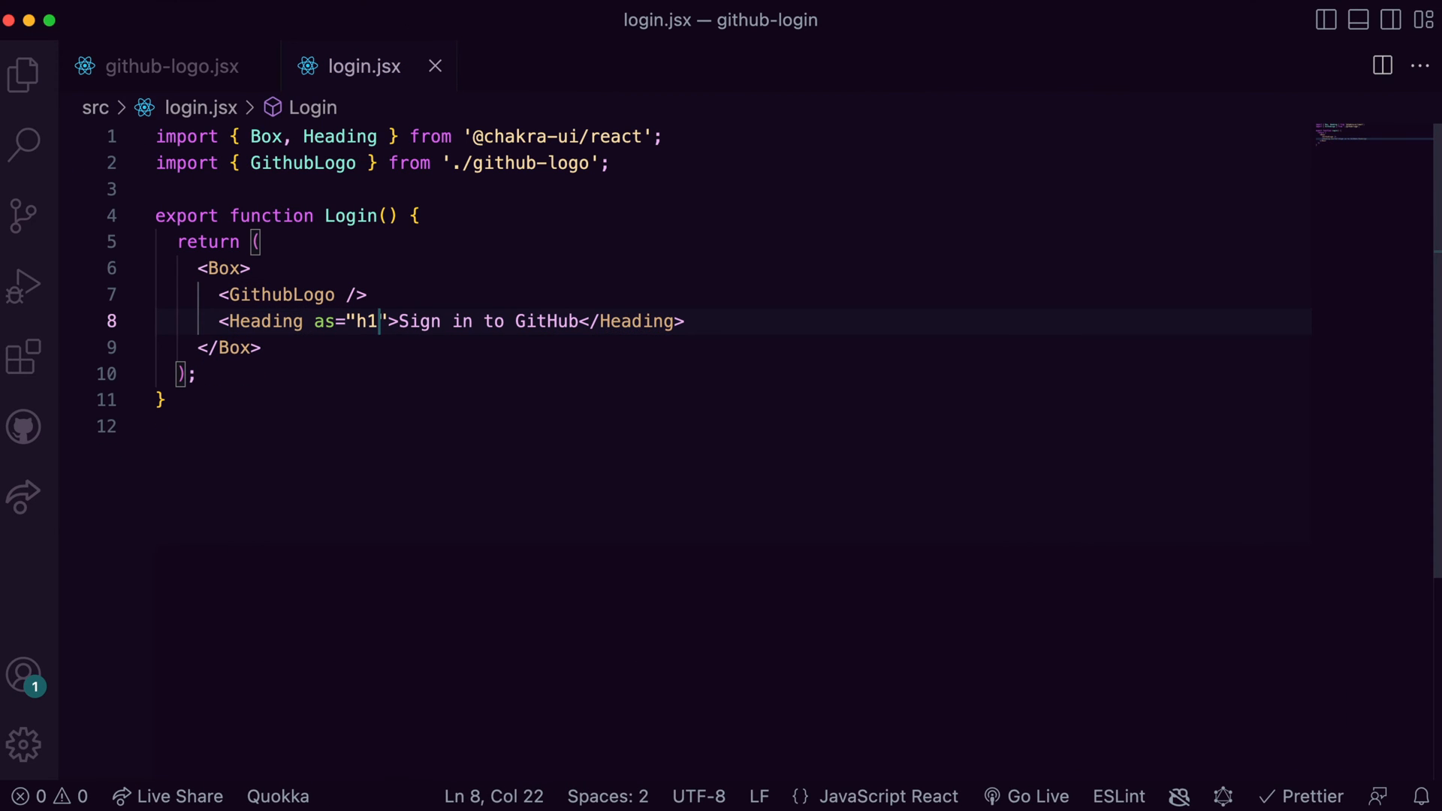
type("fontWeight=\"\"")
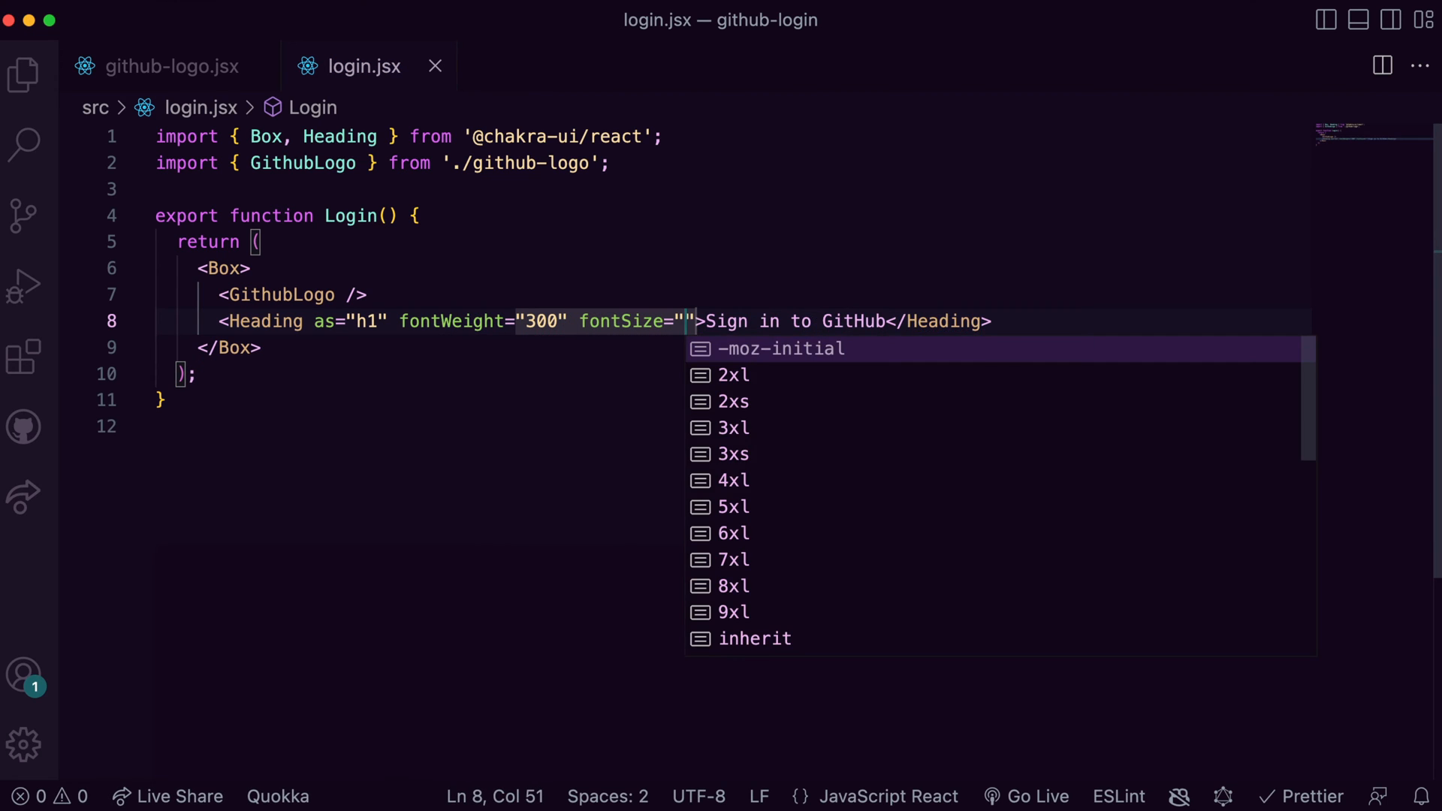
type("24px\" letterSpaci")
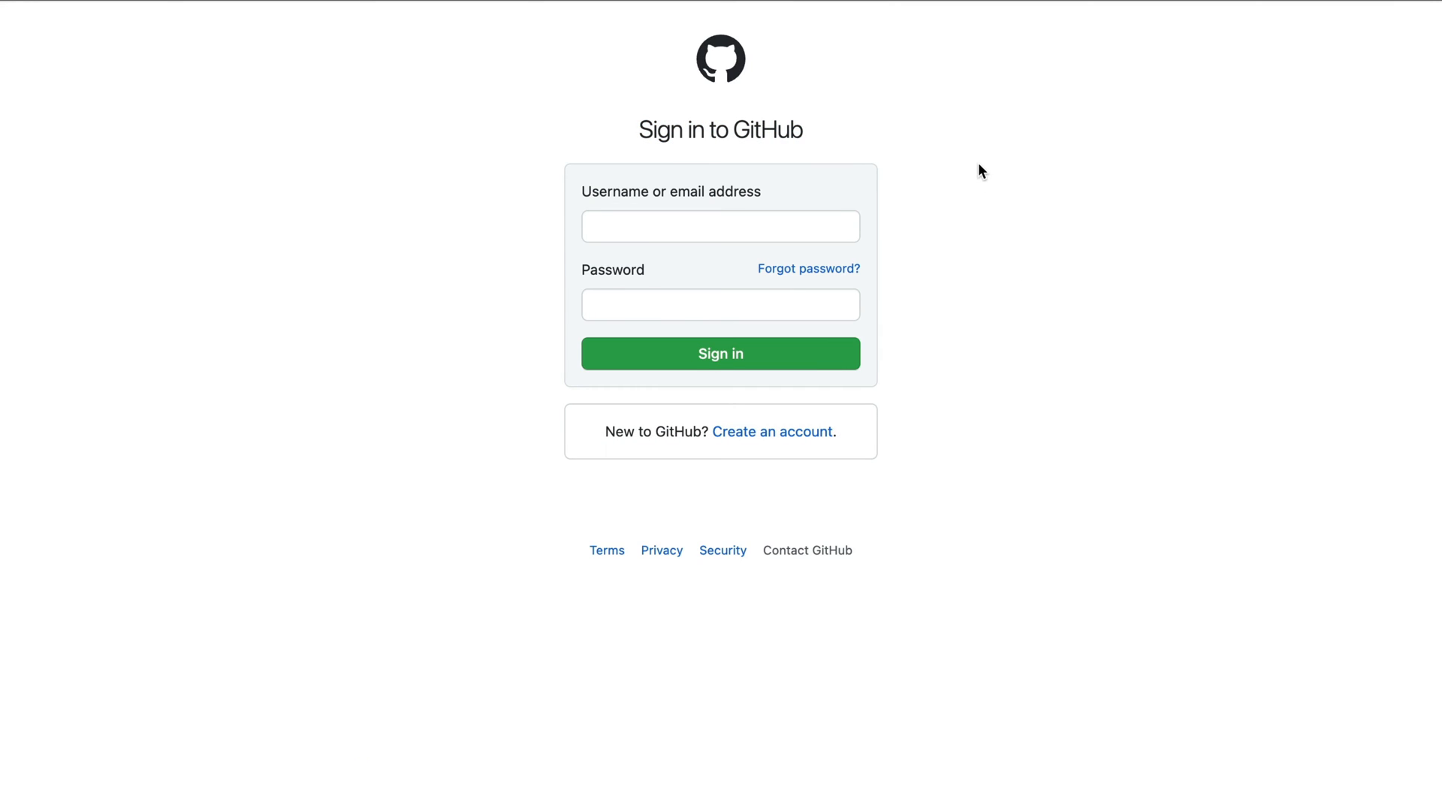
mouse_move(718, 132)
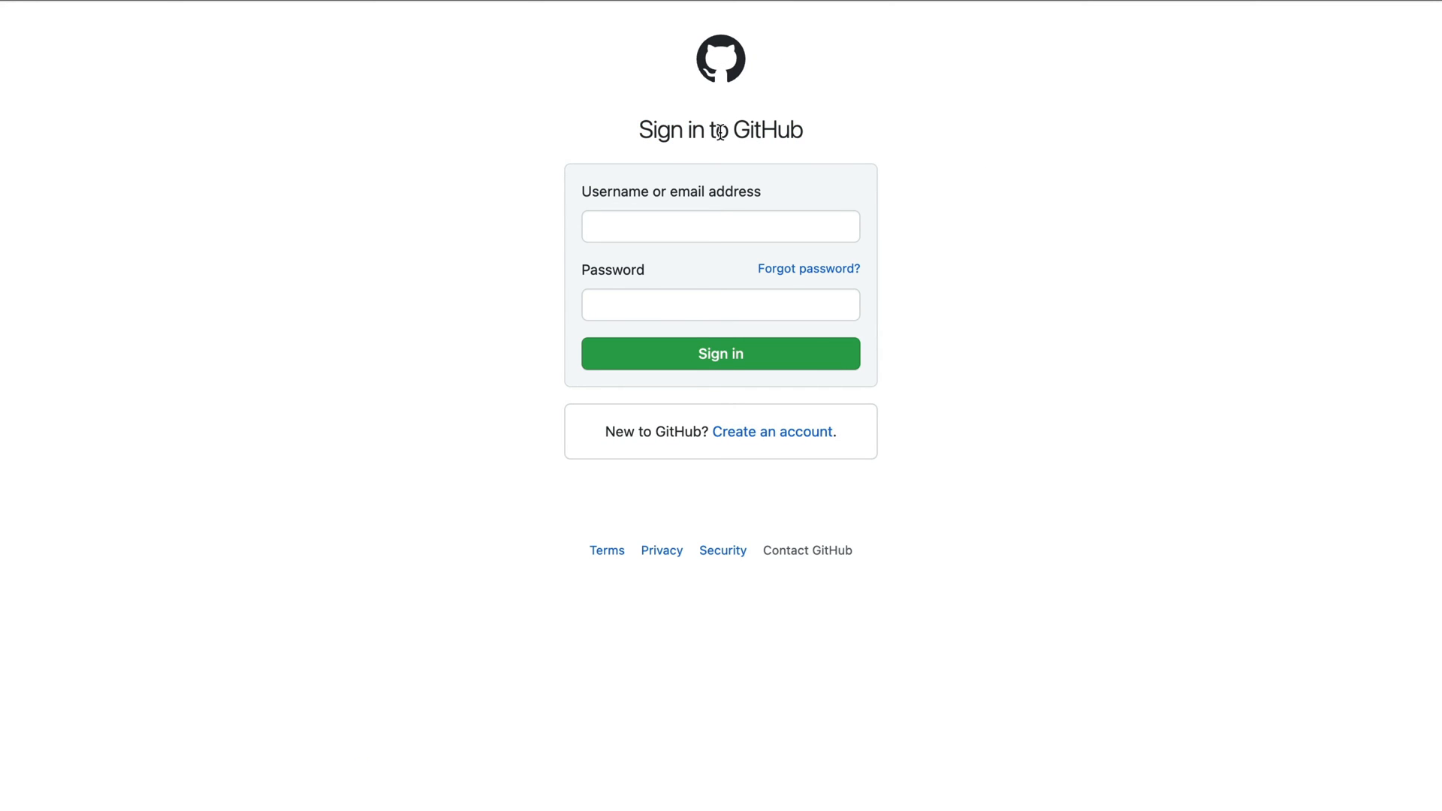
mouse_move(725, 124)
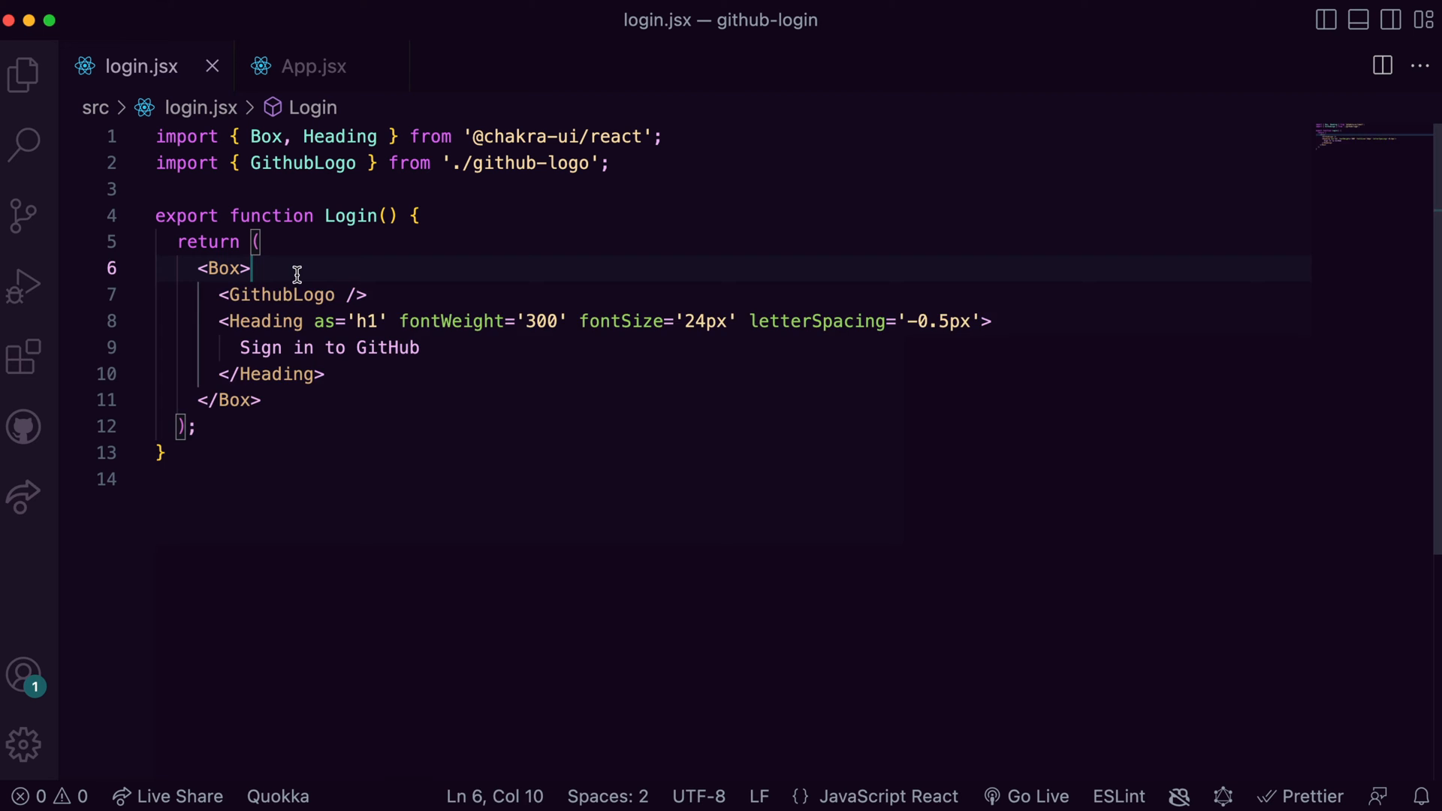
- Wrap logo and heading in a VStack as header with spacing 6 and mt 8
type("<VStack")
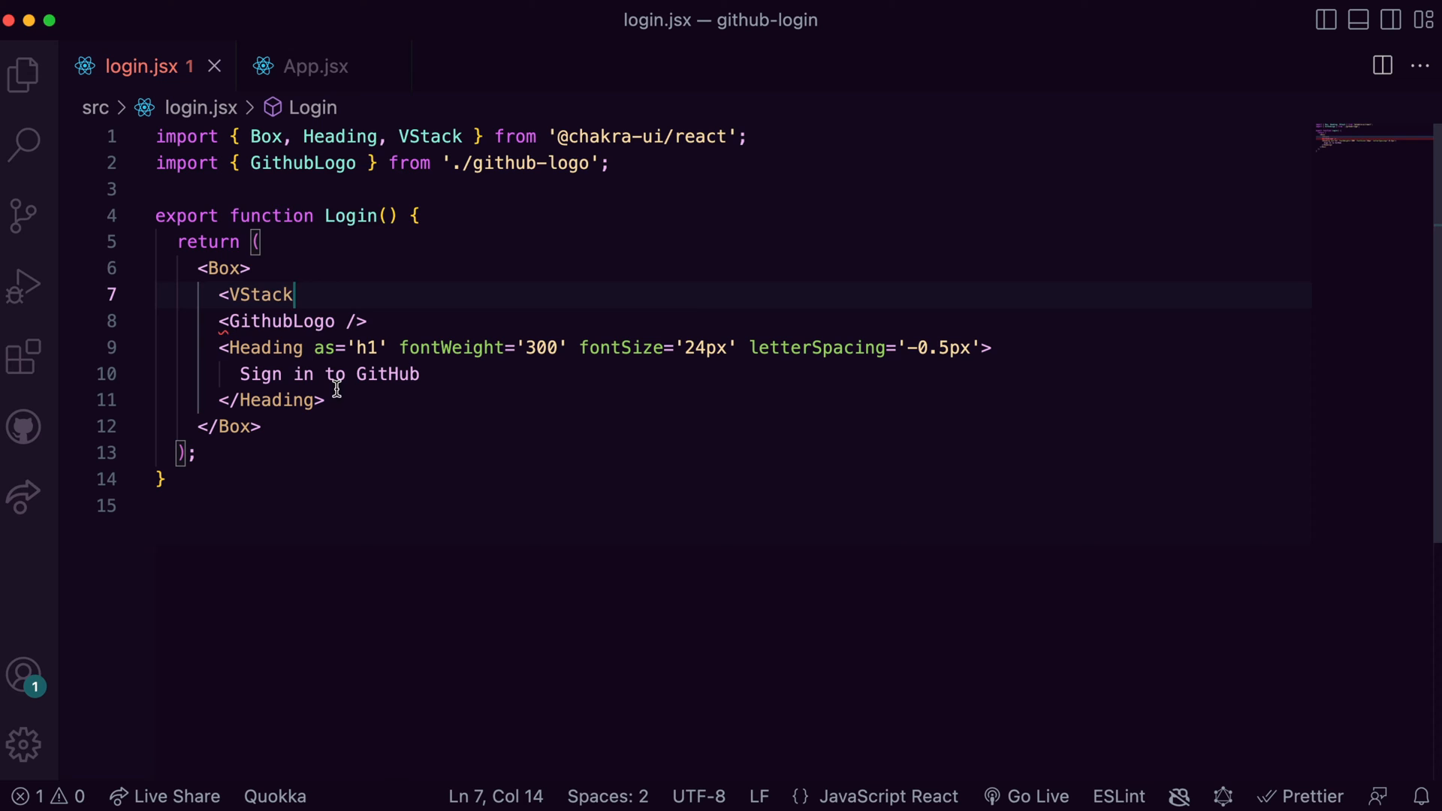
type(">")
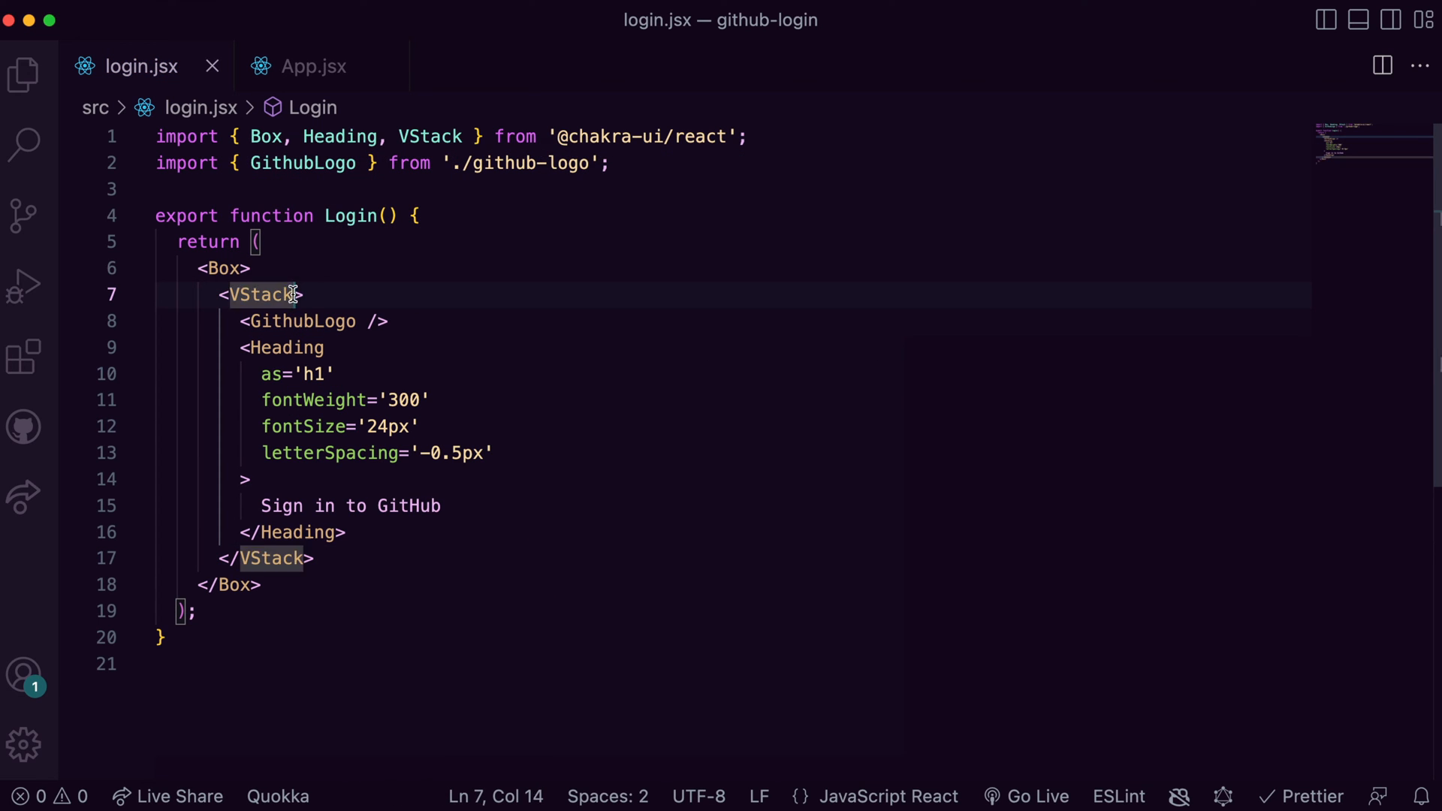
type("as=\"header\"")
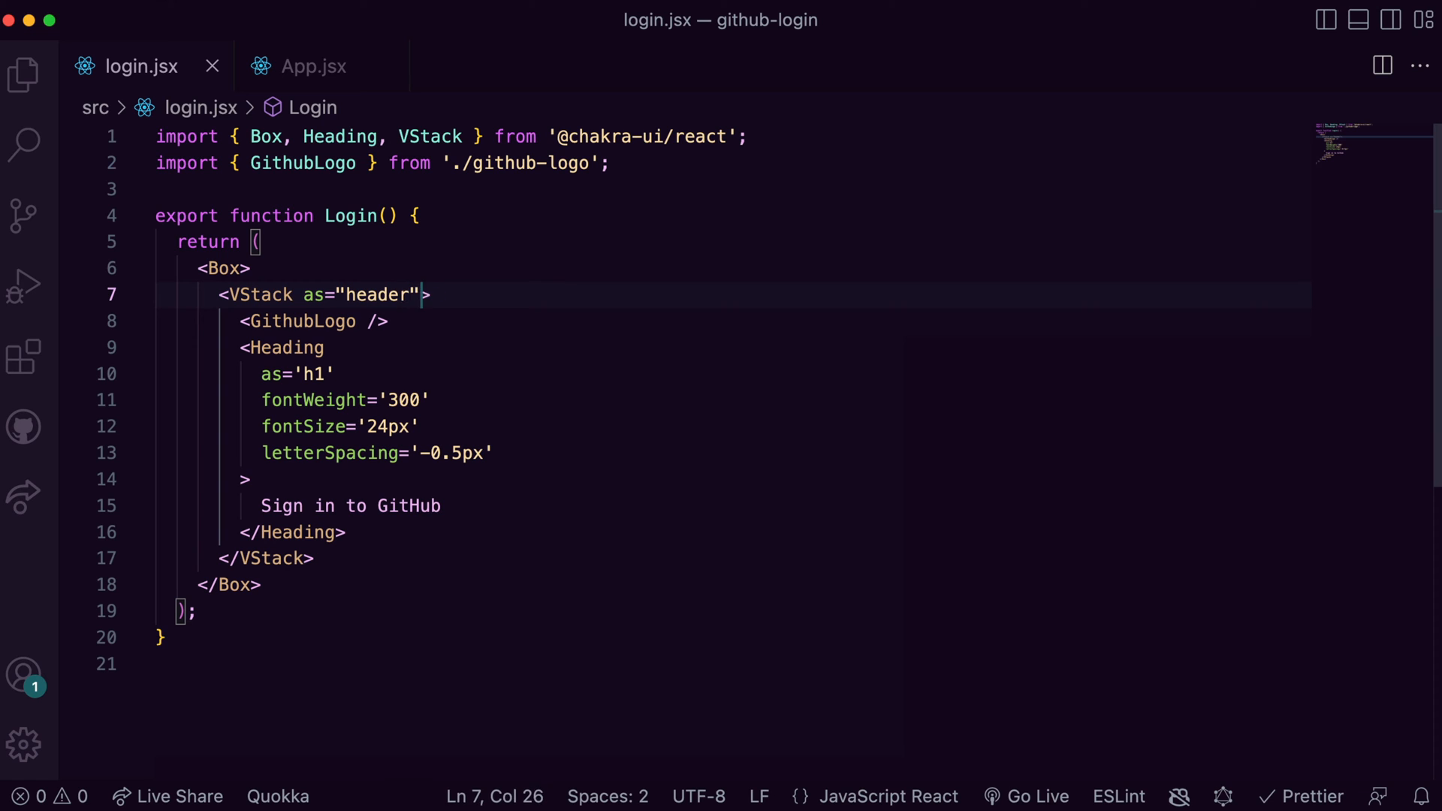
type("spacing")
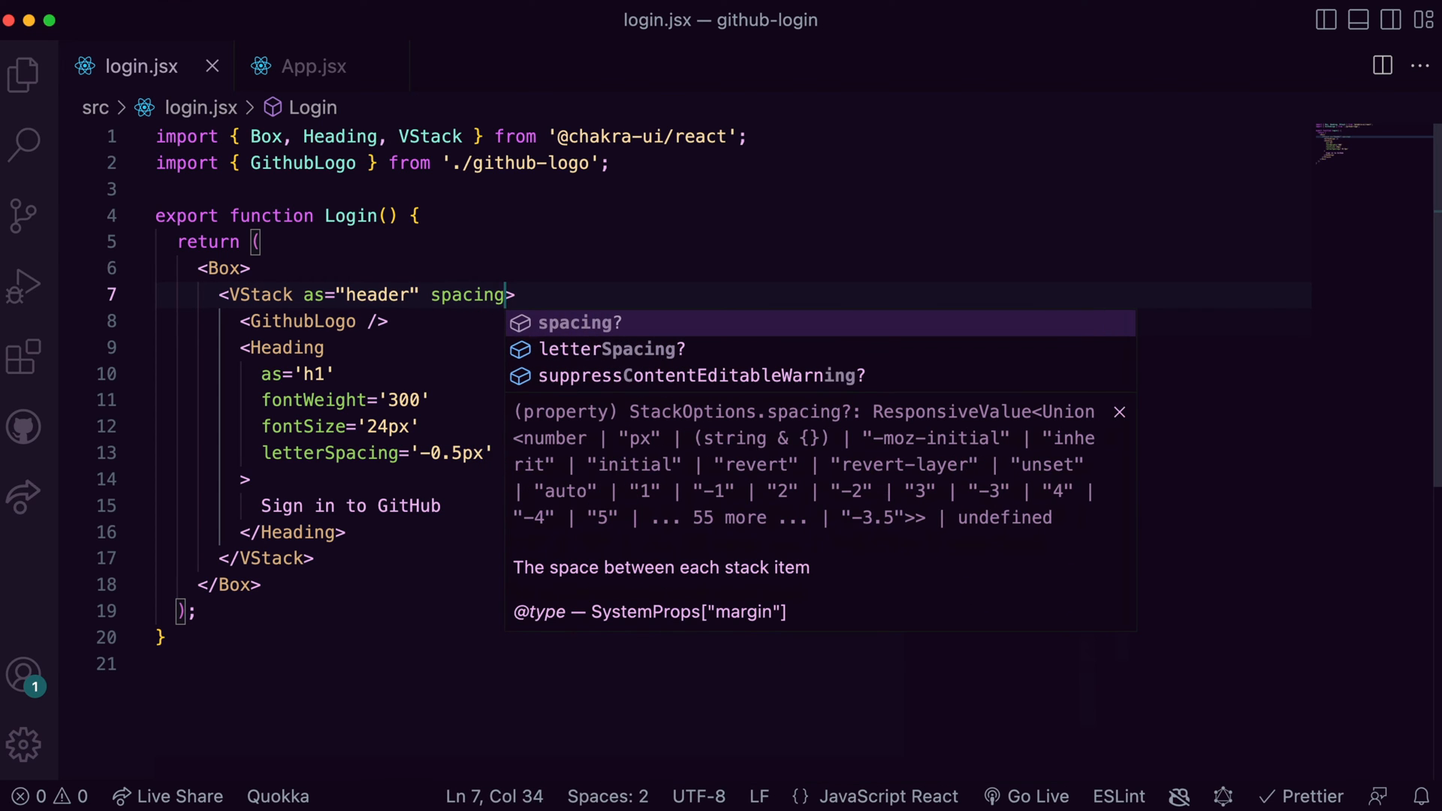
type("=\"")
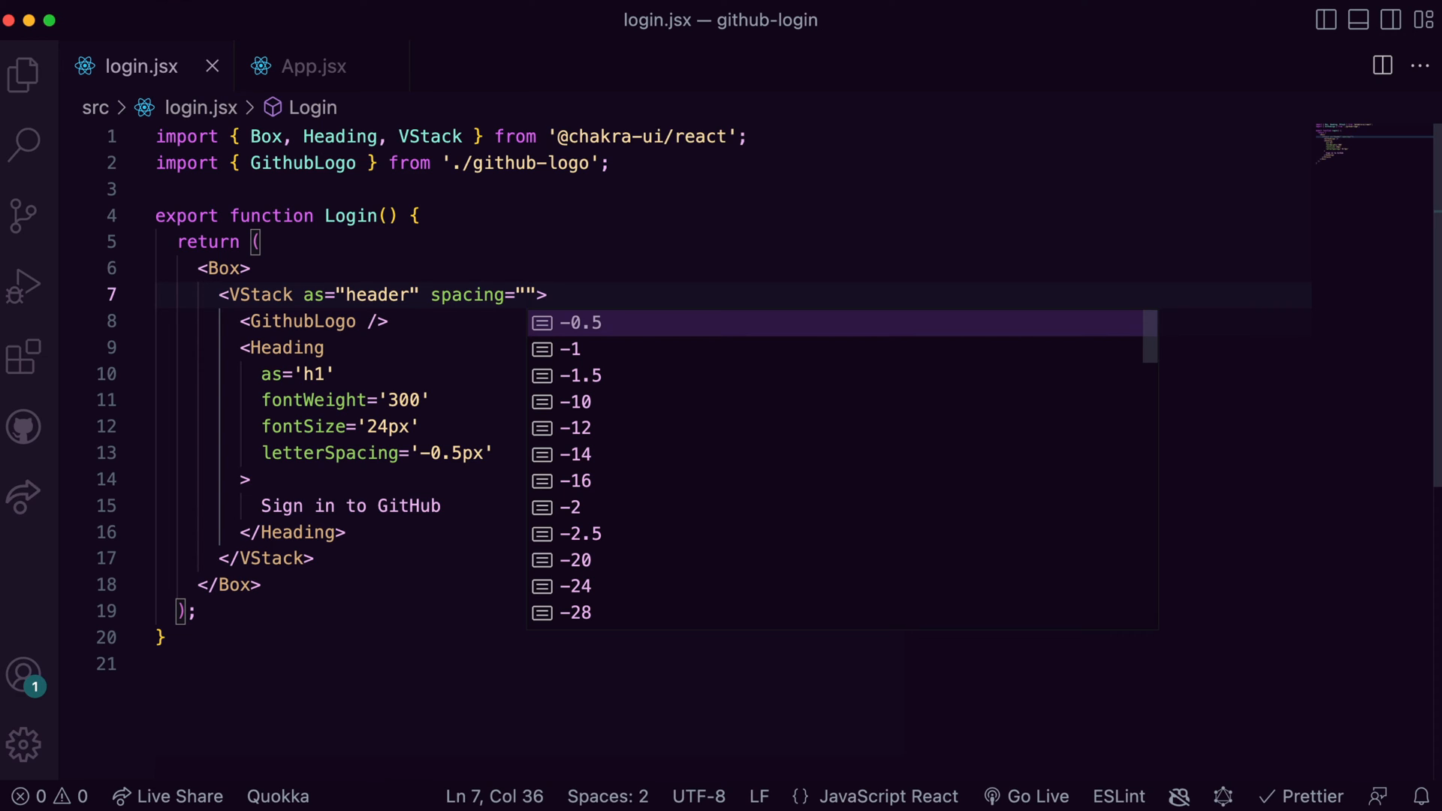
type("6")
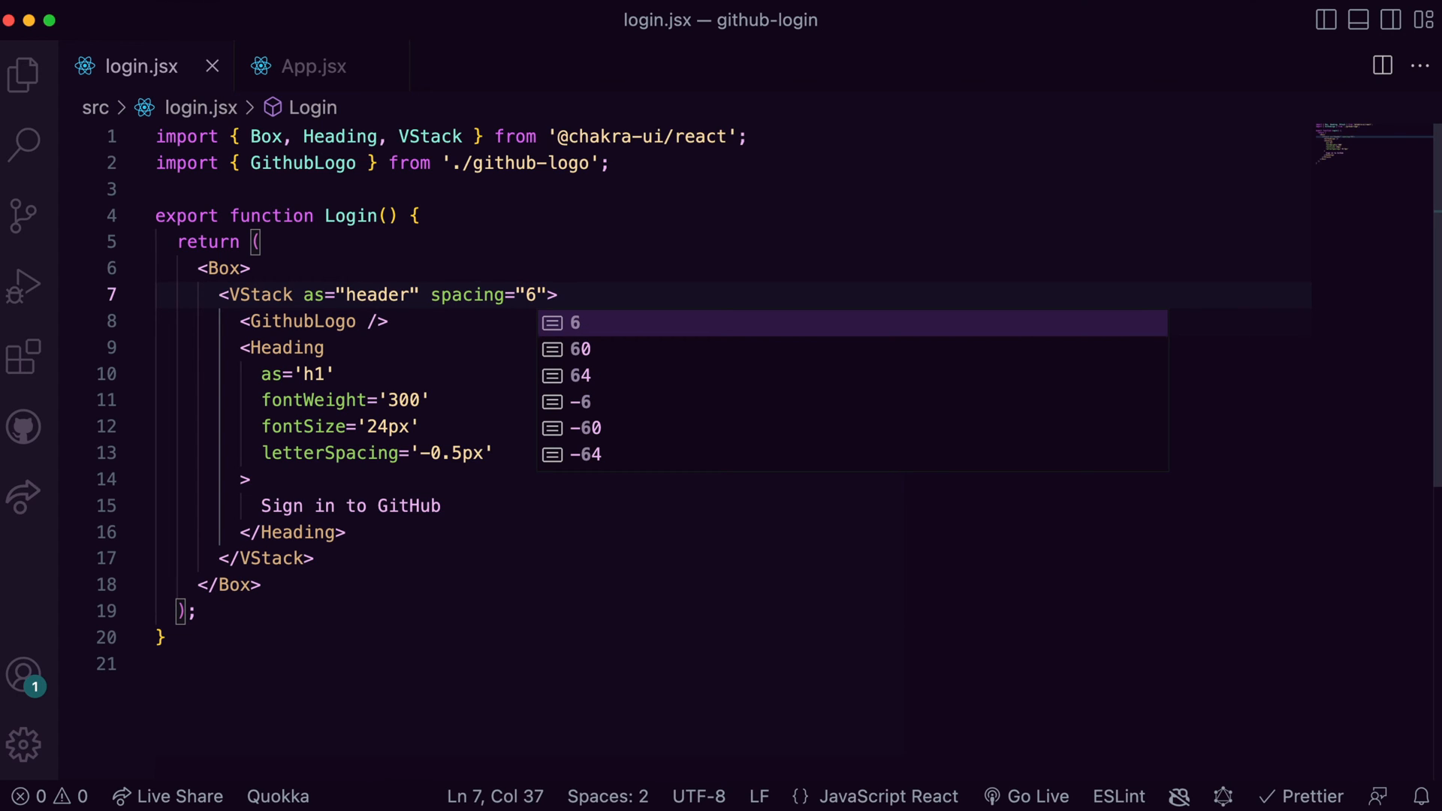
type("mt=\"'")
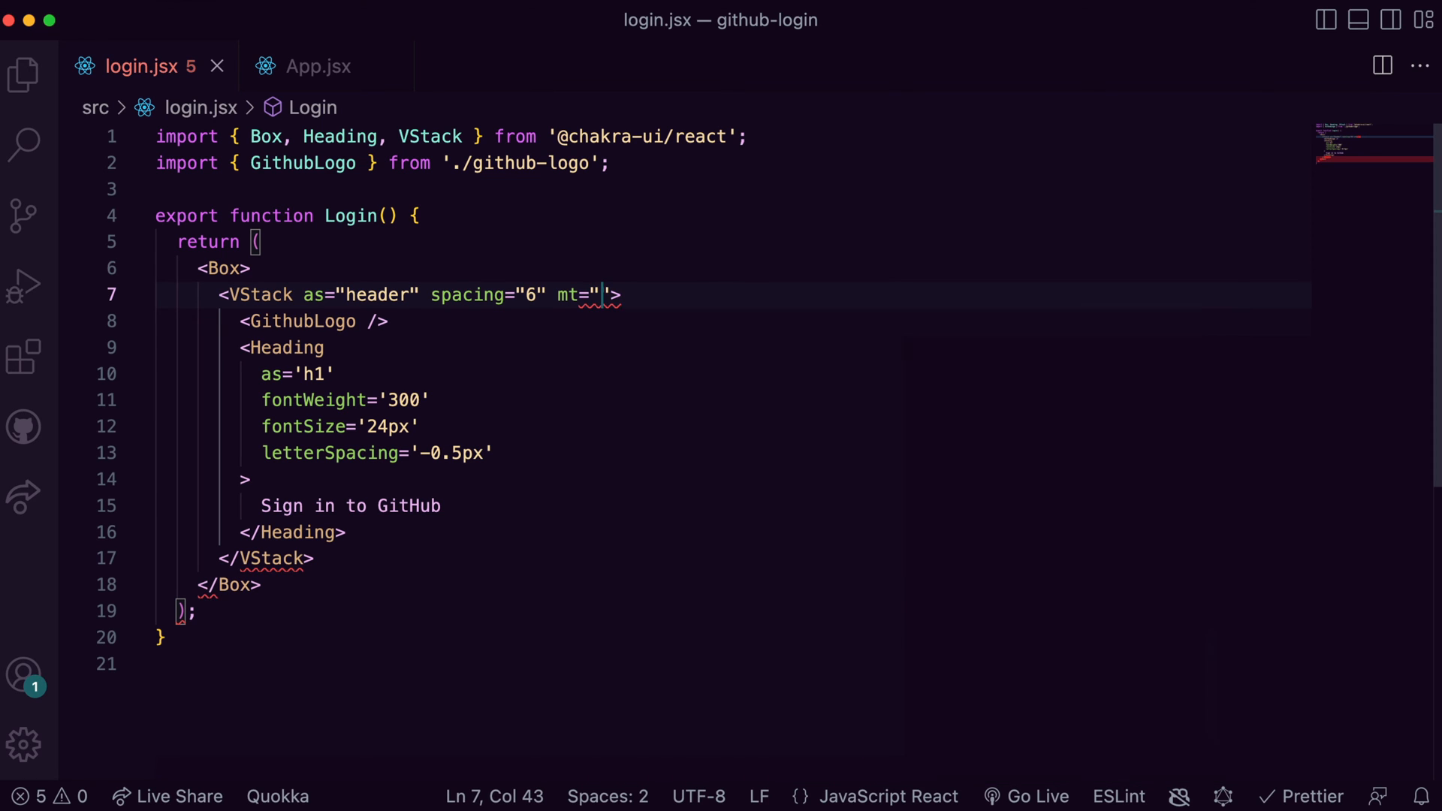
type("8")
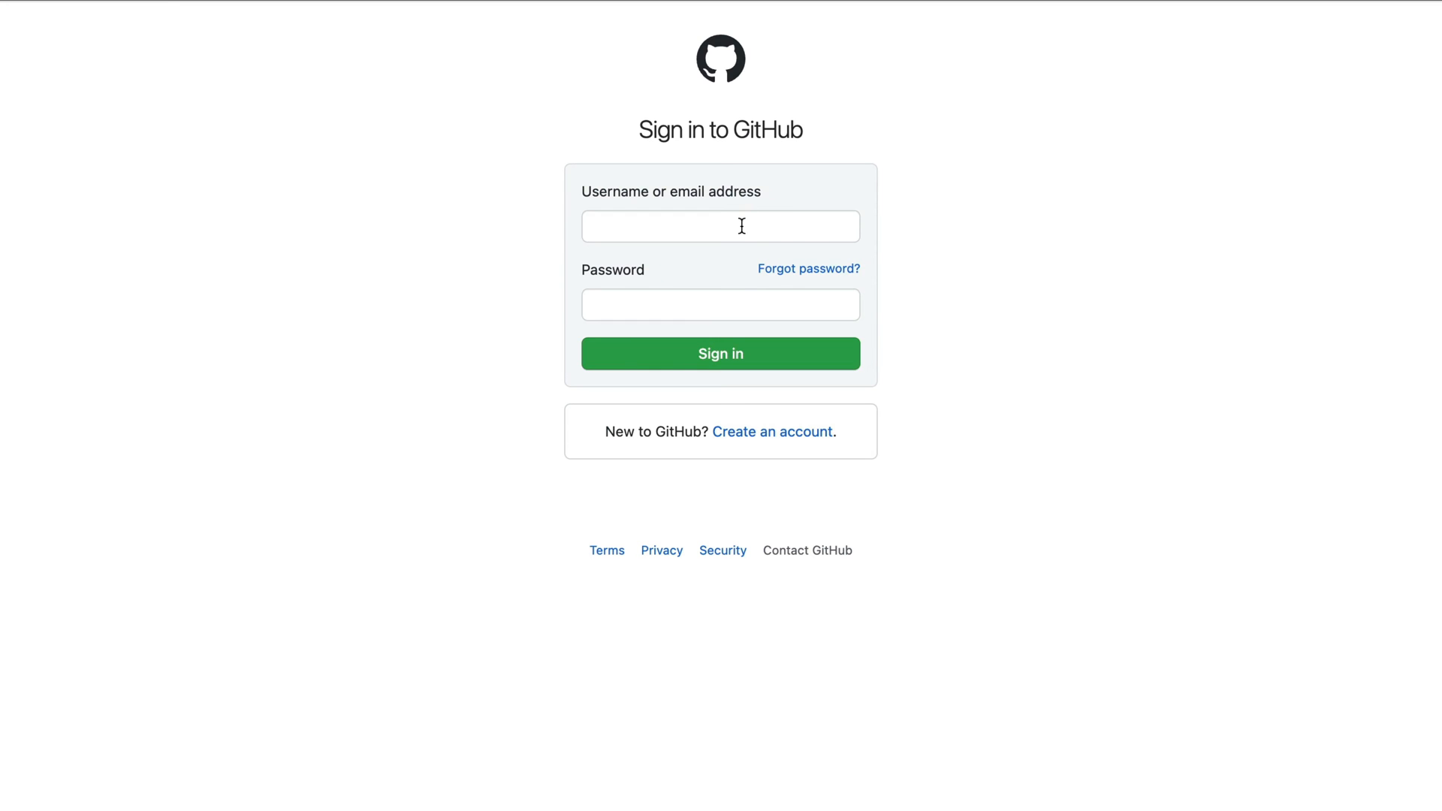
mouse_move(832, 267)
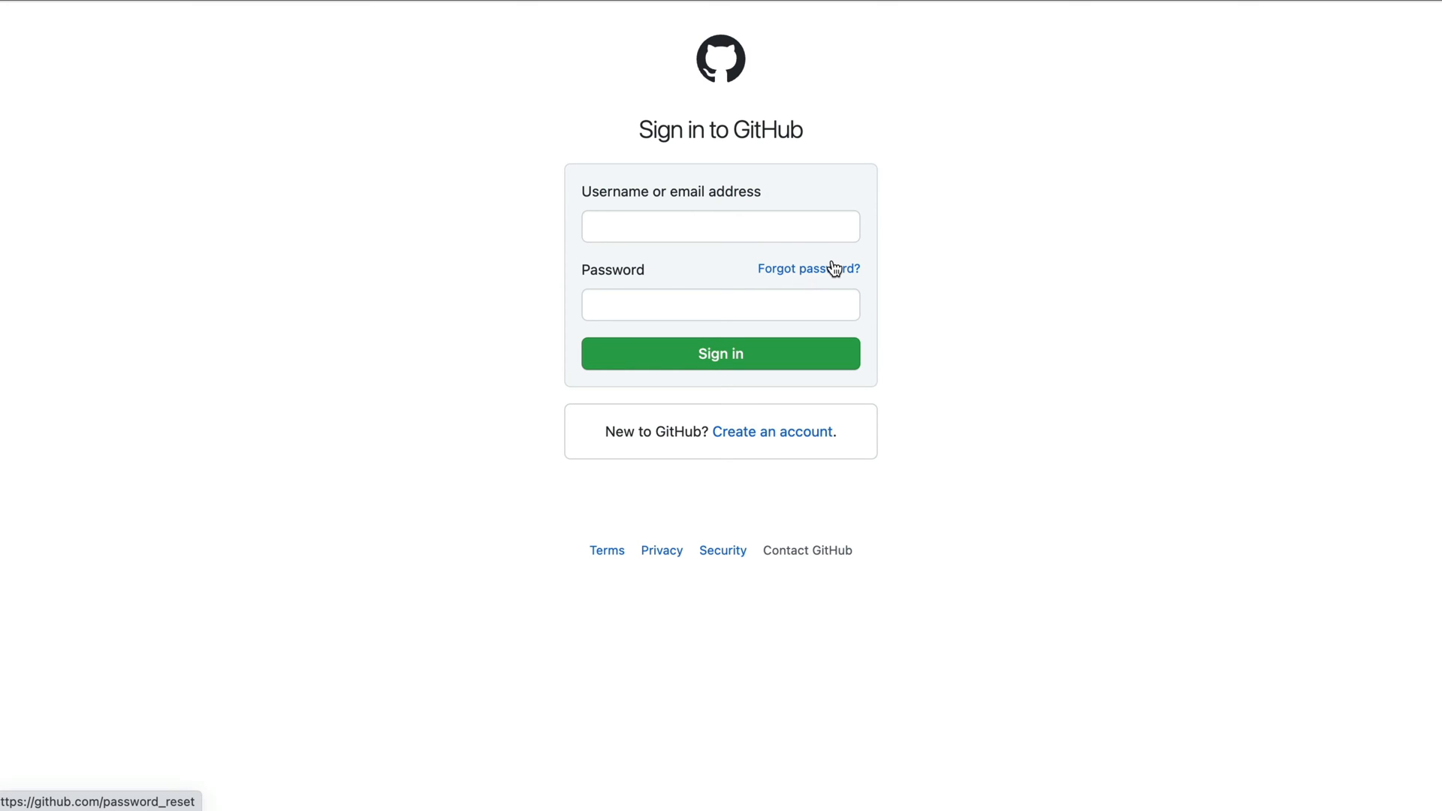
mouse_move(568, 197)
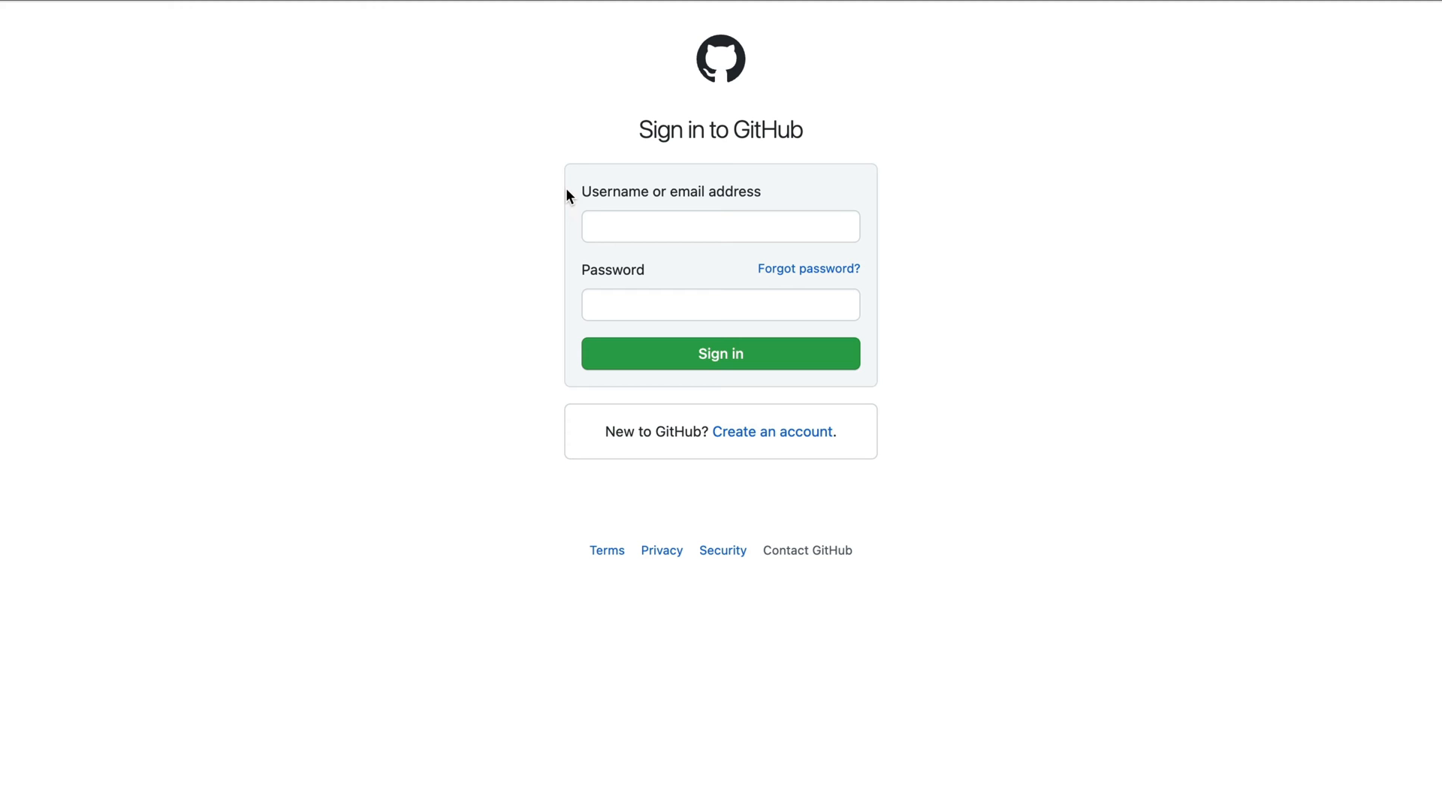
mouse_move(781, 177)
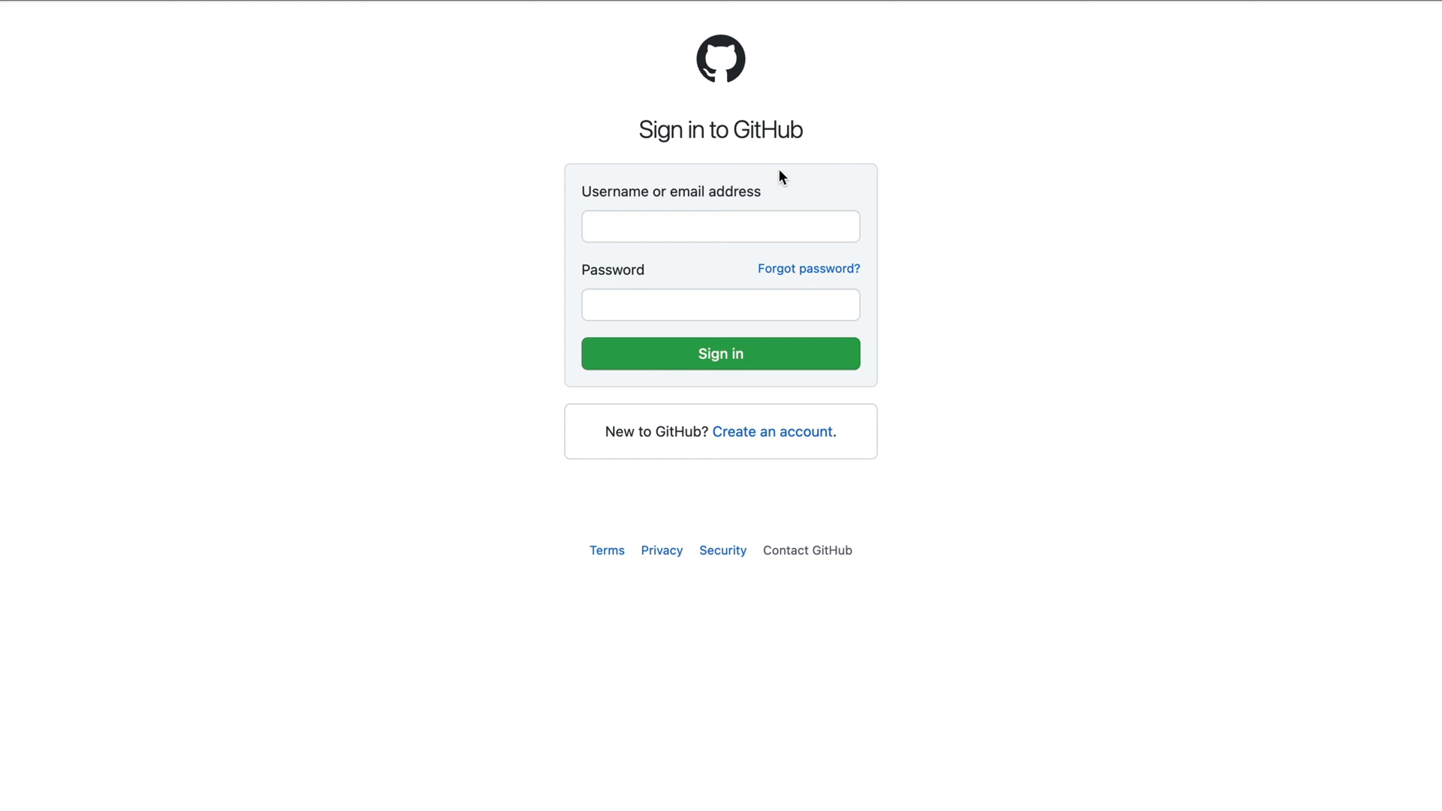
mouse_move(877, 258)
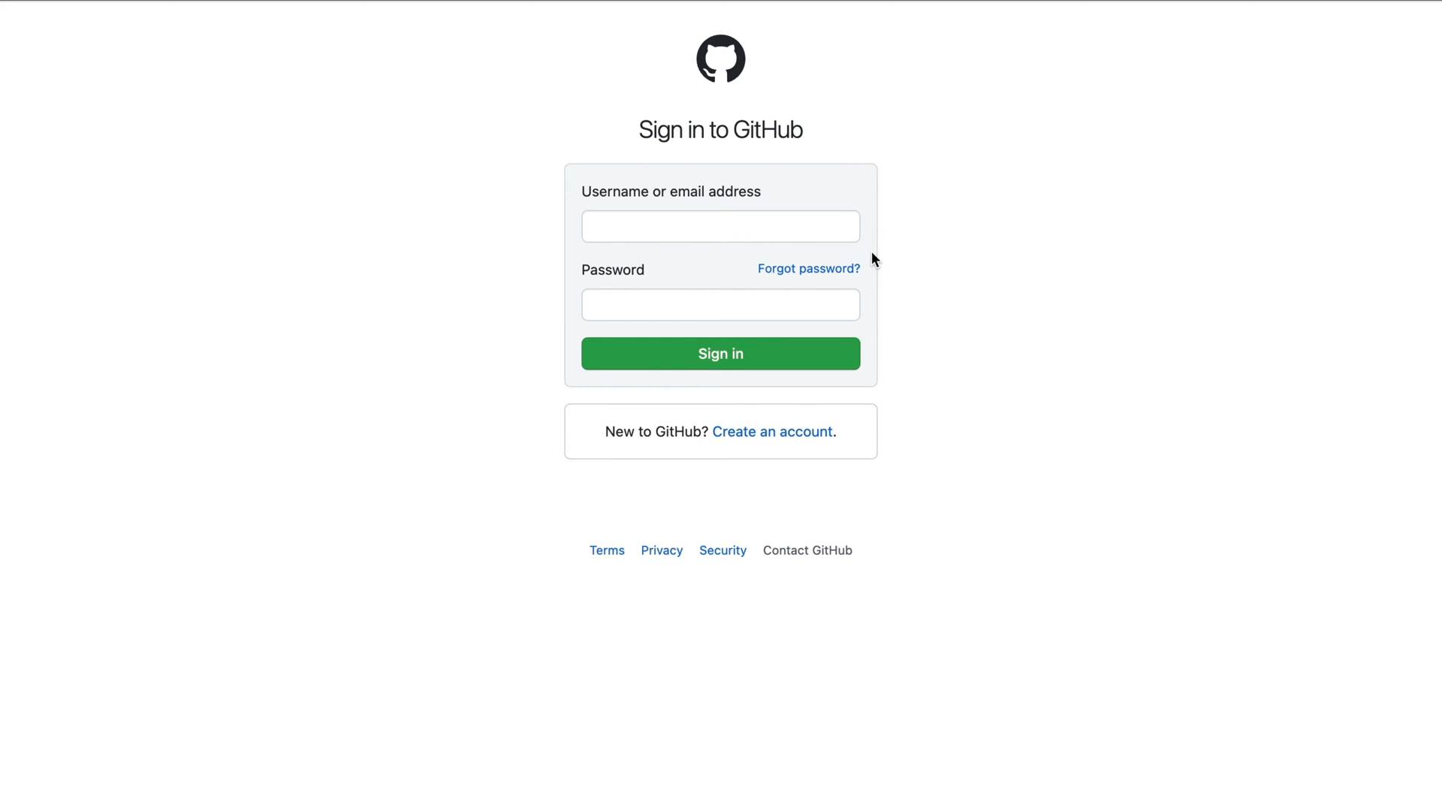
mouse_move(595, 382)
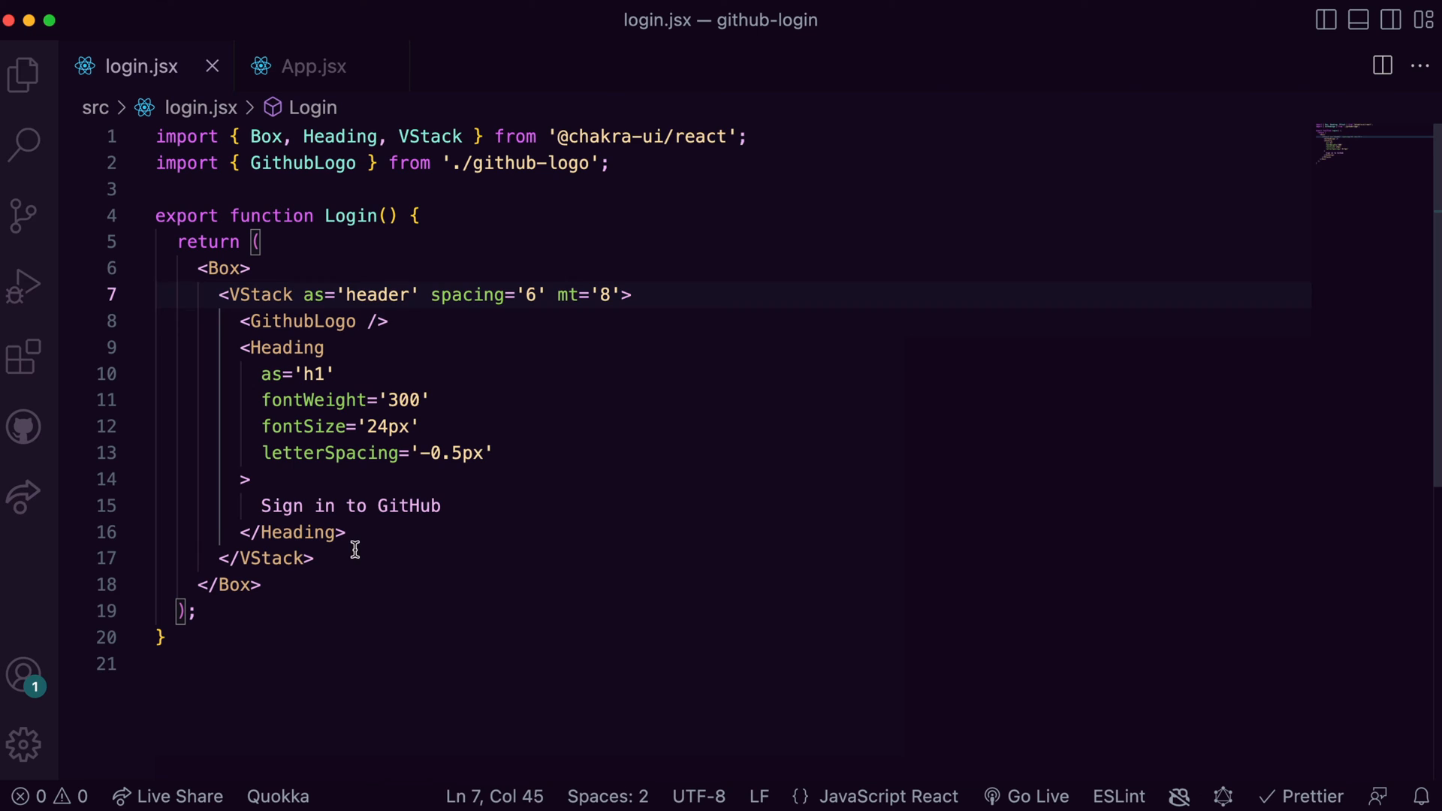
- Add an outline Card with bg #f6f8fa, borderColor #d8dee4 and maxW 308px, then save
type("<Ca")
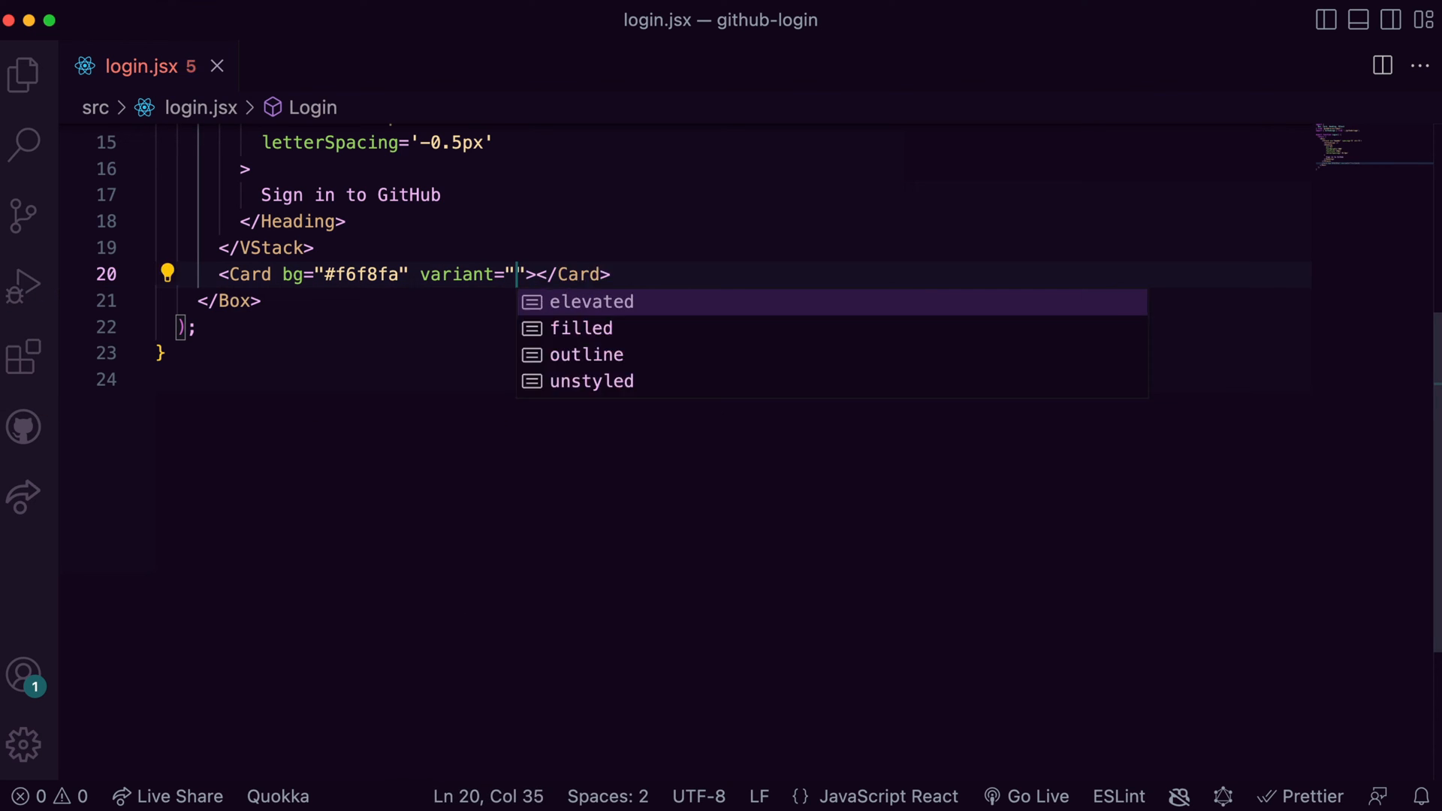
type("outline\" borderColor=\"#d8dee4\" m")
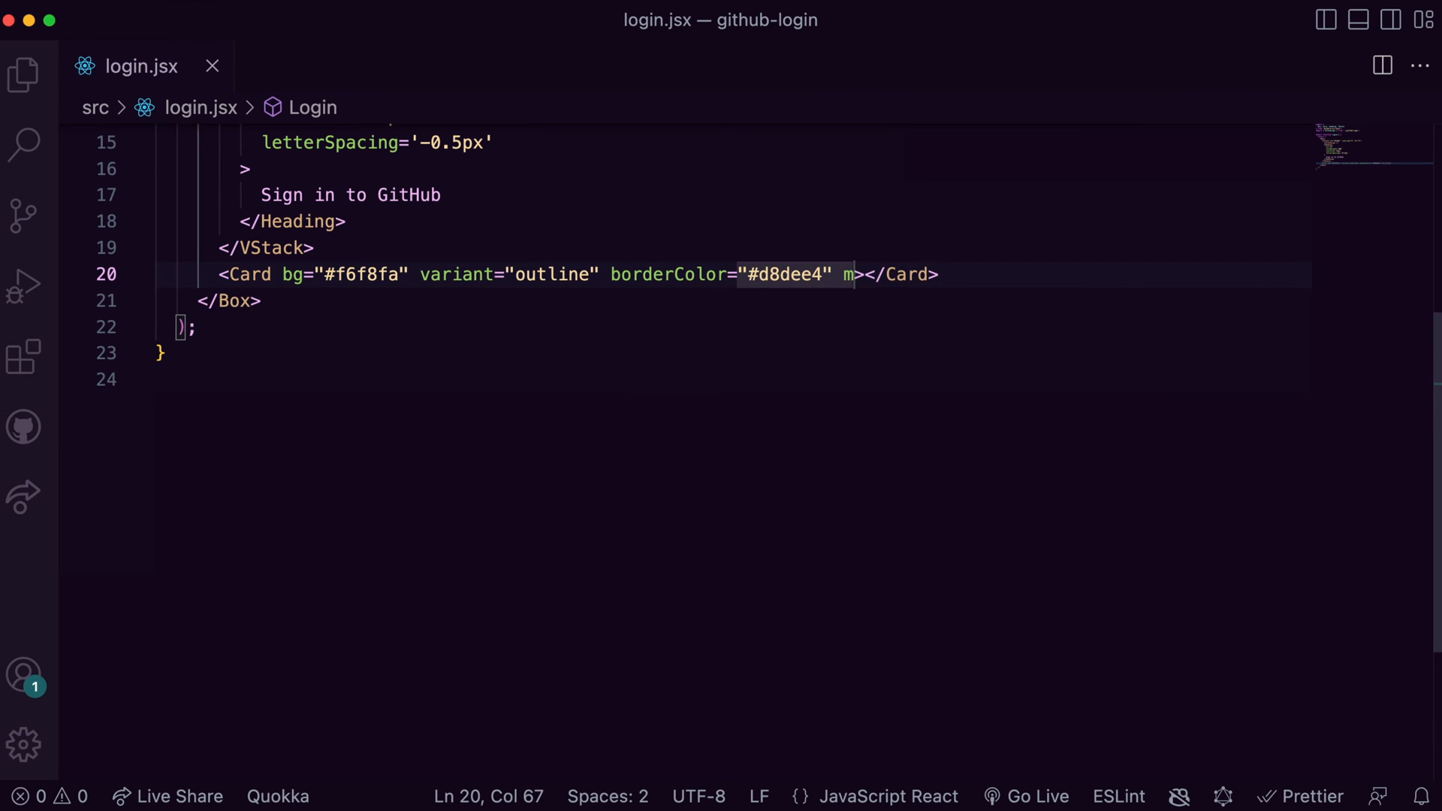
type("axW=\"308px\"")
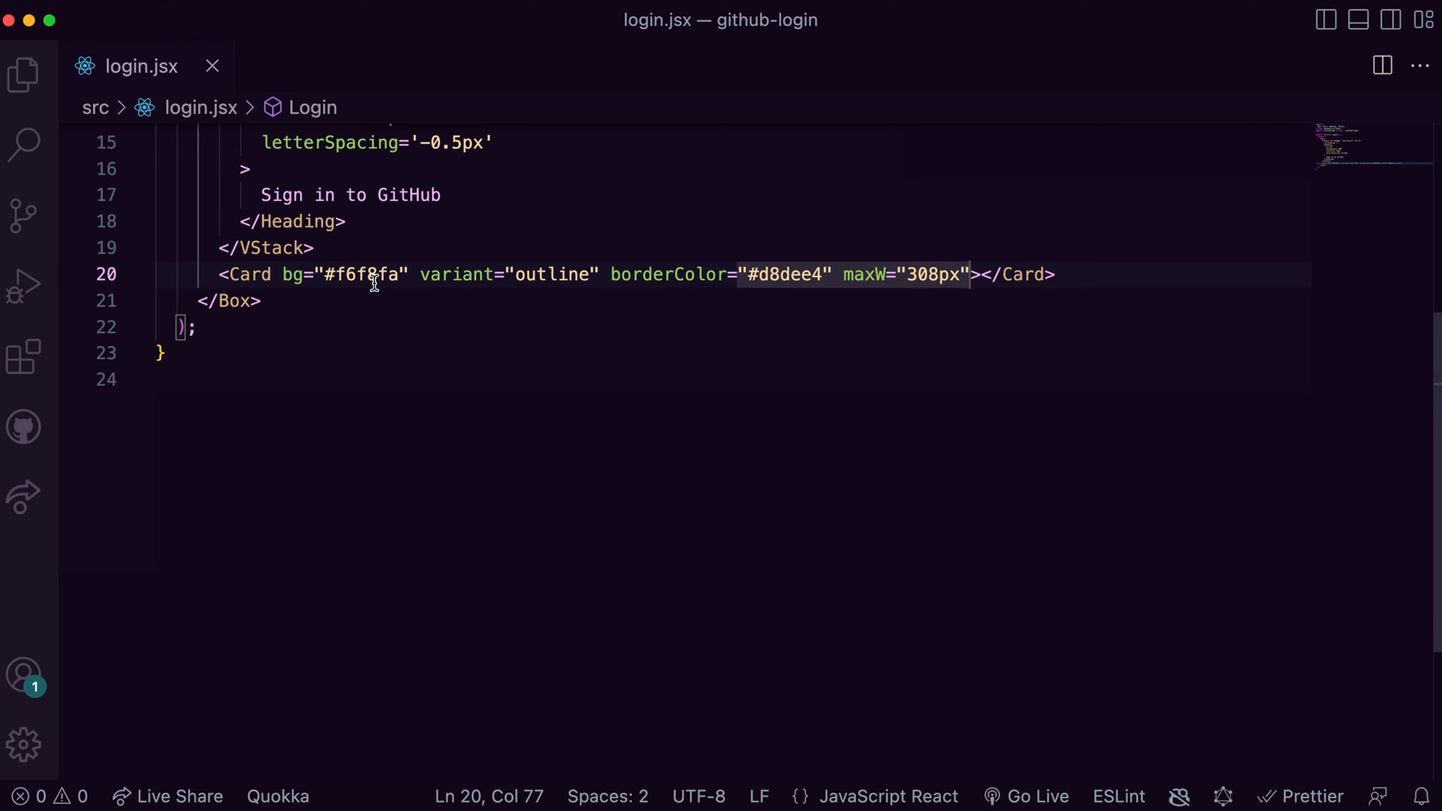
key("Enter")
type("<Input/>ß")
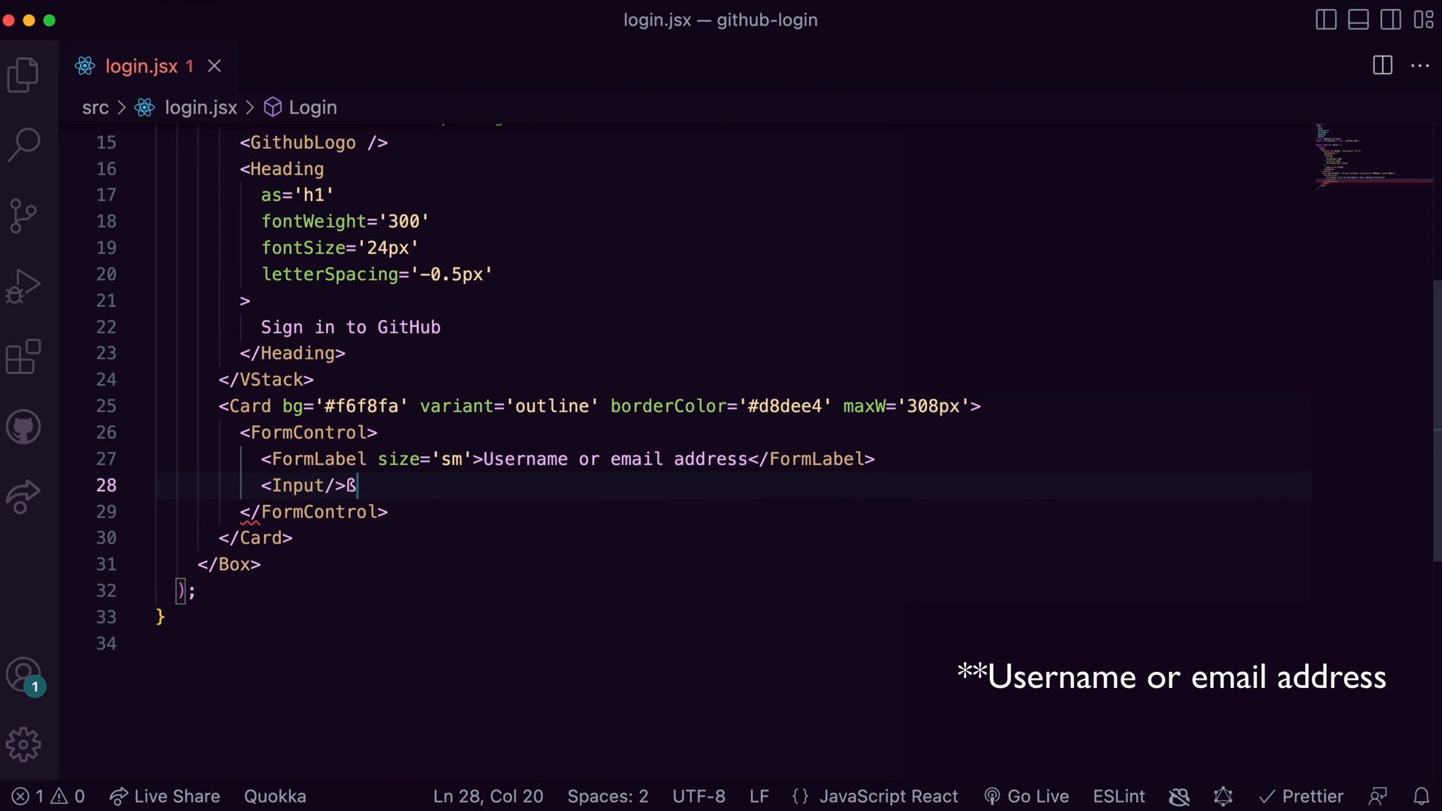
- Style the username Input as type text, white bg, borderColor #d8dee4, size sm, borderRadius 6px
type("type=\"text\"")
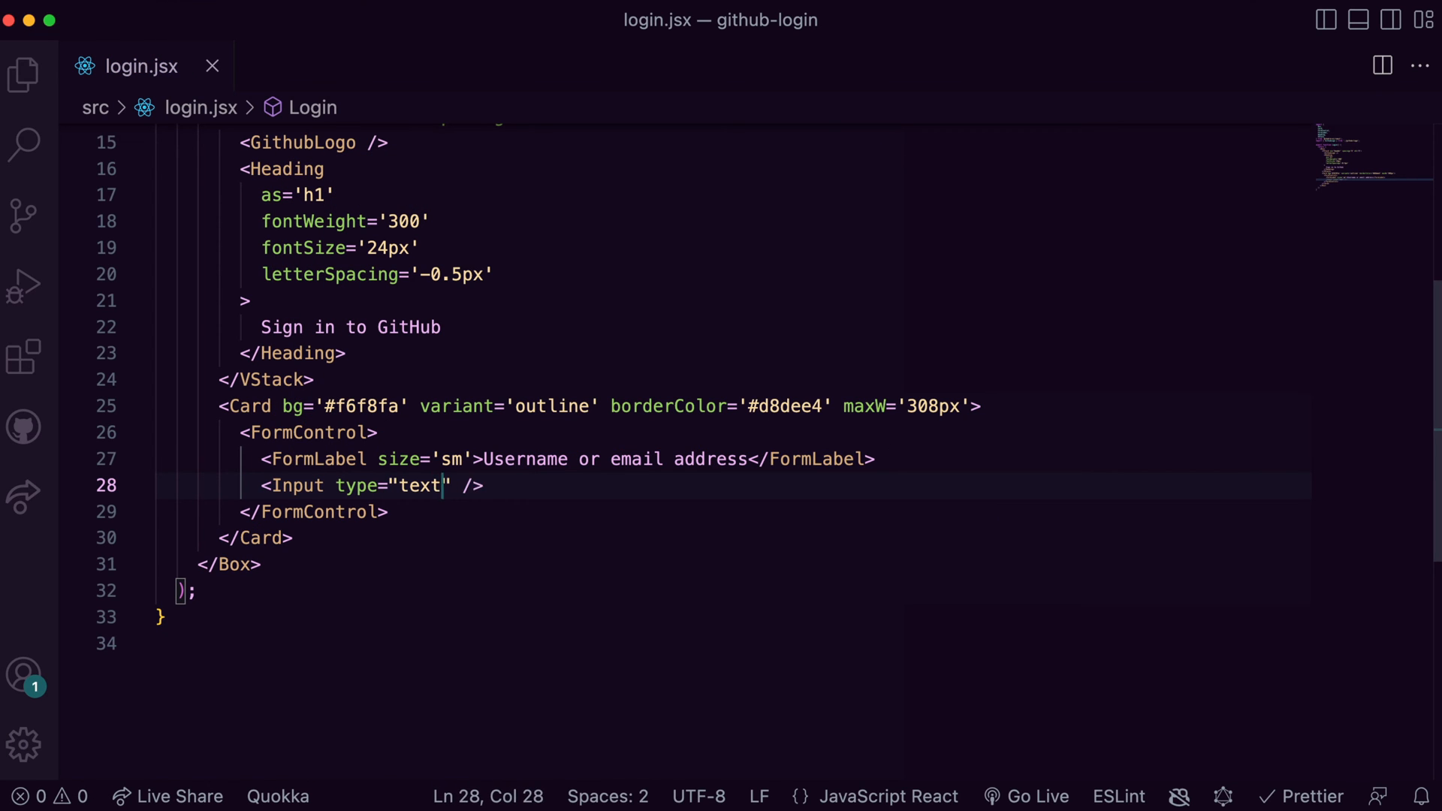
type("bg='white' borderColor='#d8dee4'")
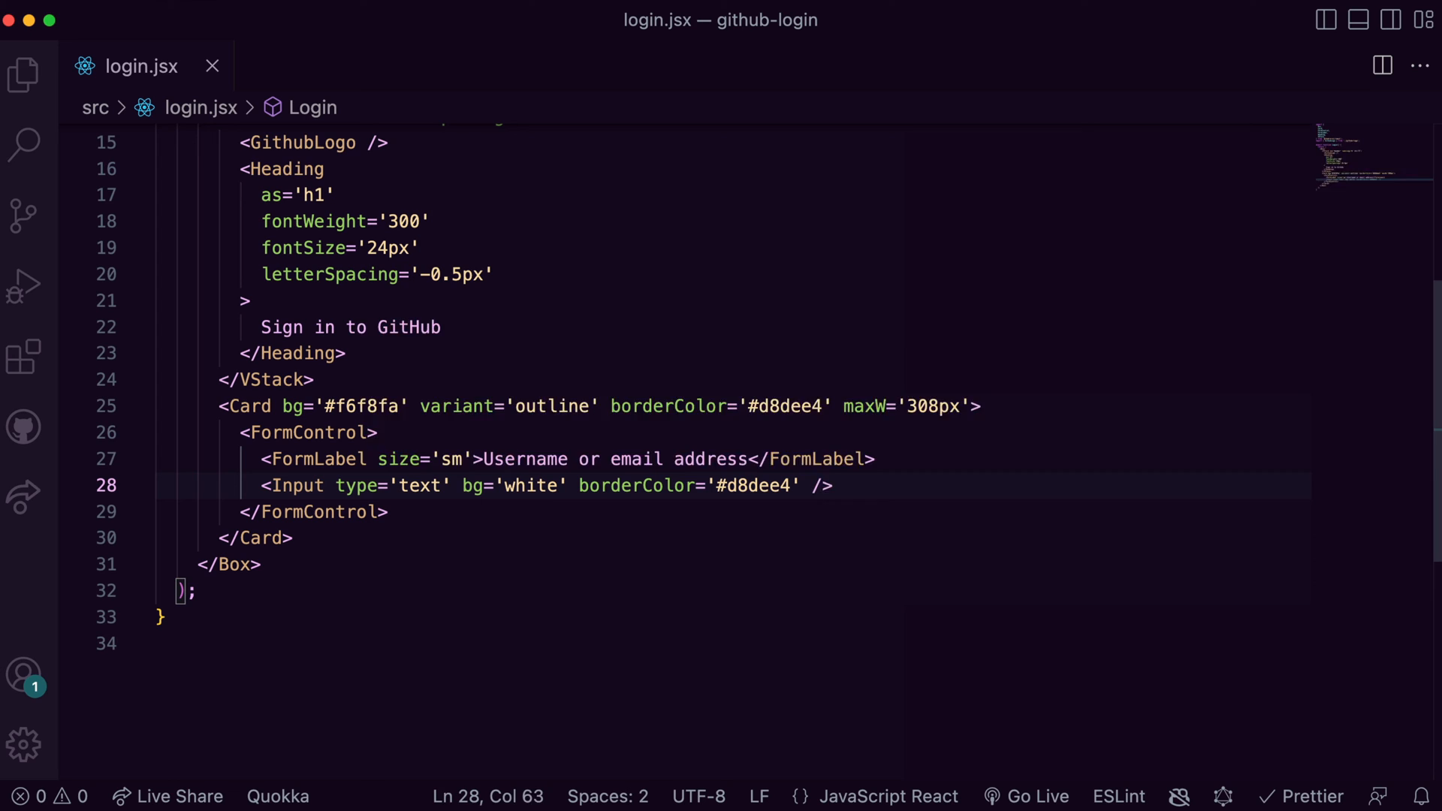
type("size=\"sm\"")
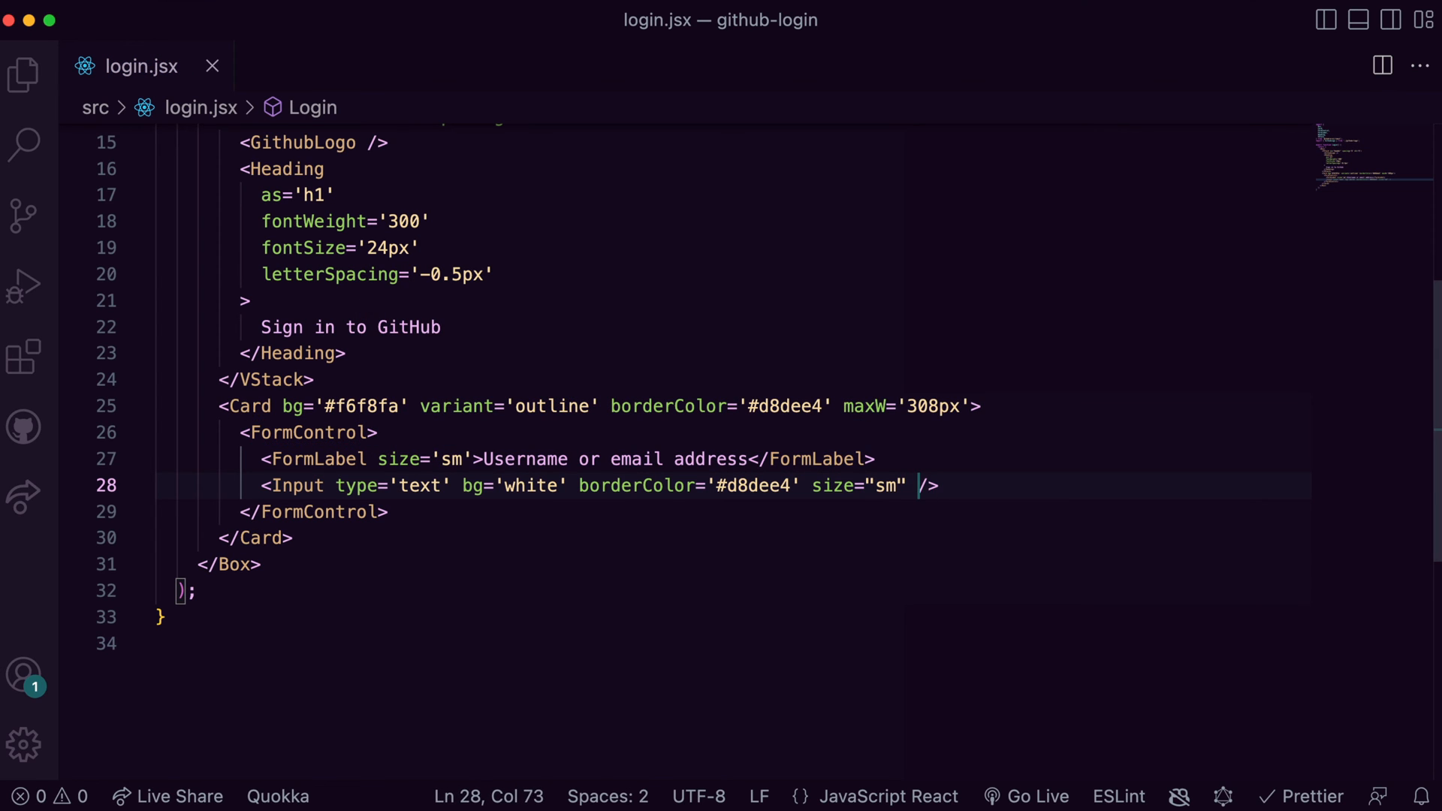
type("borderR")
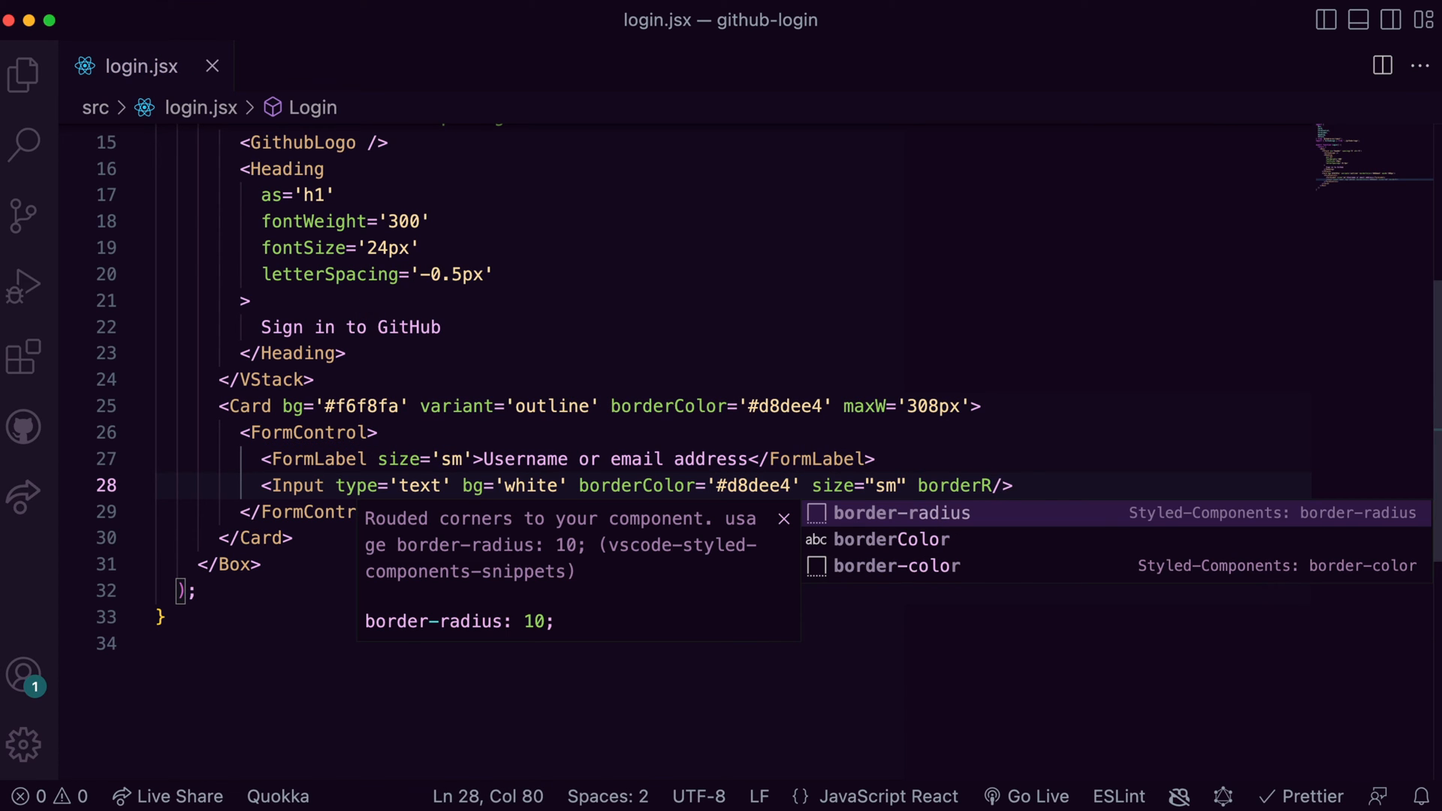
type("adi")
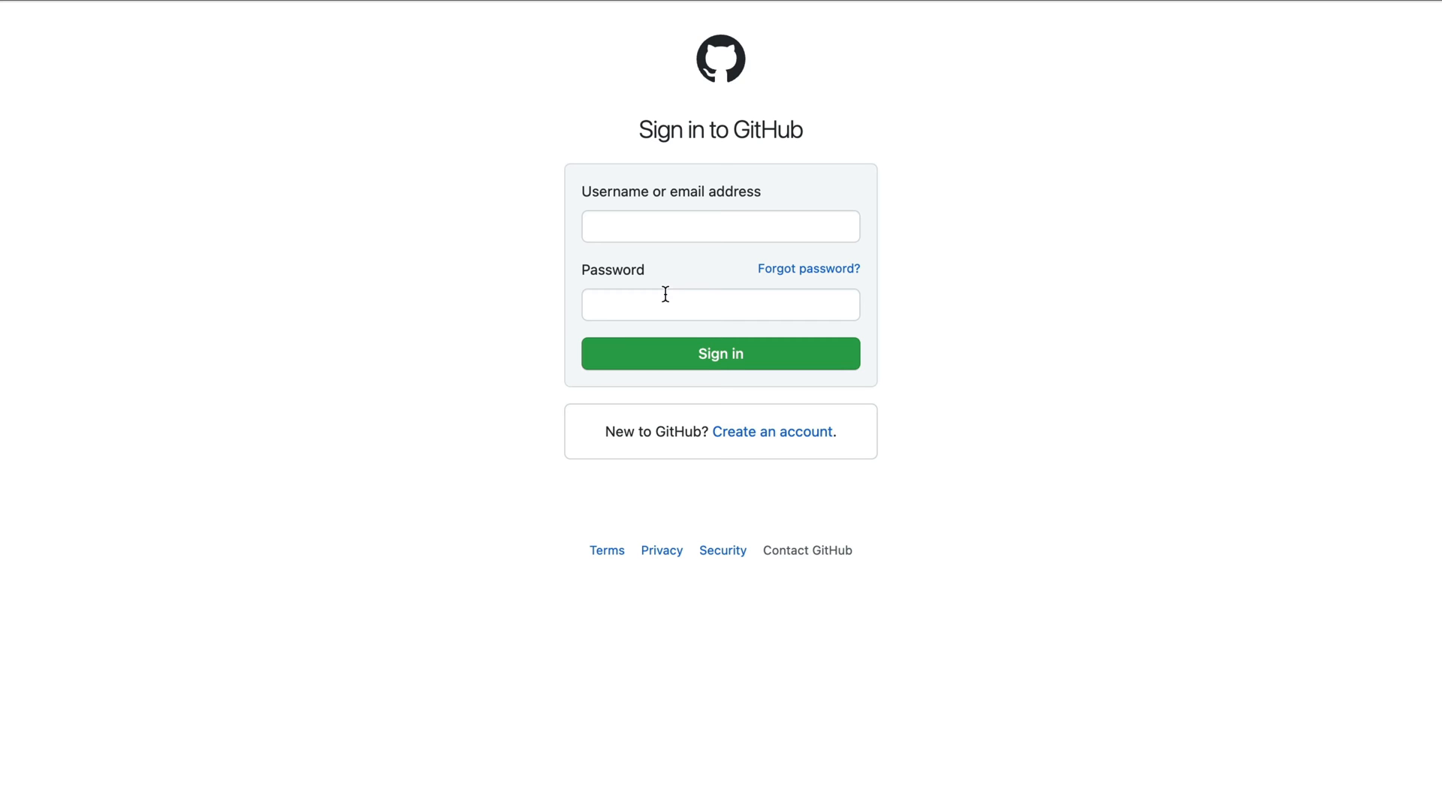
mouse_move(697, 283)
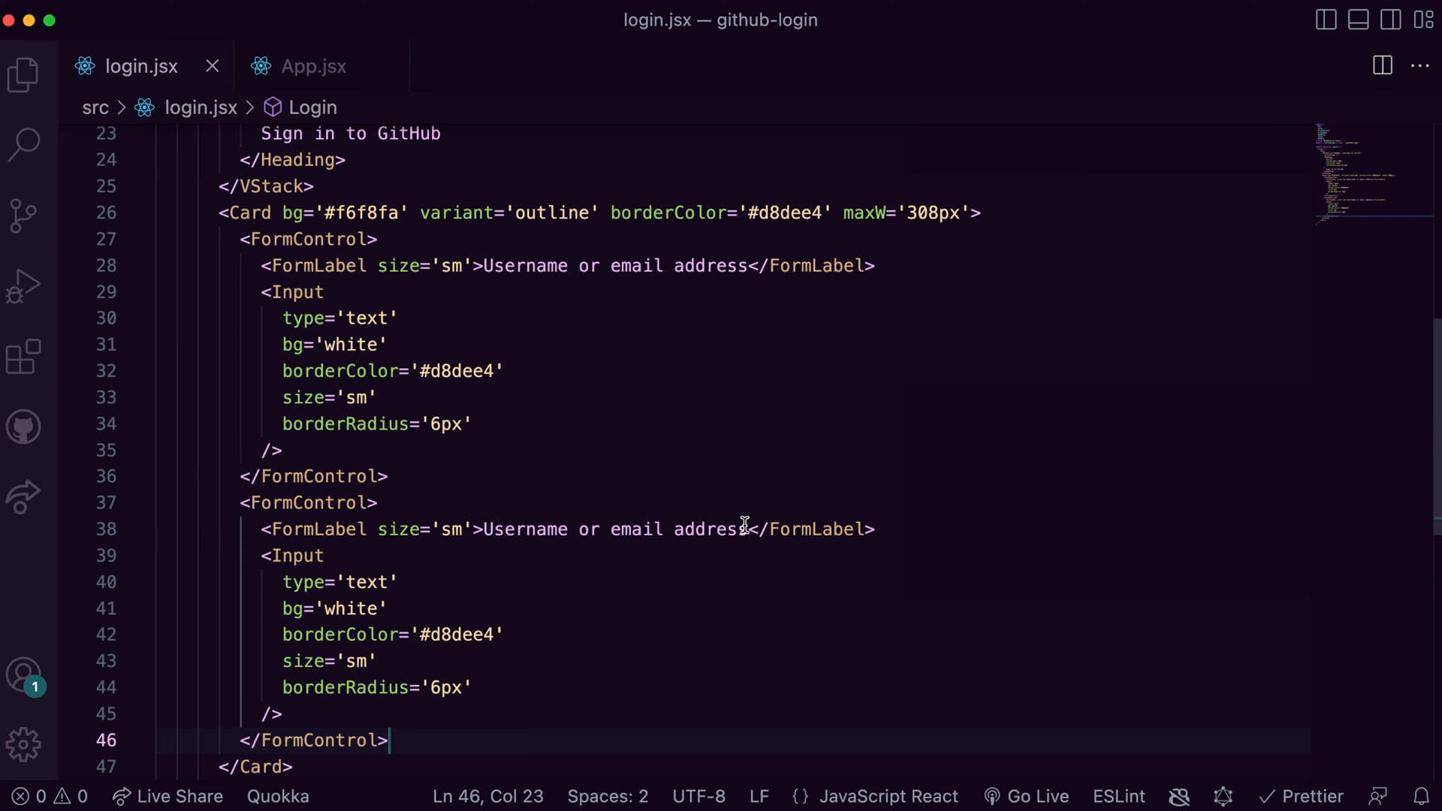
- Add a Password label beside a 'Forgot password?' Button rendered as an anchor
type("Password")
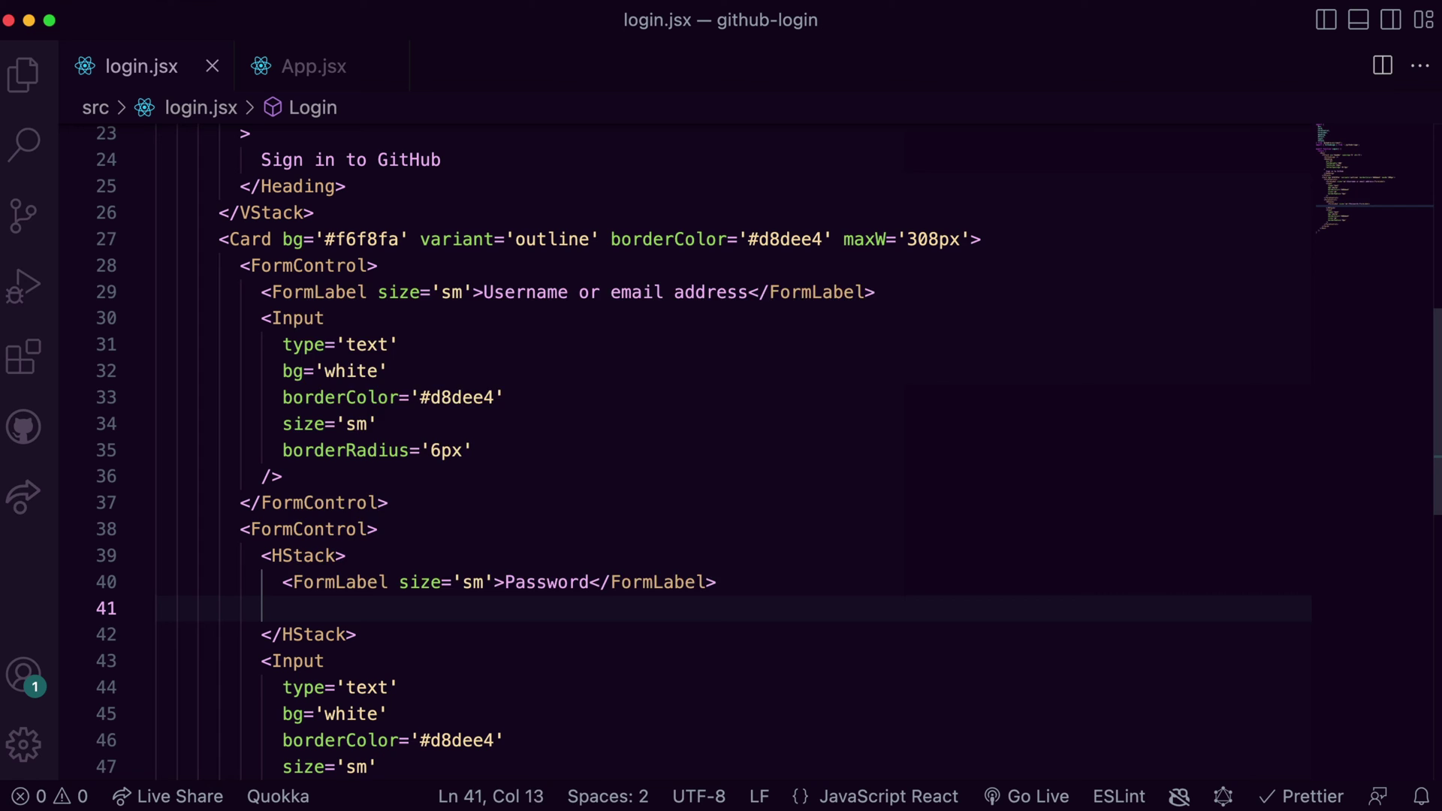
type("<Button>F</Button>")
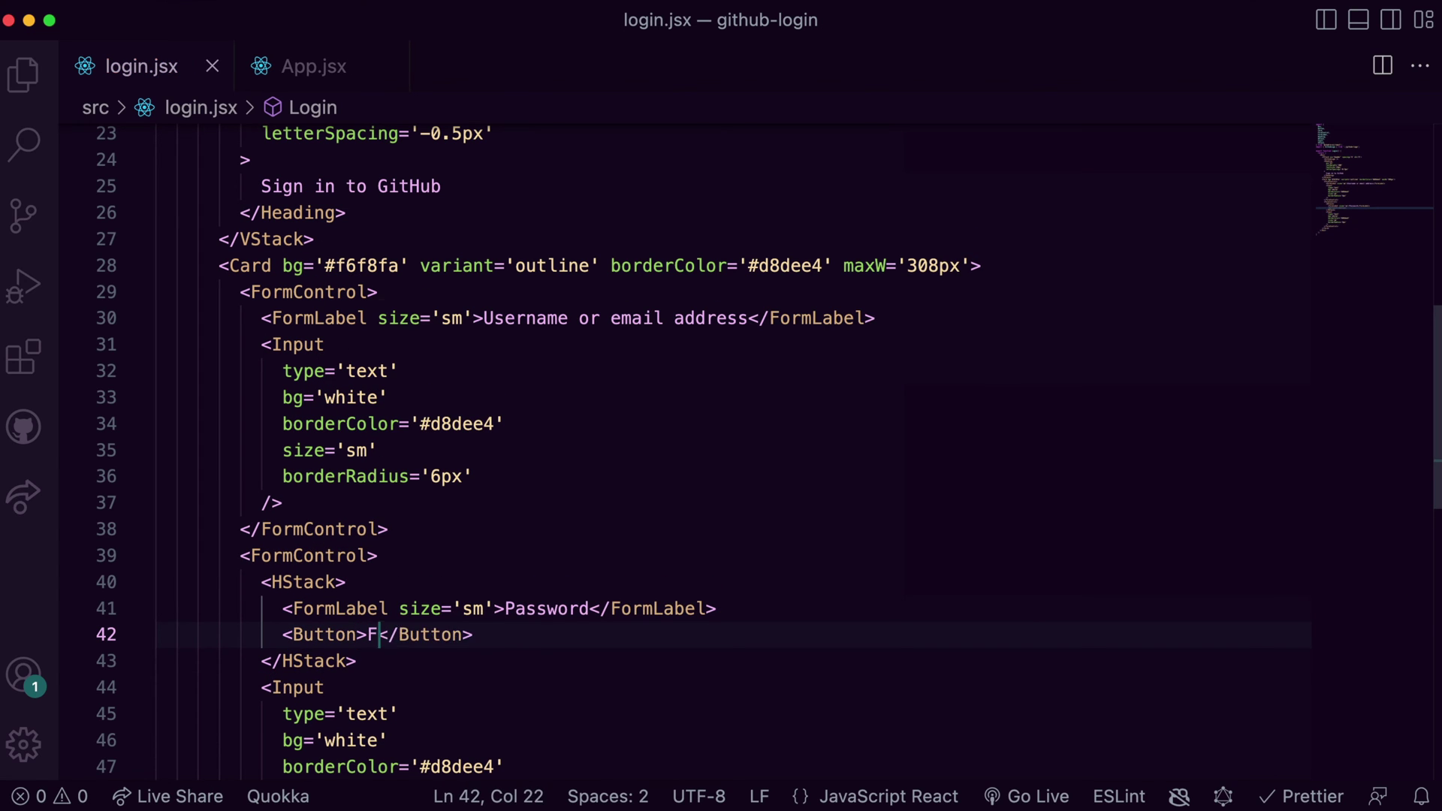
type("orgot password?")
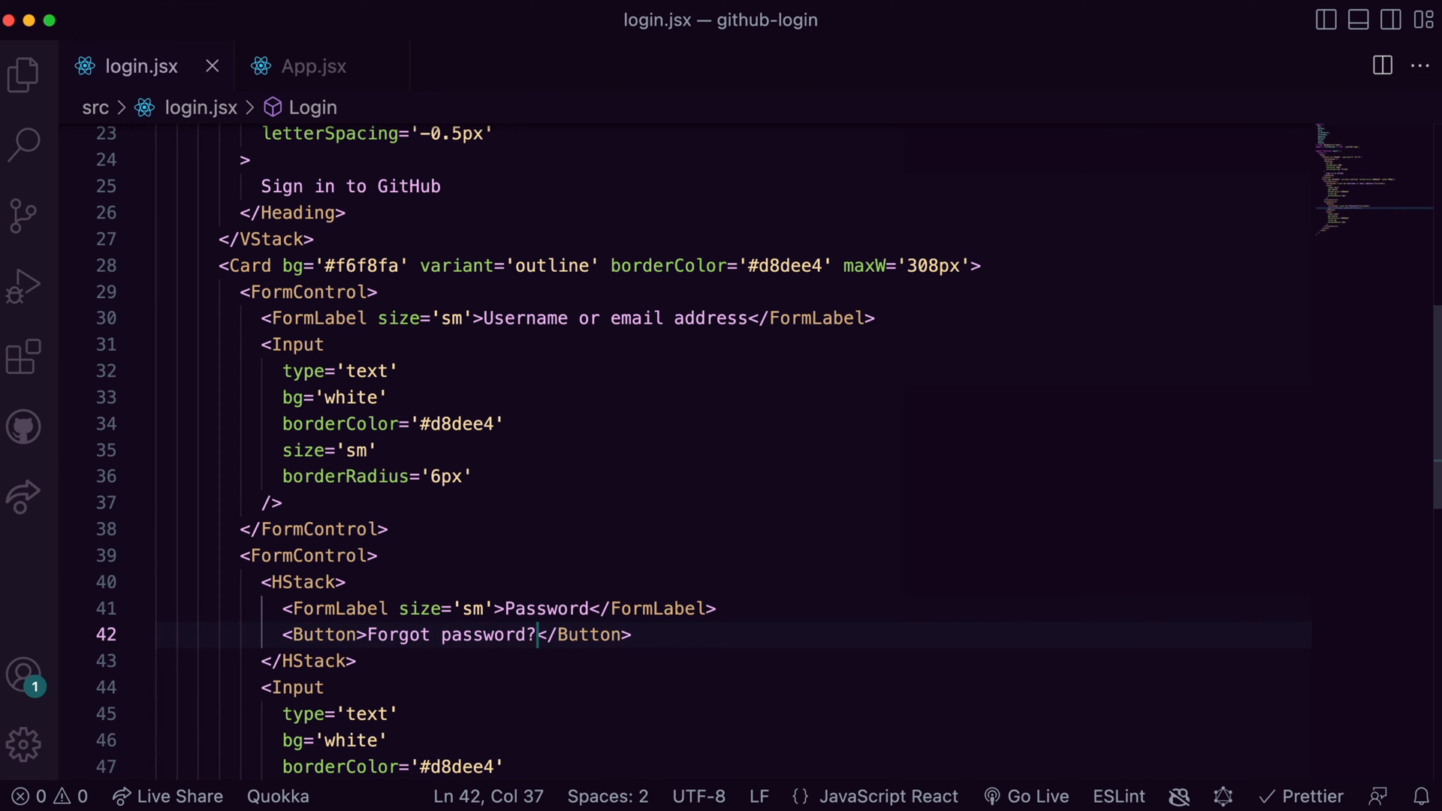
type("as=\"a\"")
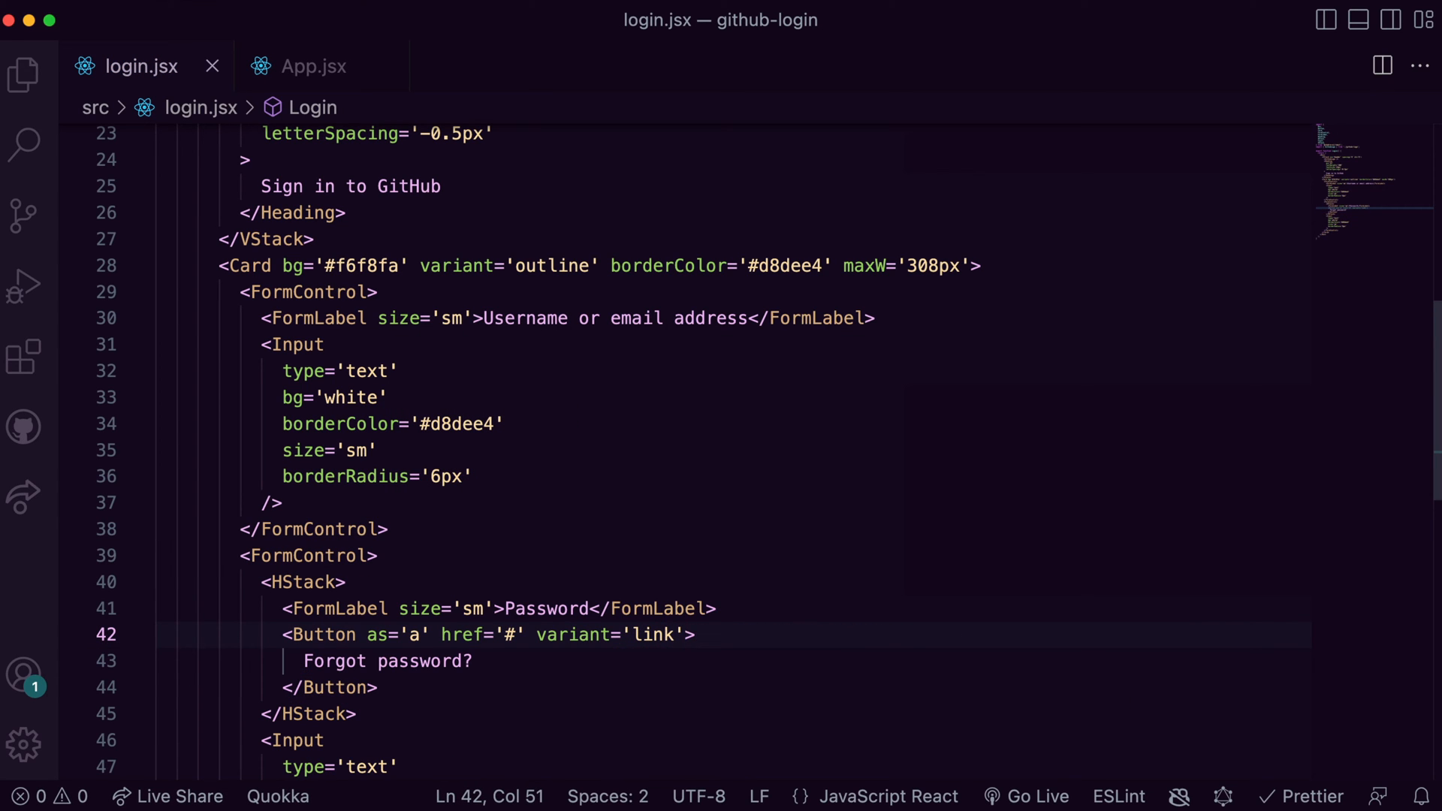
- Make the Forgot password link size xs, color #0969da with fontWeight 500
type("size=\"xs\"")
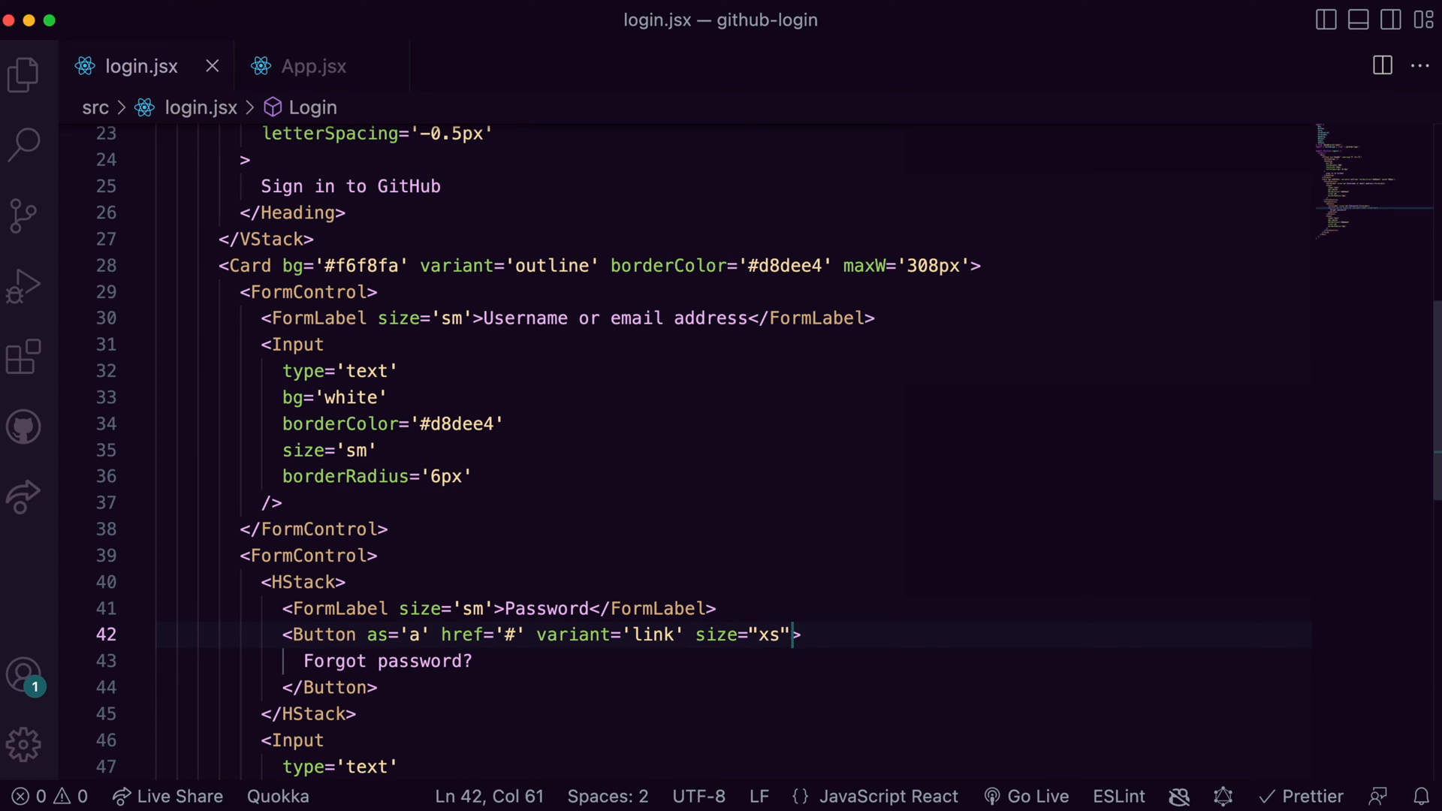
type("color=\"#0\"")
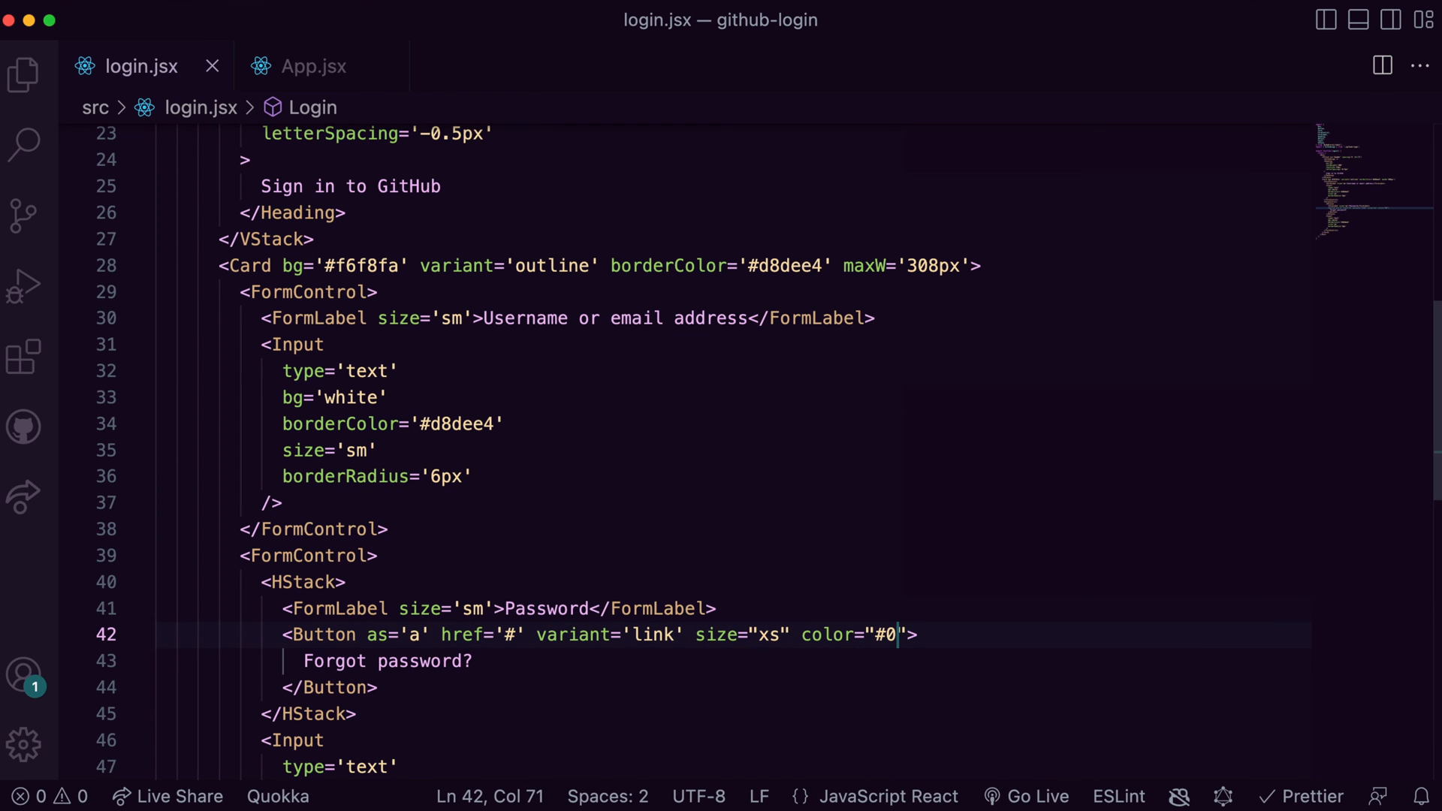
type("969da")
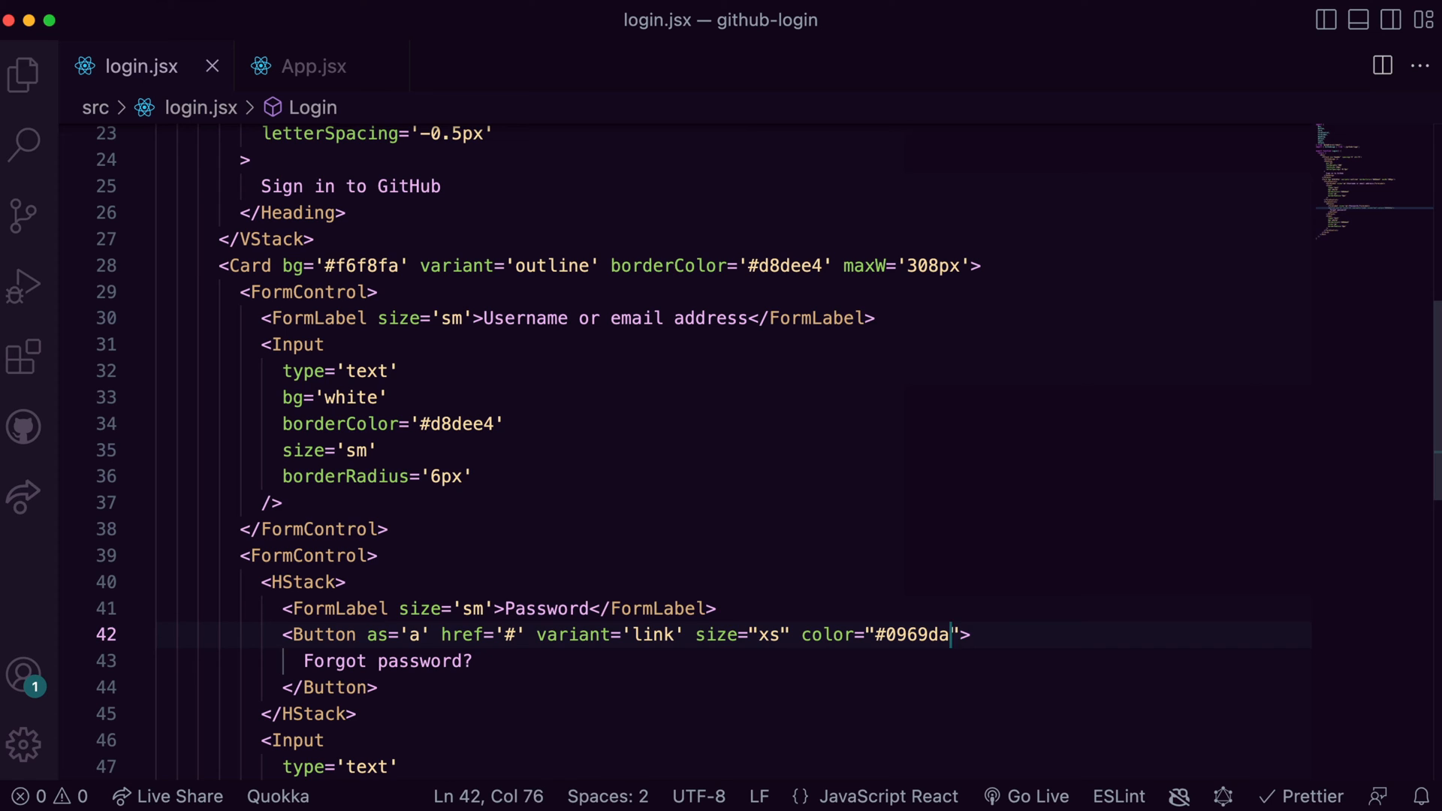
type("fontWeight=\"5\"")
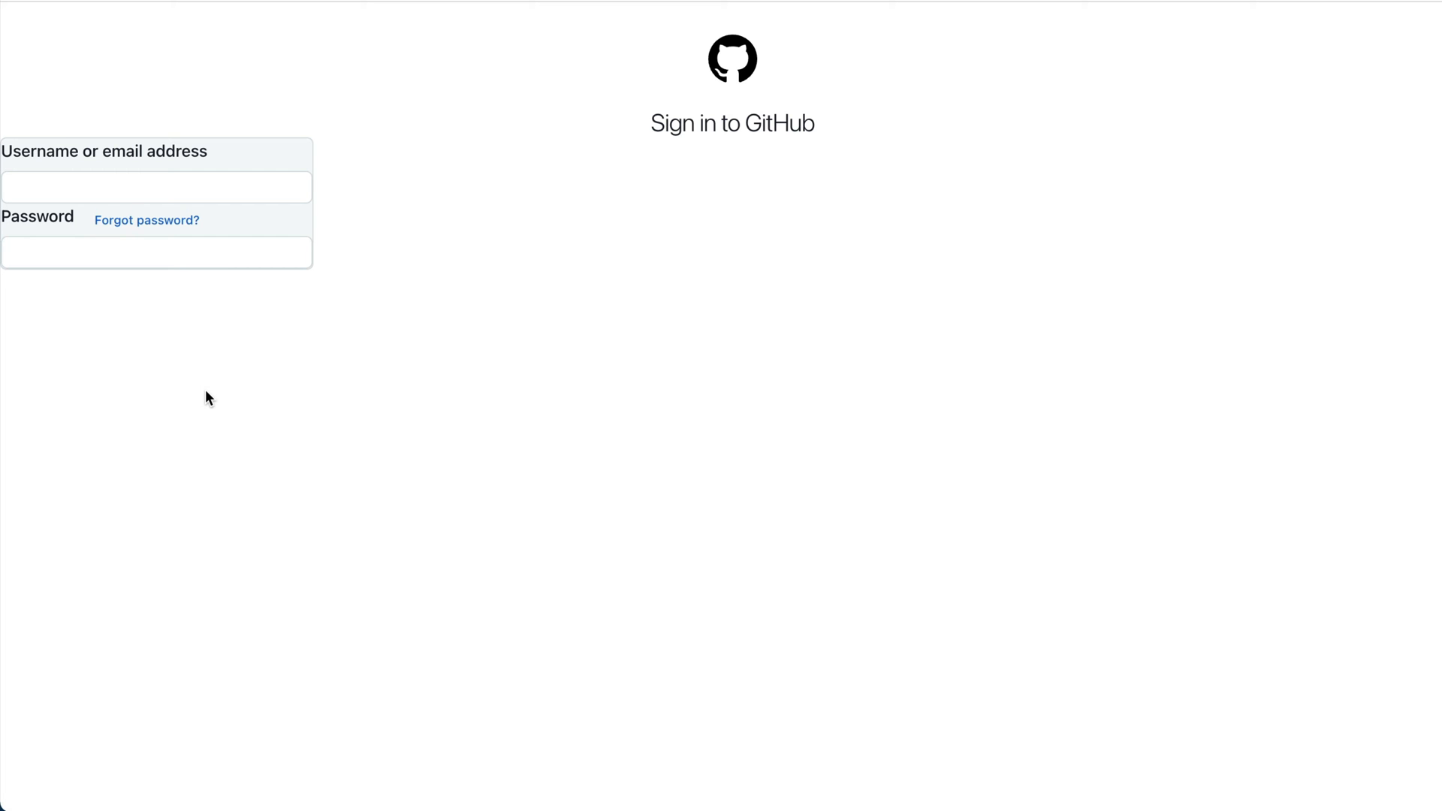
mouse_move(378, 410)
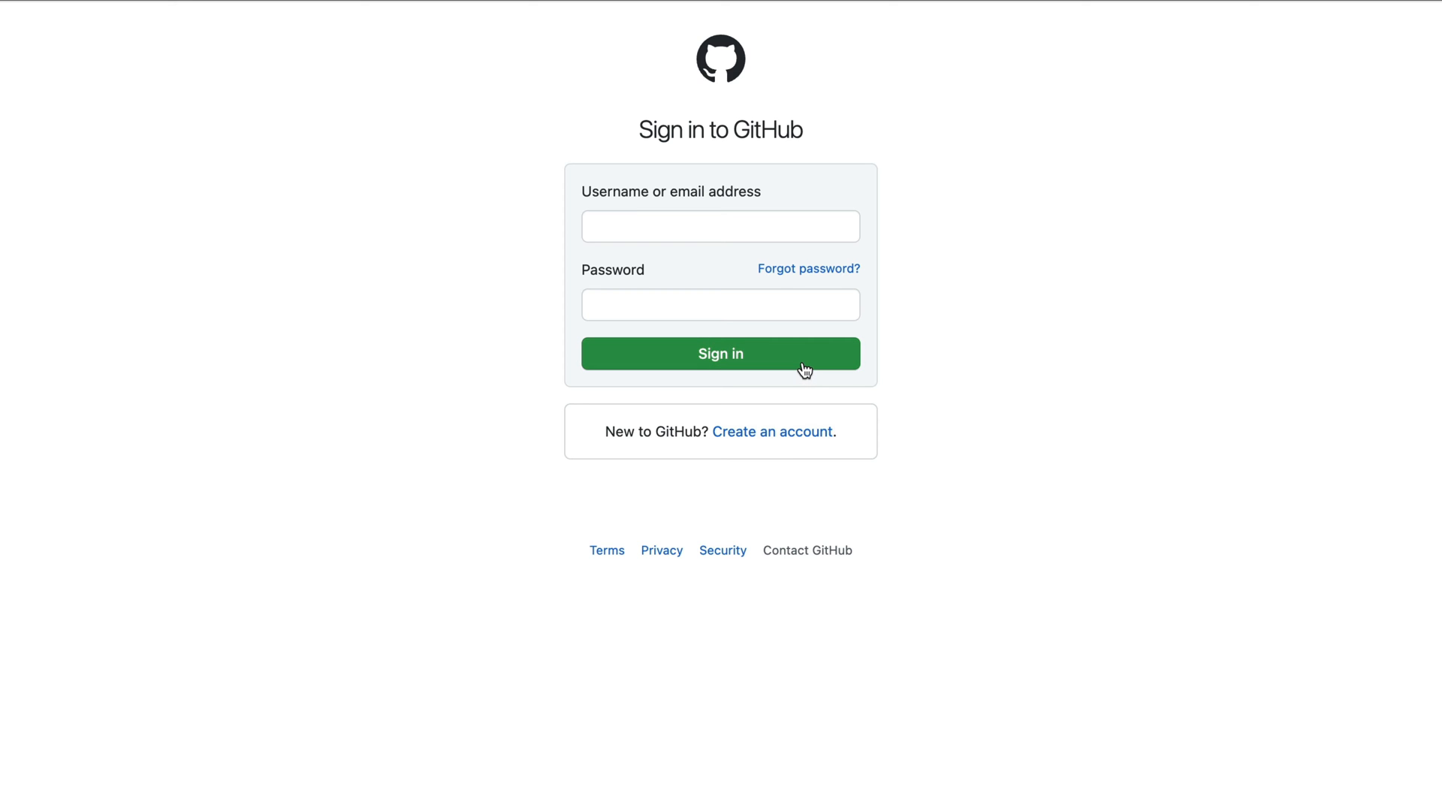
mouse_move(796, 361)
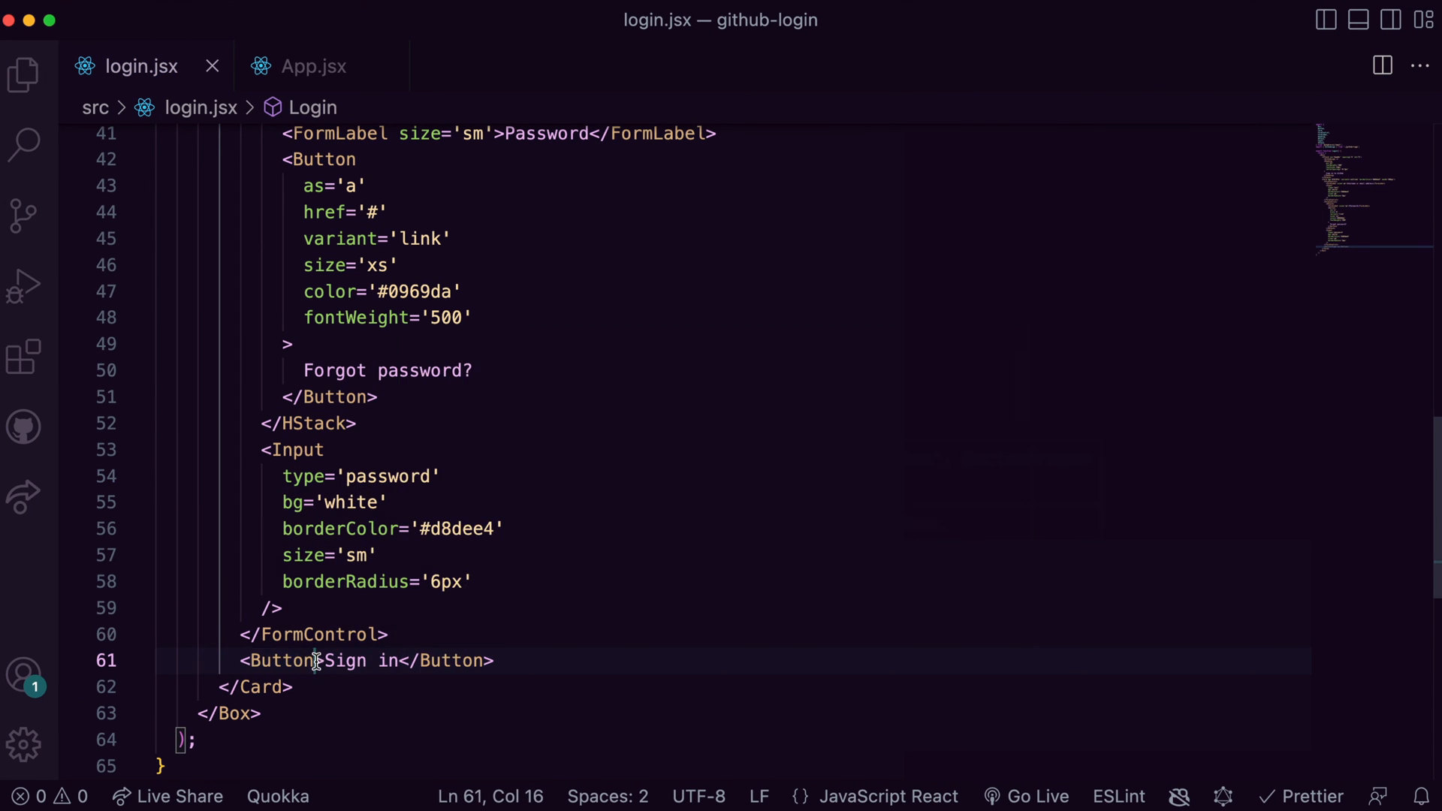
- Style Sign in button bg #2da44e, white sm text, _hover #2c974b and a darker _active green
type("bg=\"#2da44e\"")
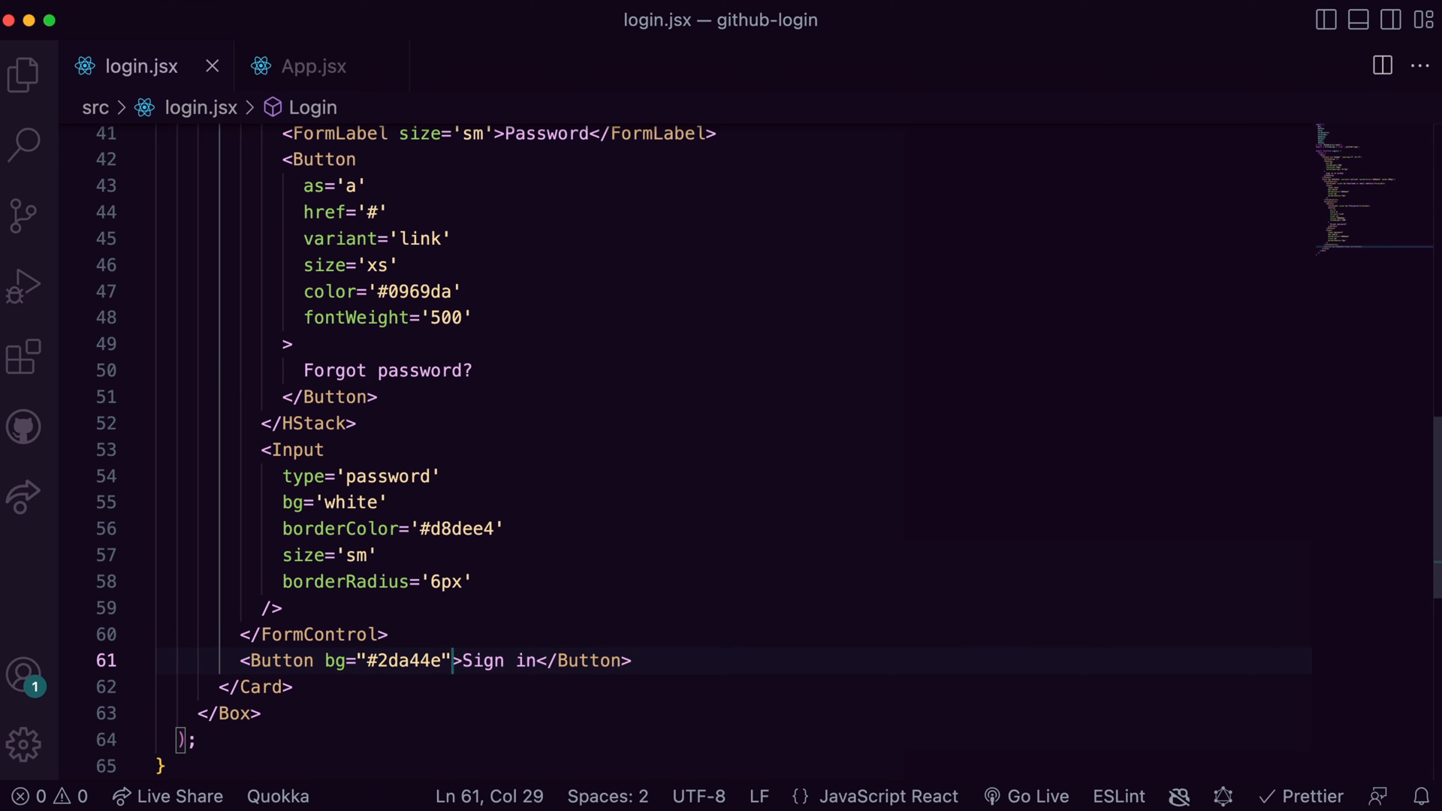
type("color=\"white\" size=\"sm'")
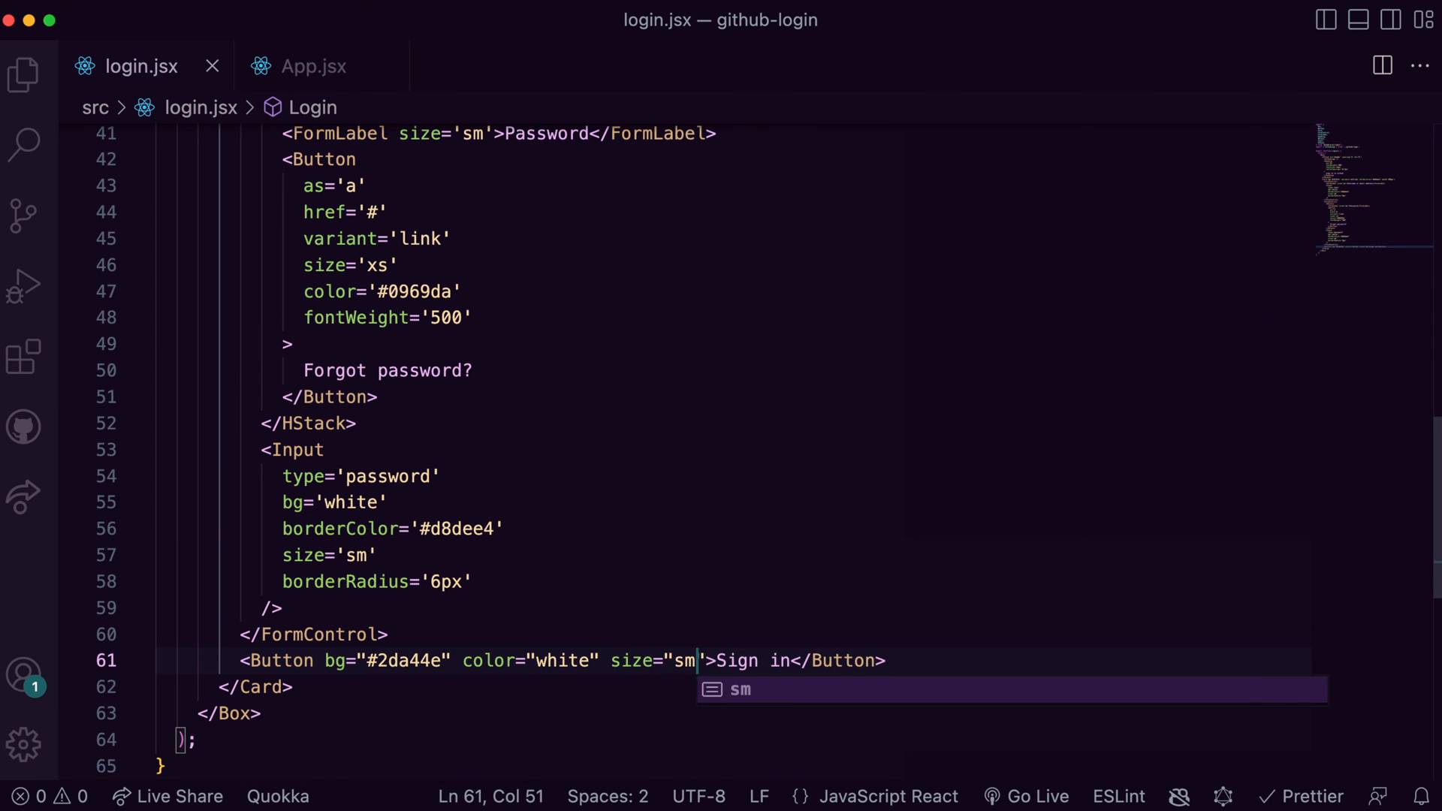
type("_hover={{bg\"")
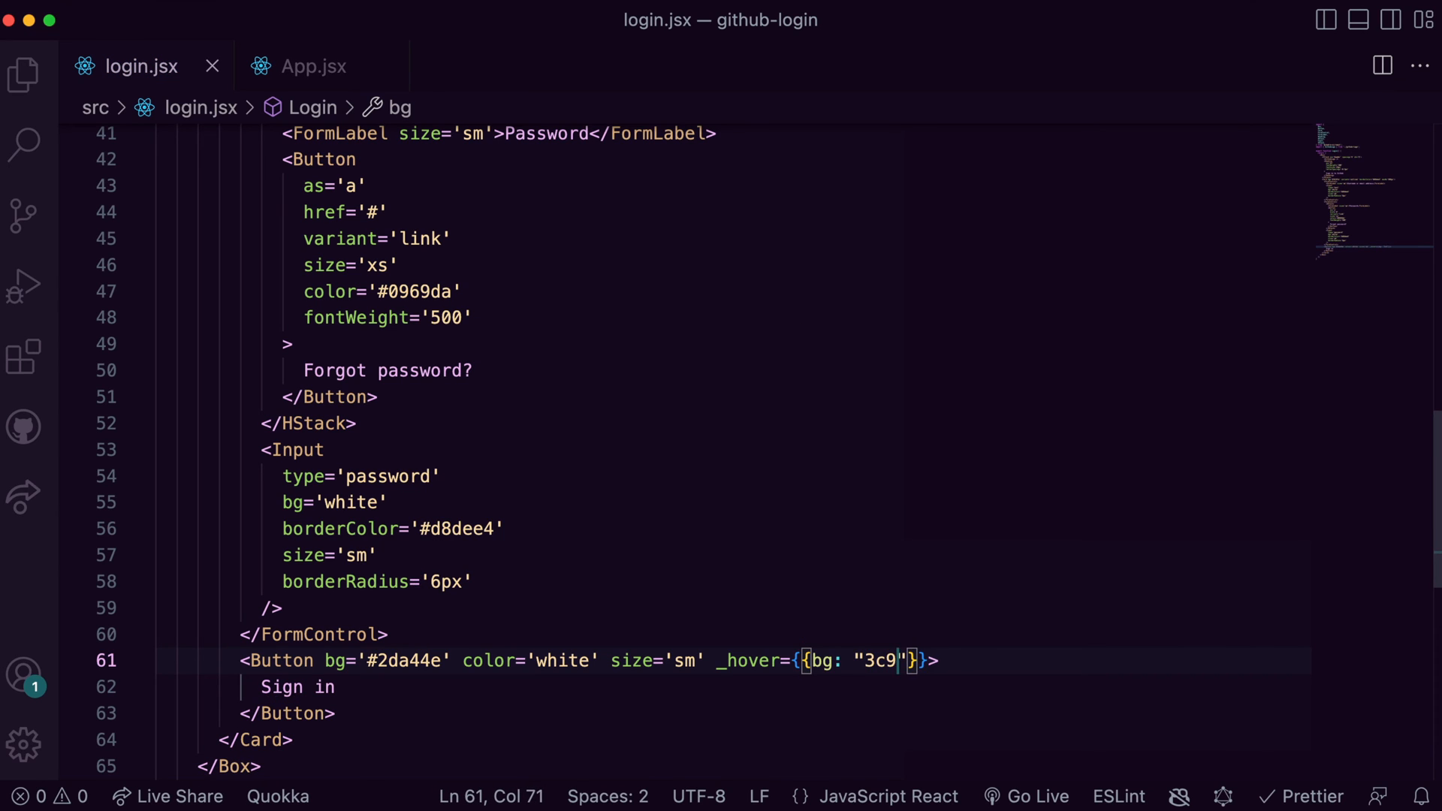
type("#2c974b")
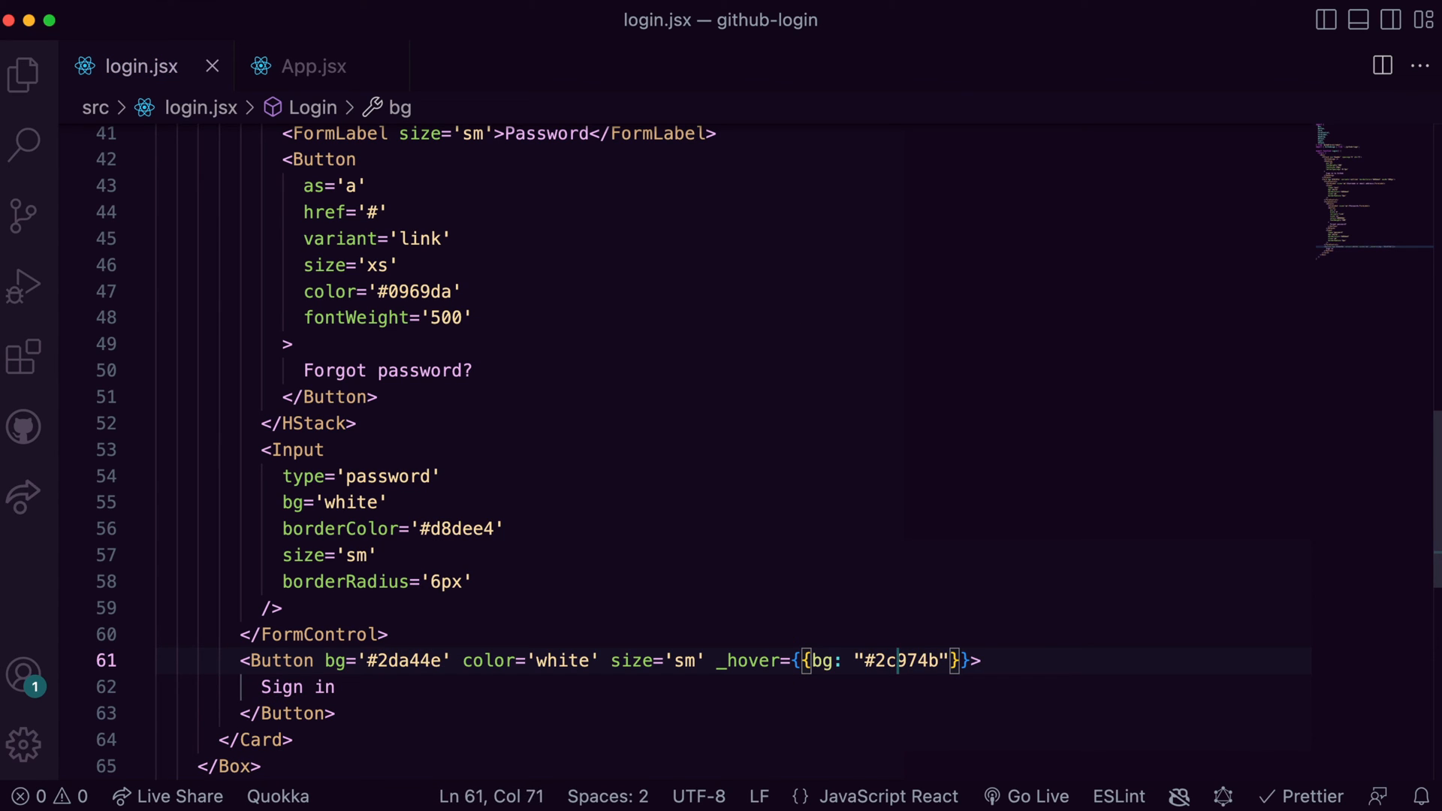
type("_actie")
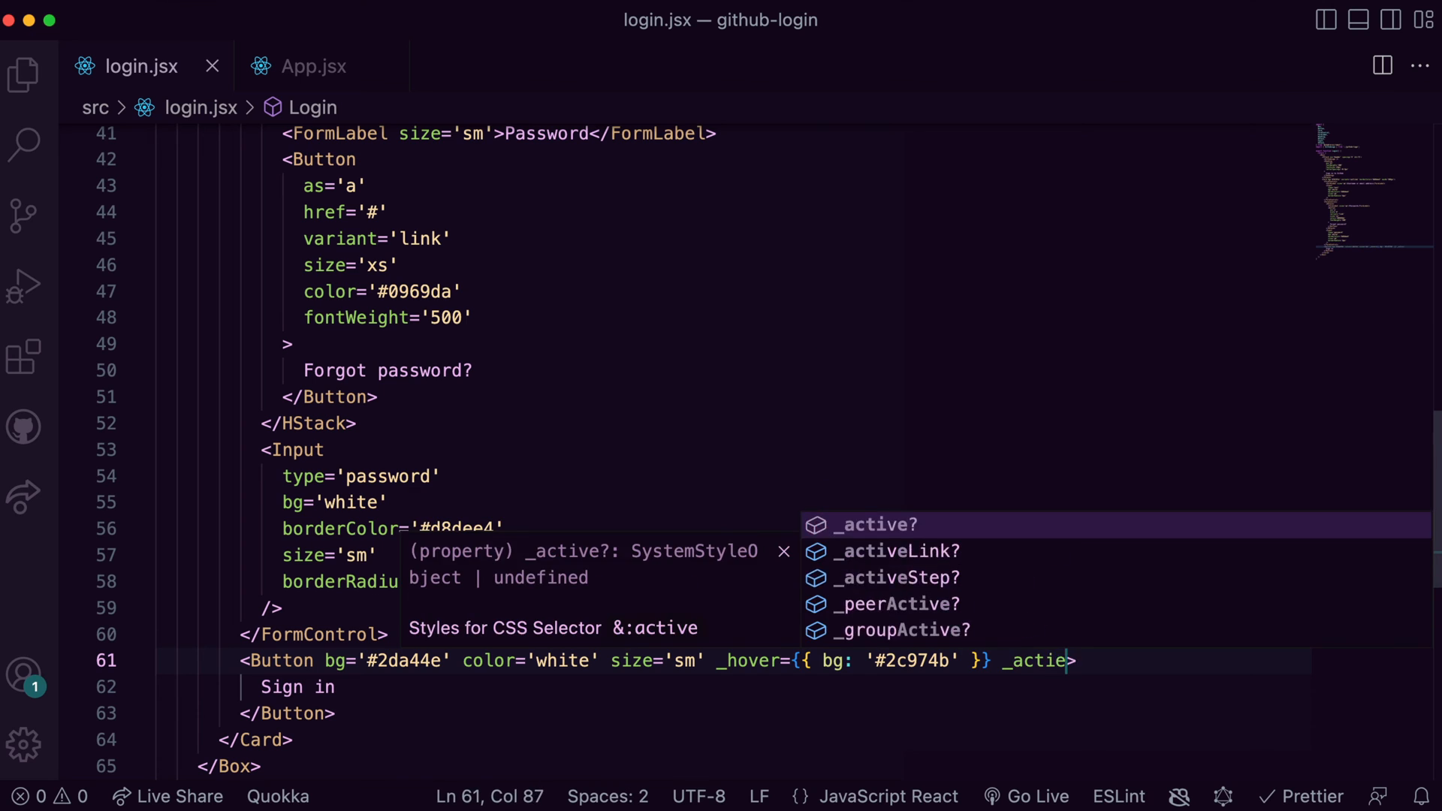
type("={{bg: #")
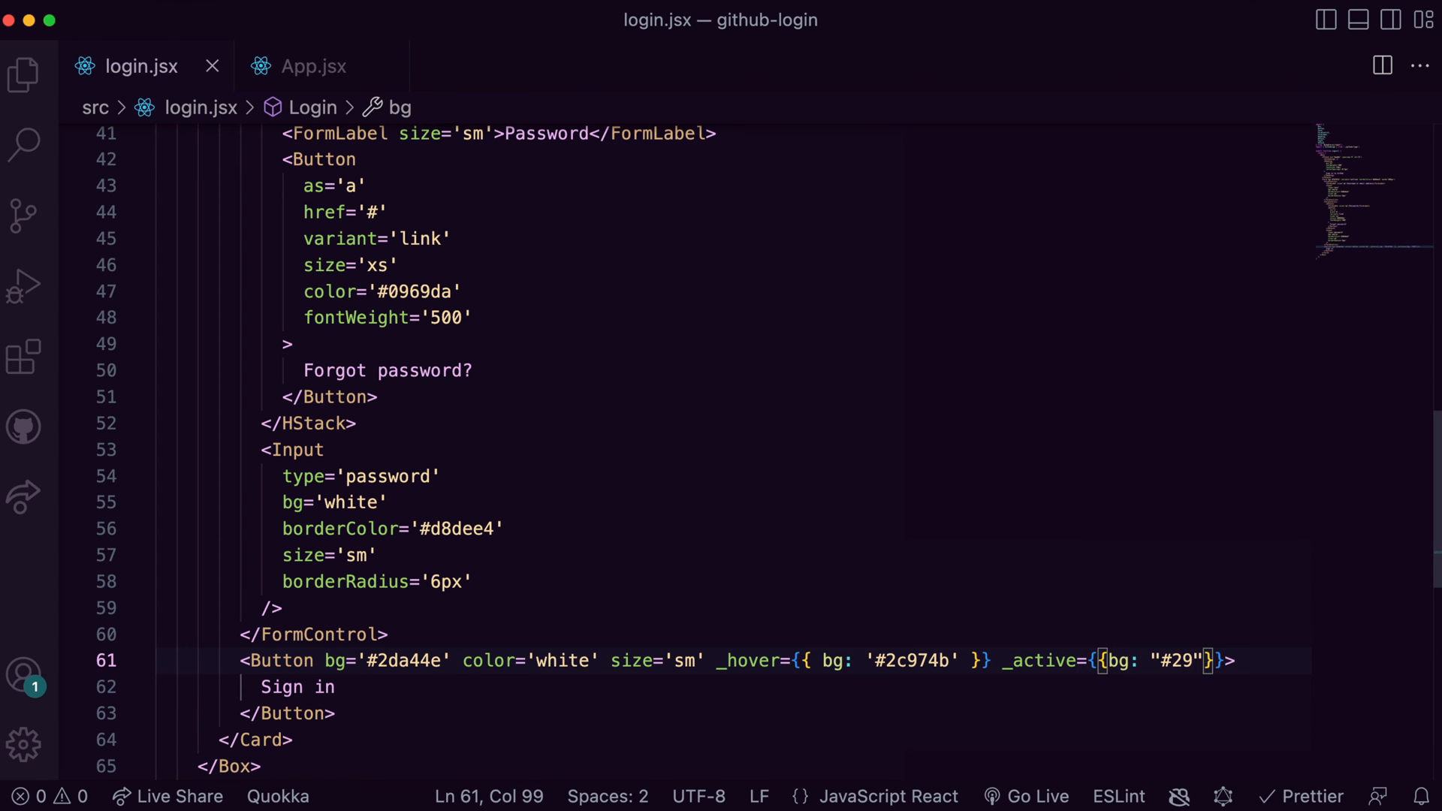
type("8e4")
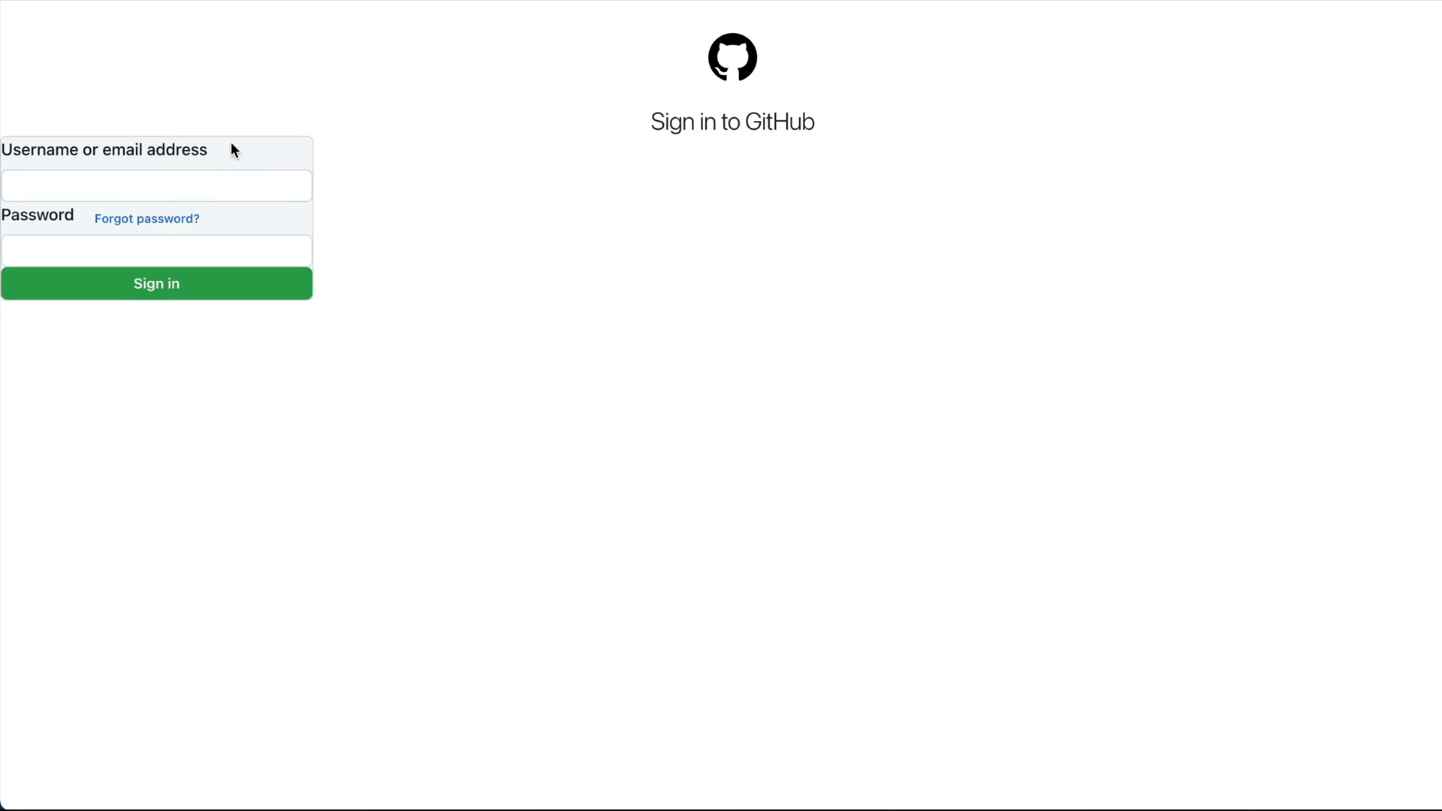
mouse_move(263, 212)
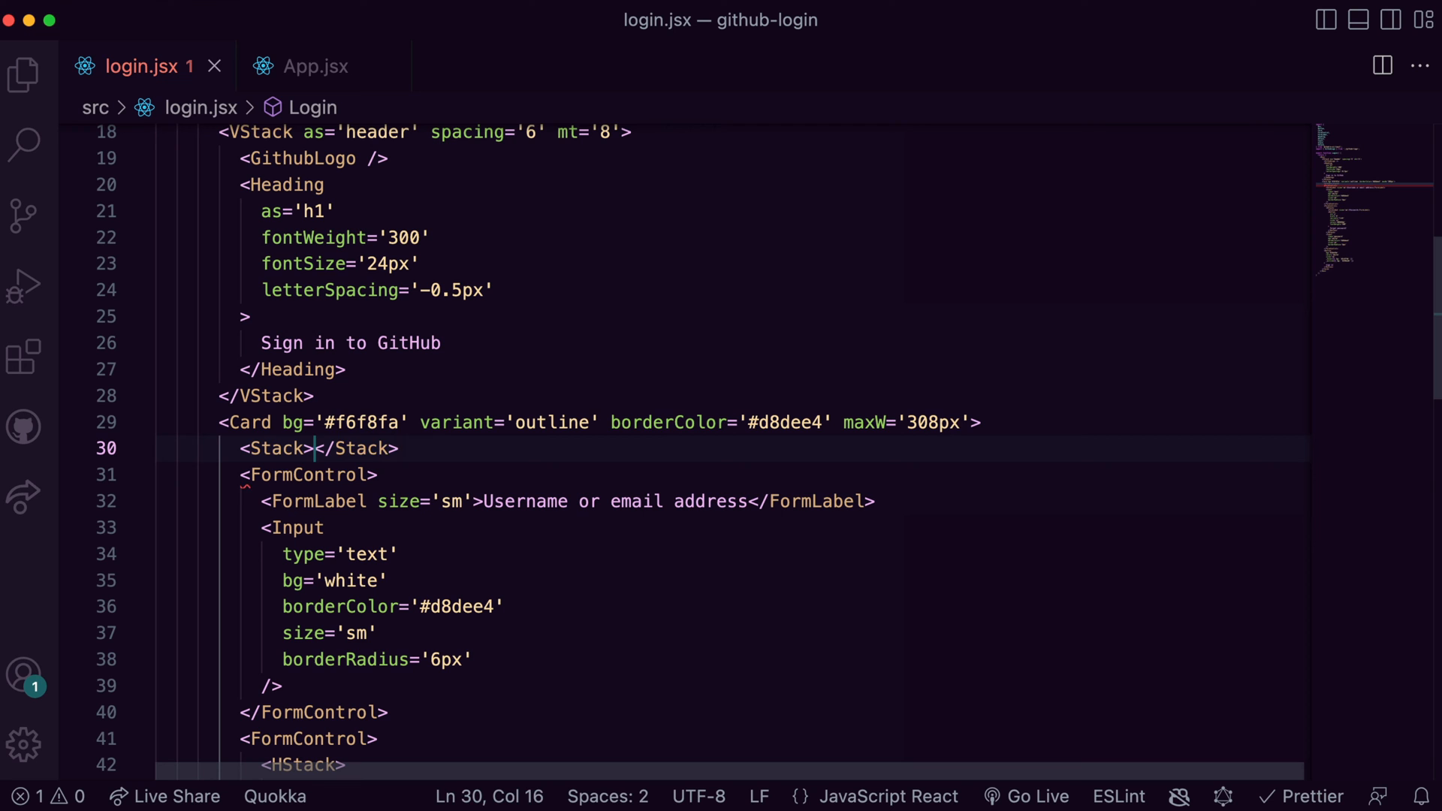
- Wrap the card's fields and Sign in button in a Stack with spacing 4 inside a form
scroll("down", 3)
type("</Stack>")
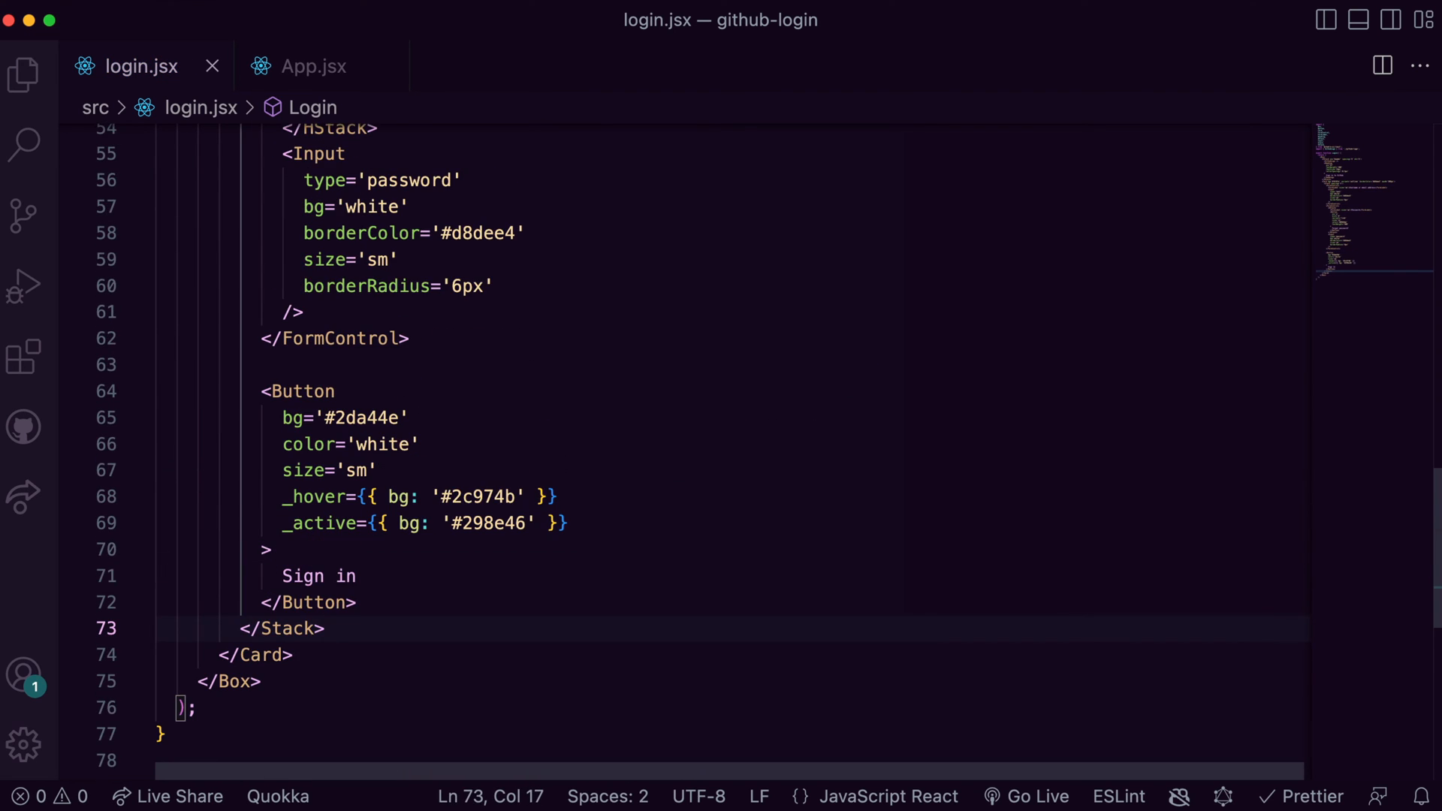
scroll("up", 3)
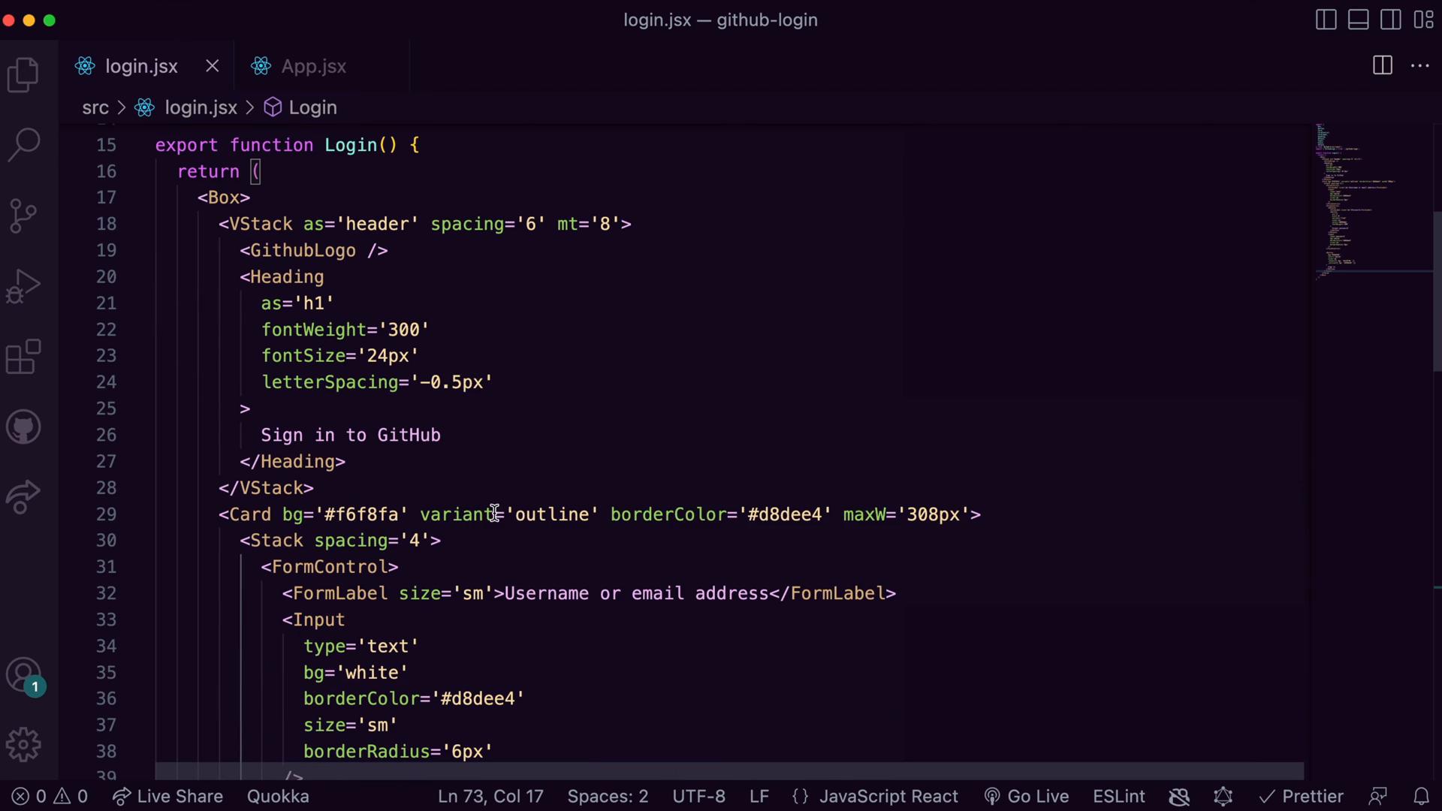
type("<for")
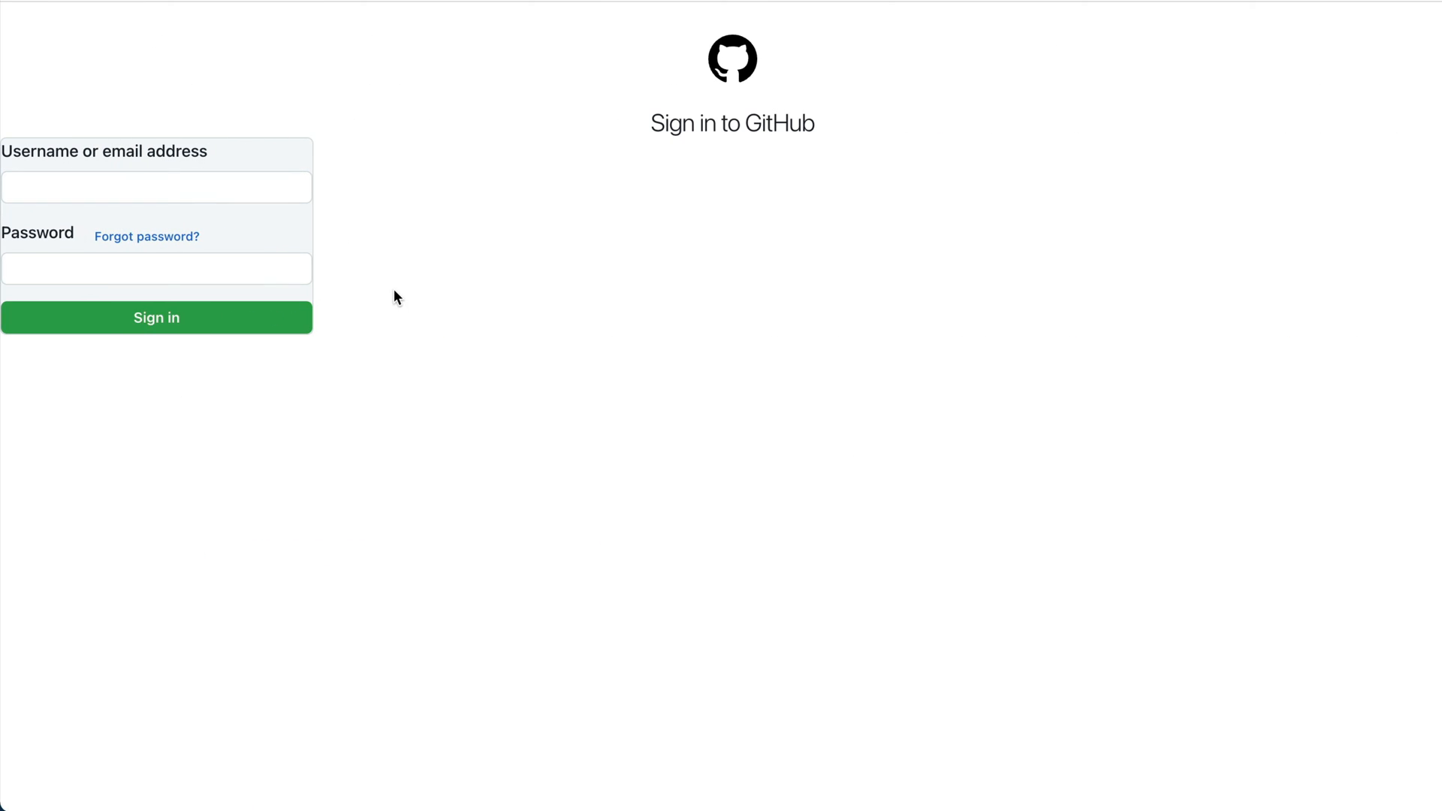
mouse_move(402, 234)
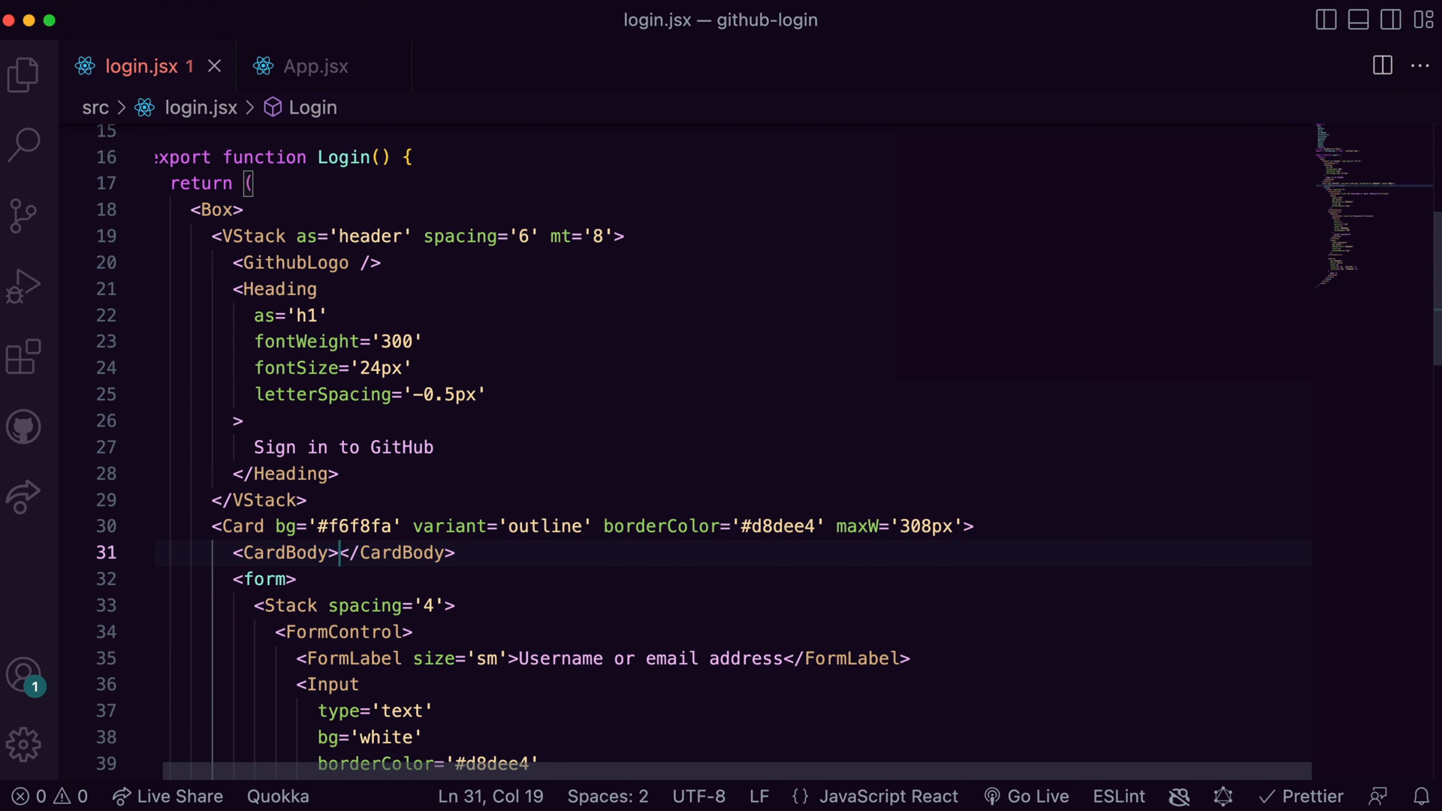
- Save login.jsx with the CardBody and form wrapping the Stack
key("Cmd+S")
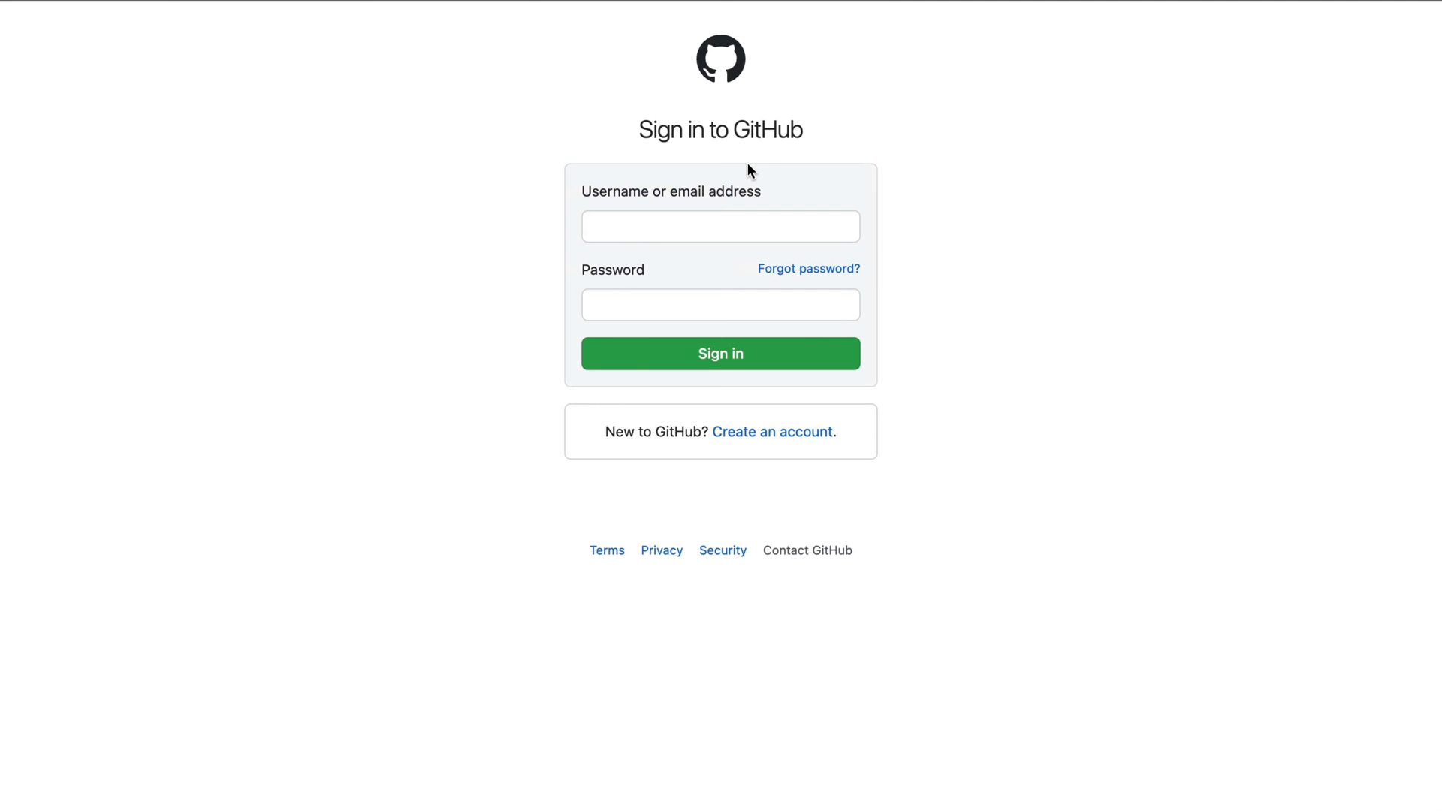
mouse_move(545, 442)
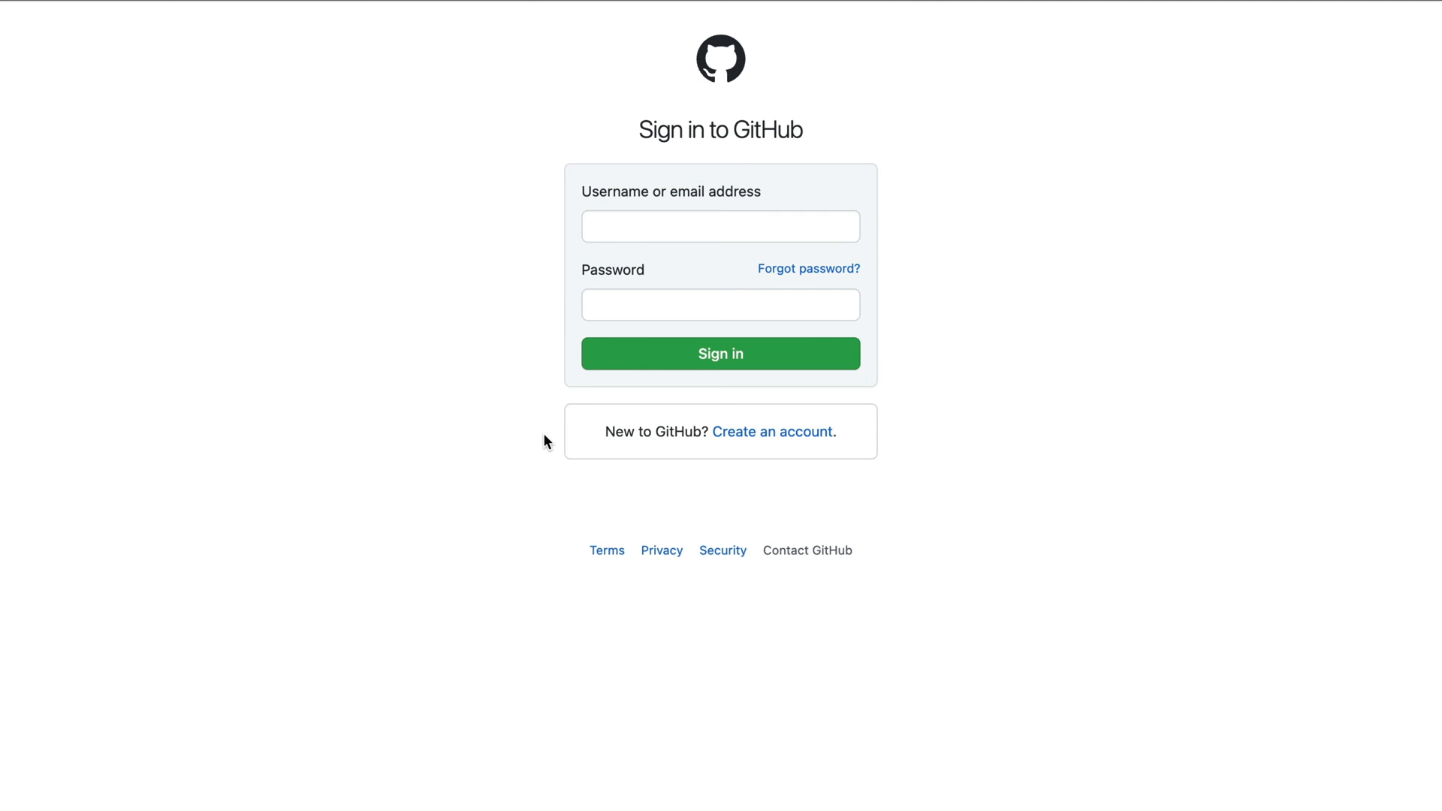
mouse_move(591, 418)
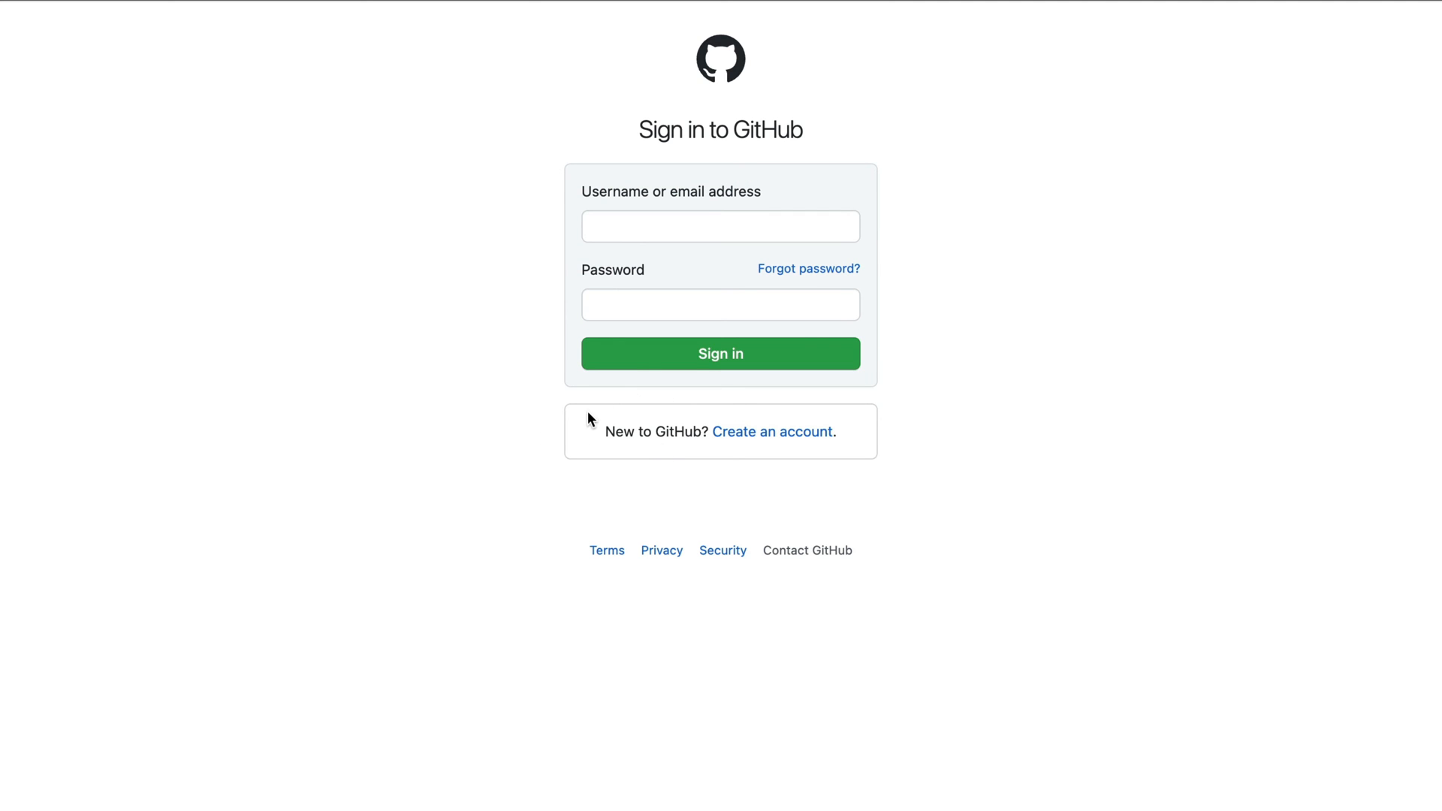
mouse_move(889, 410)
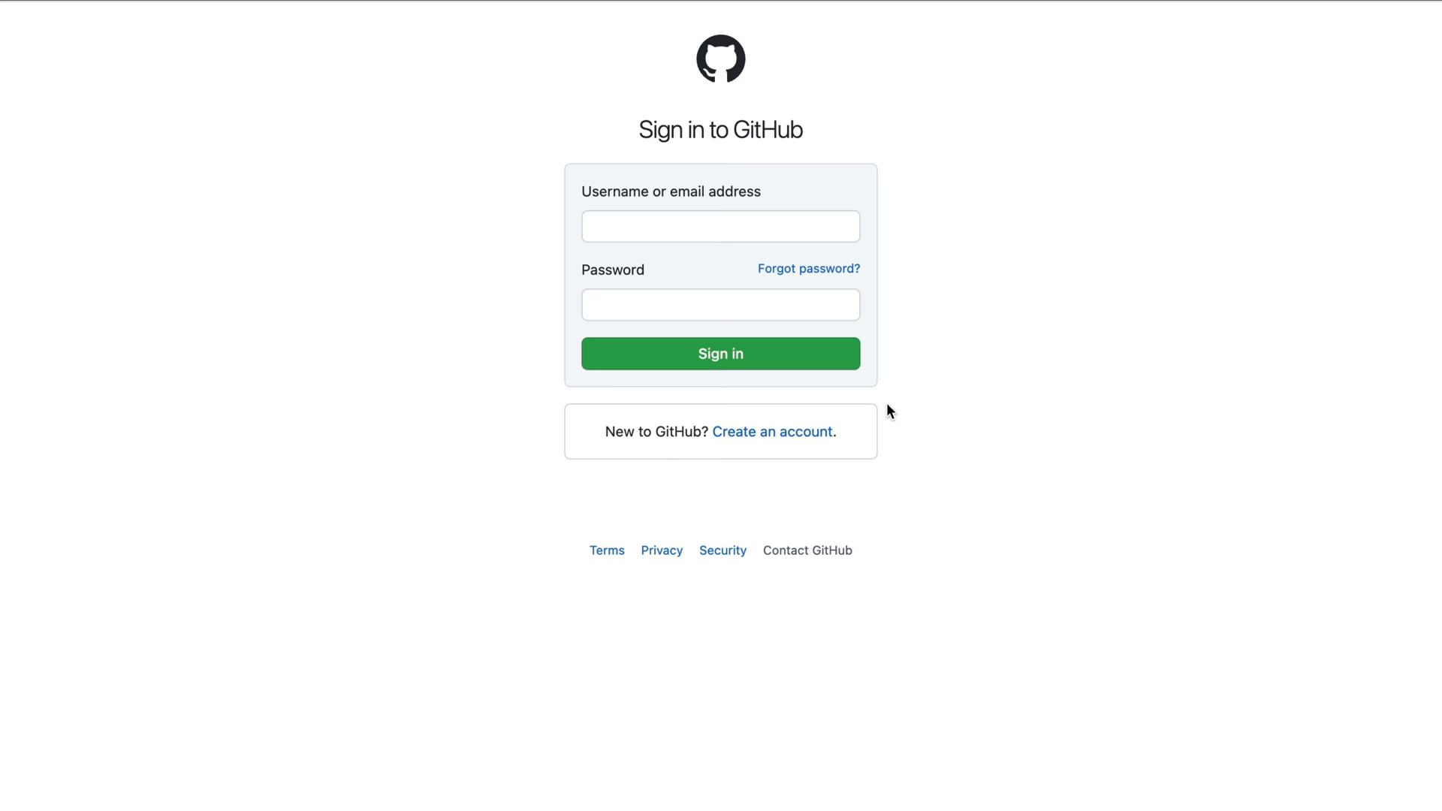
mouse_move(841, 374)
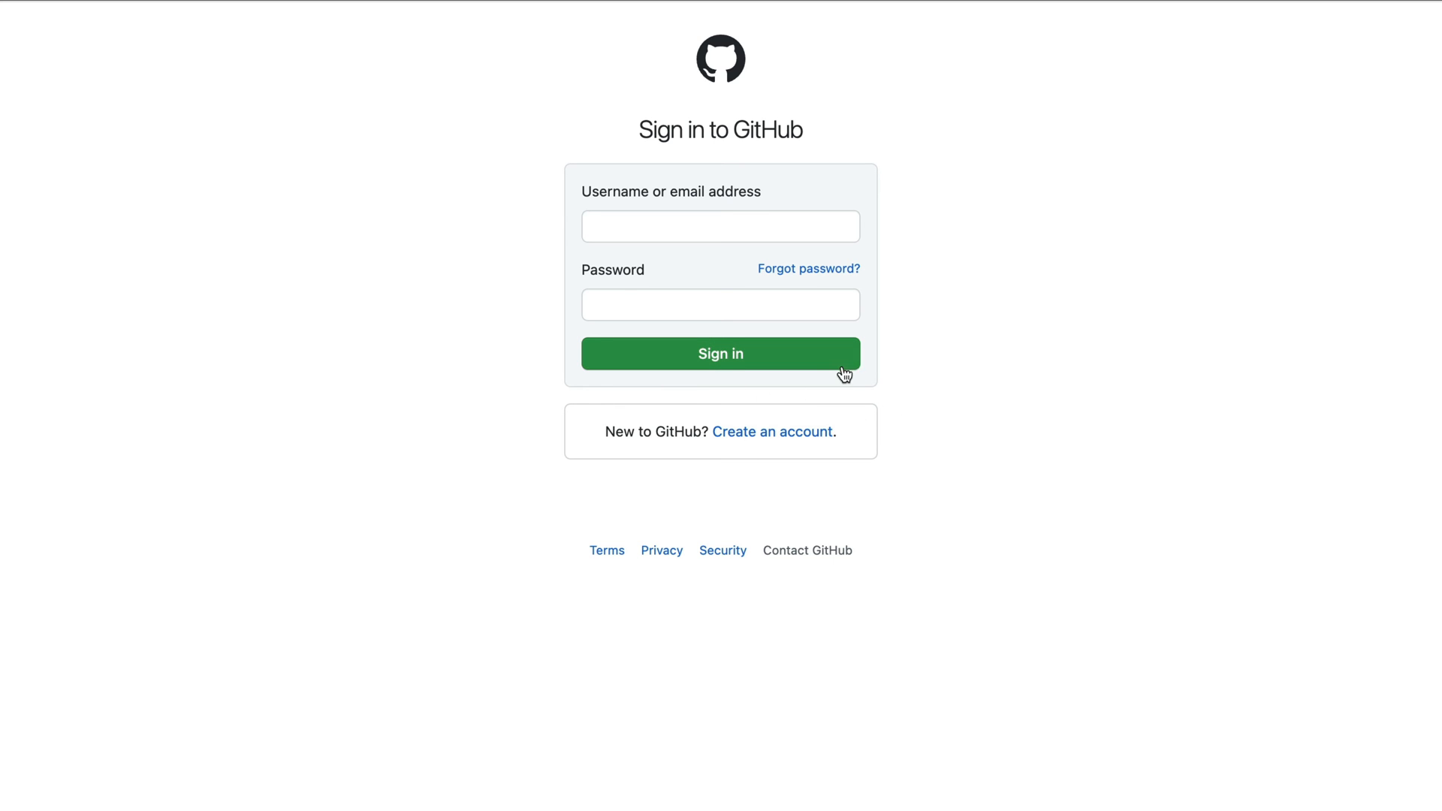
mouse_move(733, 417)
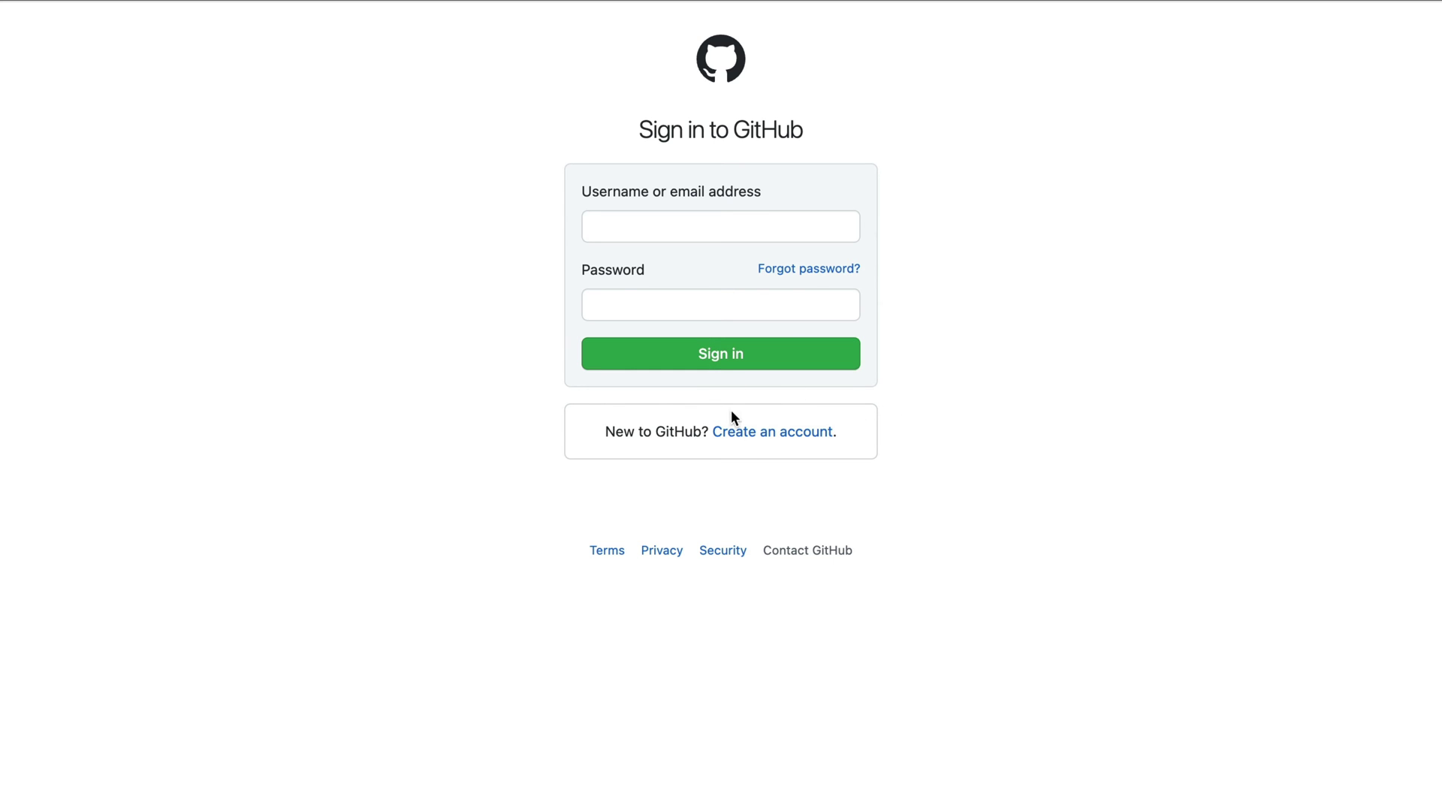
mouse_move(752, 440)
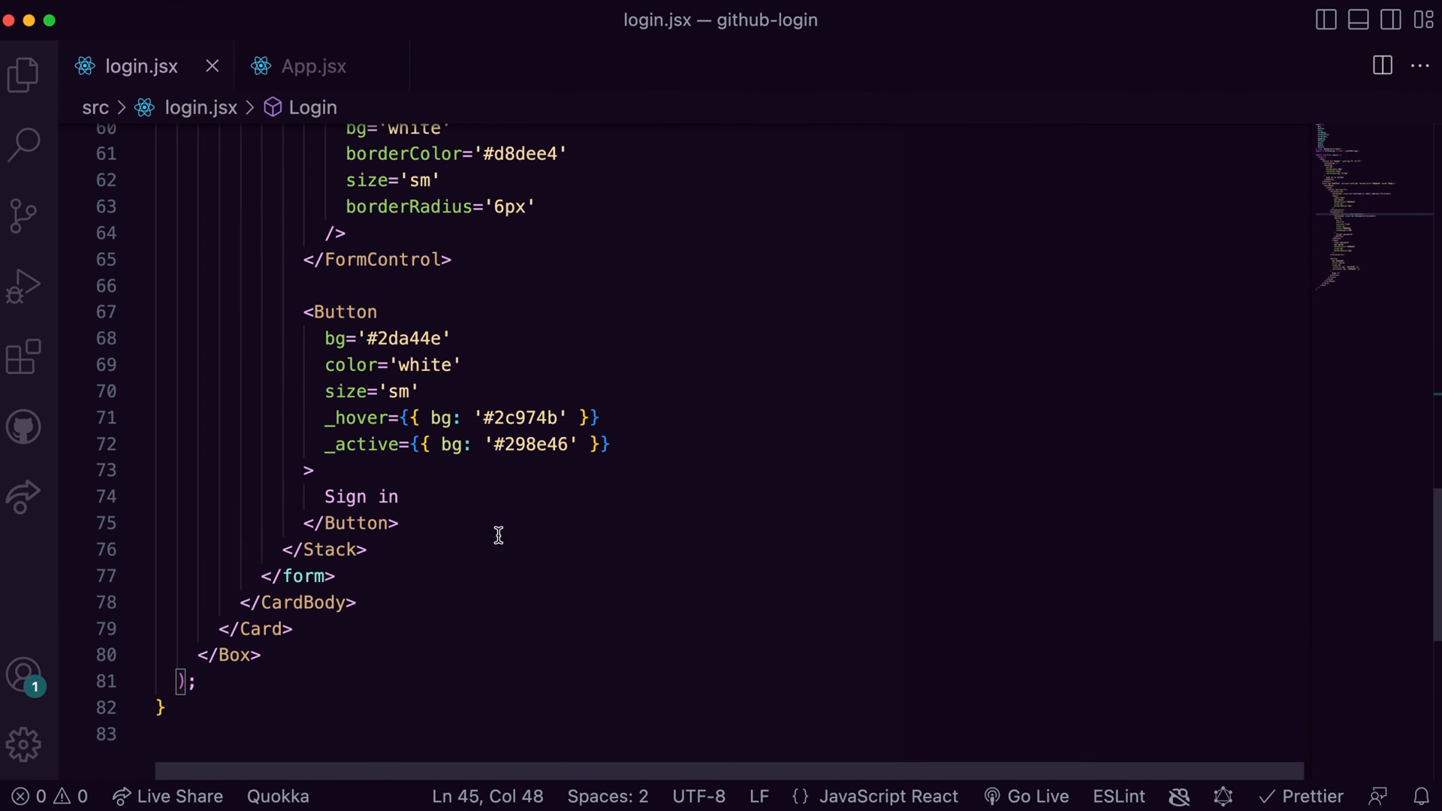
- Add a second outline Card with borderColor #d0d7de containing a CardBody
type("<Card")
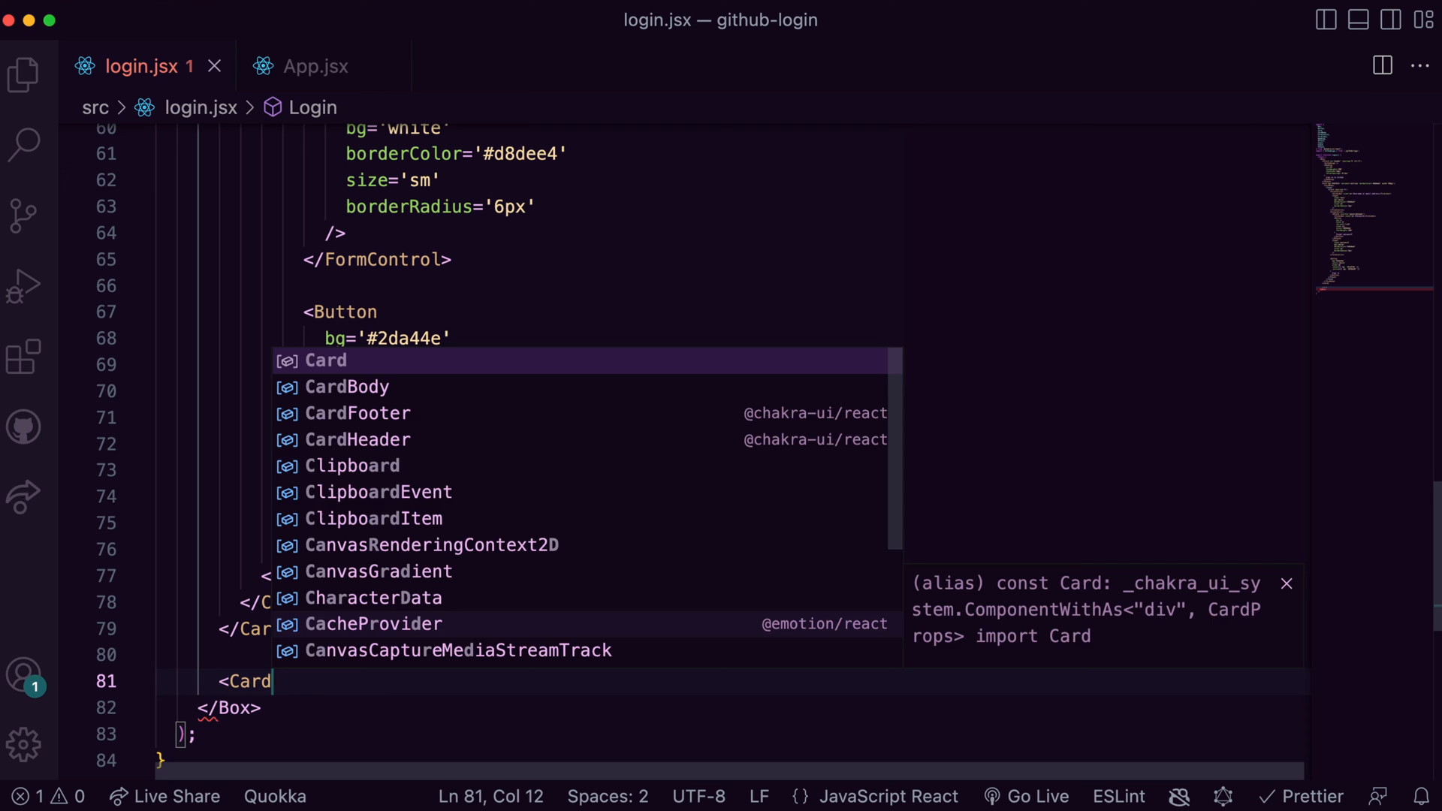
type("variant=\"outline\" borderColor=\"</CardBody>\">")
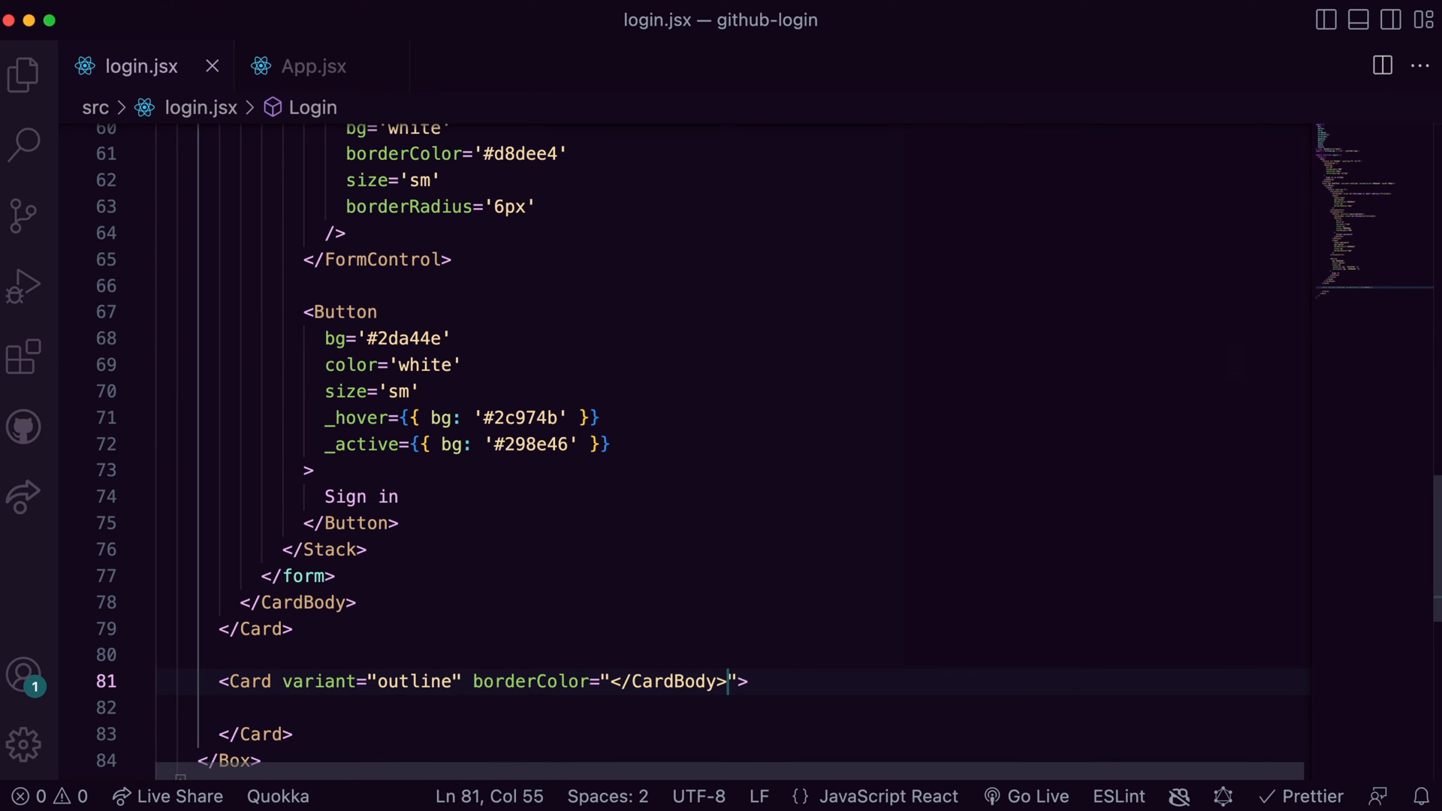
type("#d0")
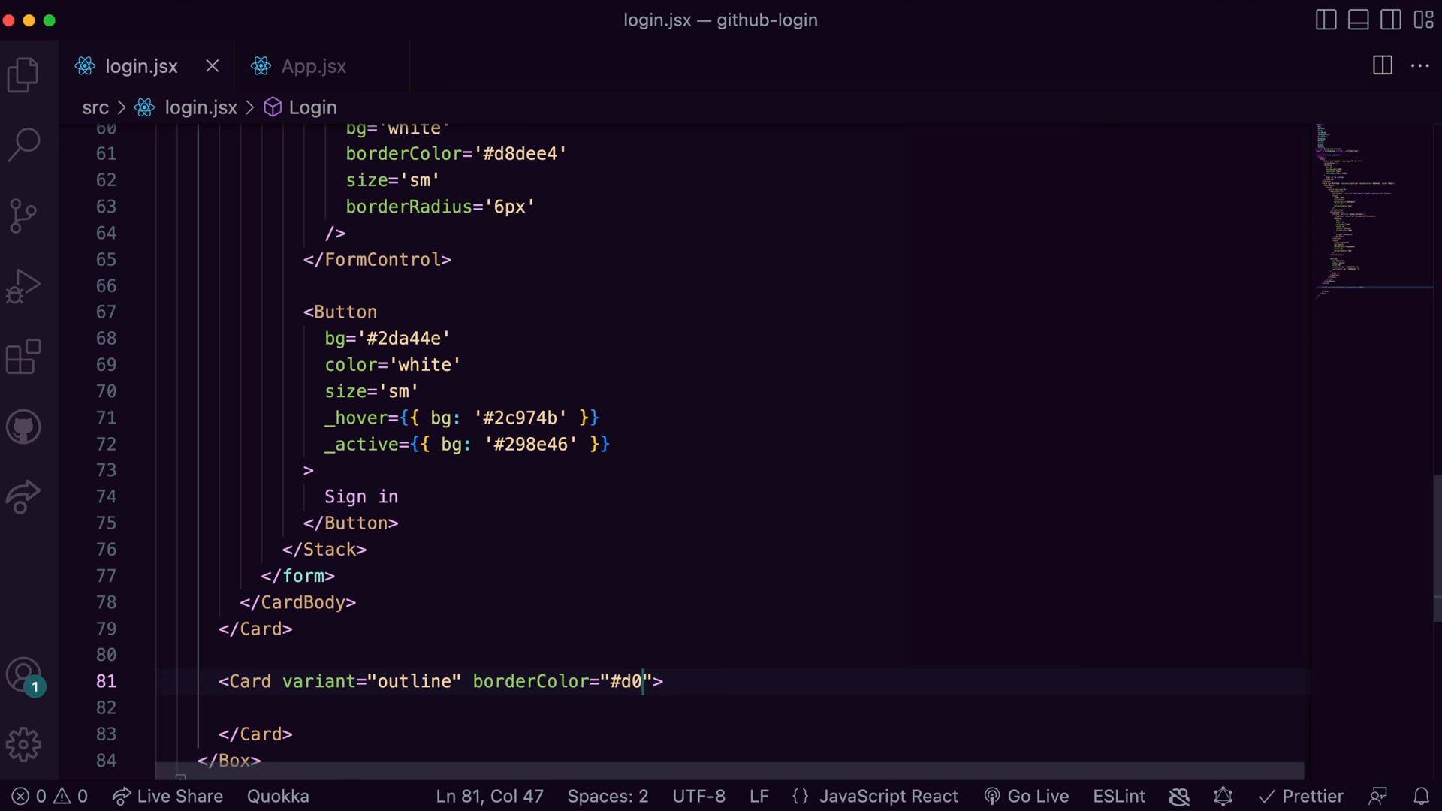
type("d7de")
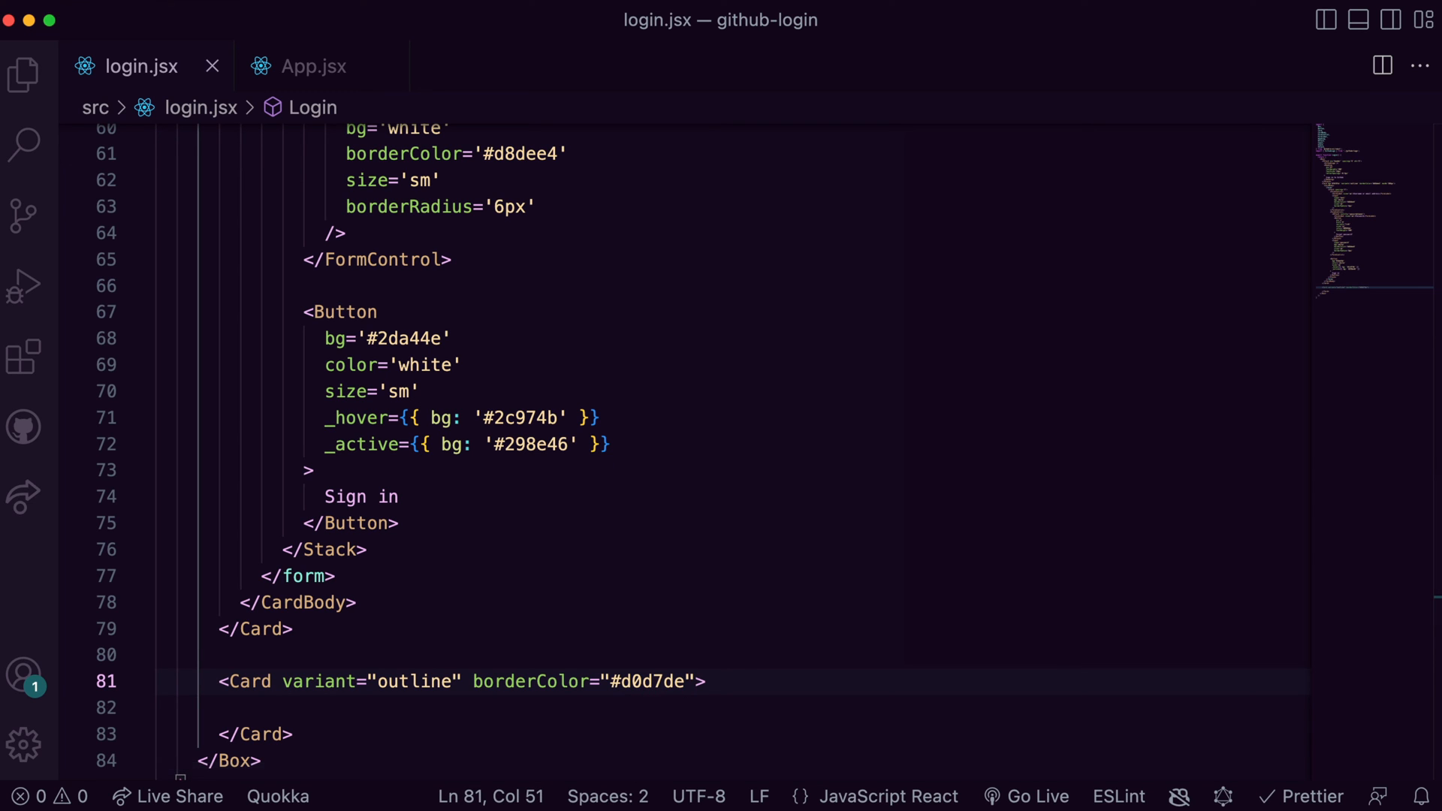
type("<CardBody></CardBody>")
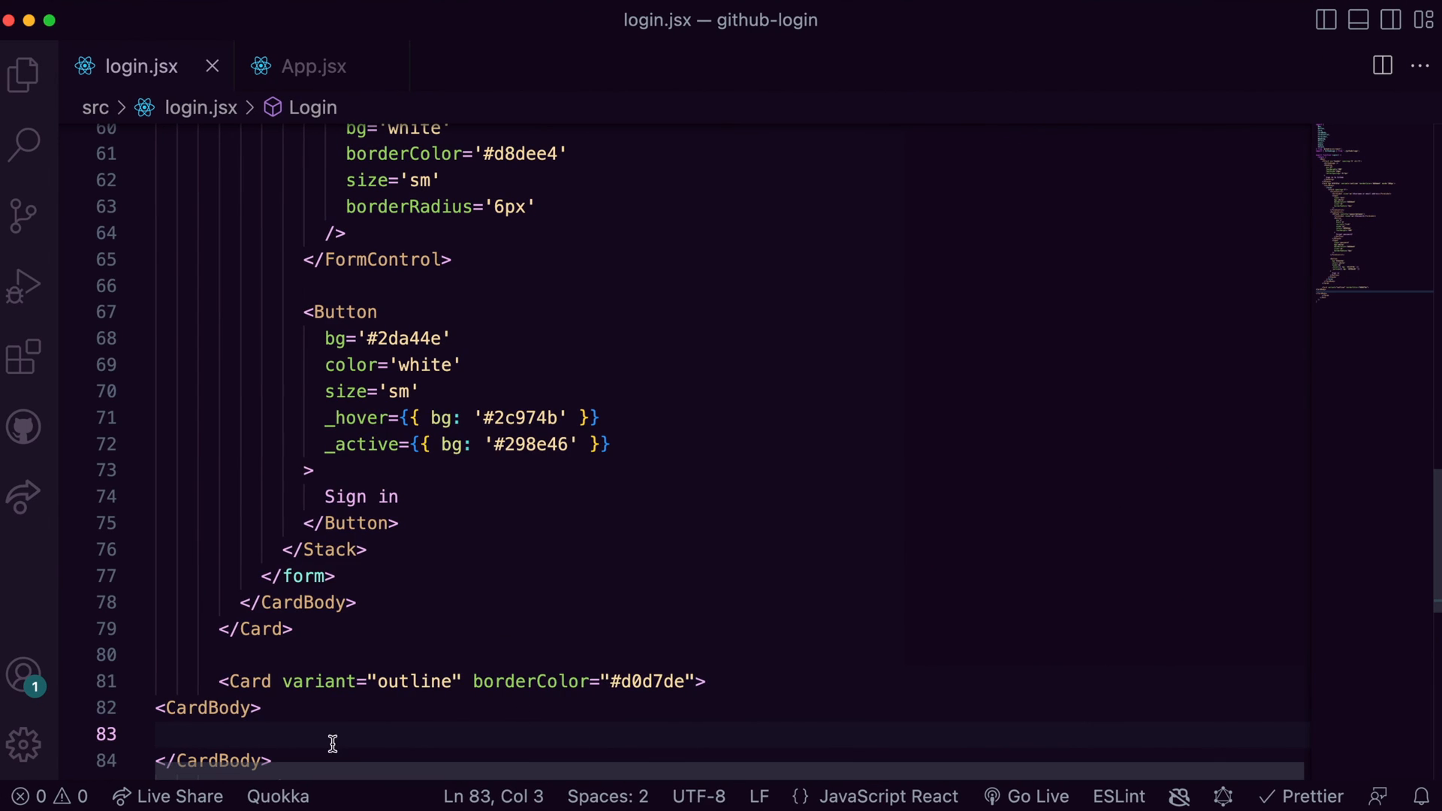
- Add 'New to GitHub?' Text with a #0969da 'Create an account.' Link to href '#'
type("<Text>New to GitHub?</Text>")
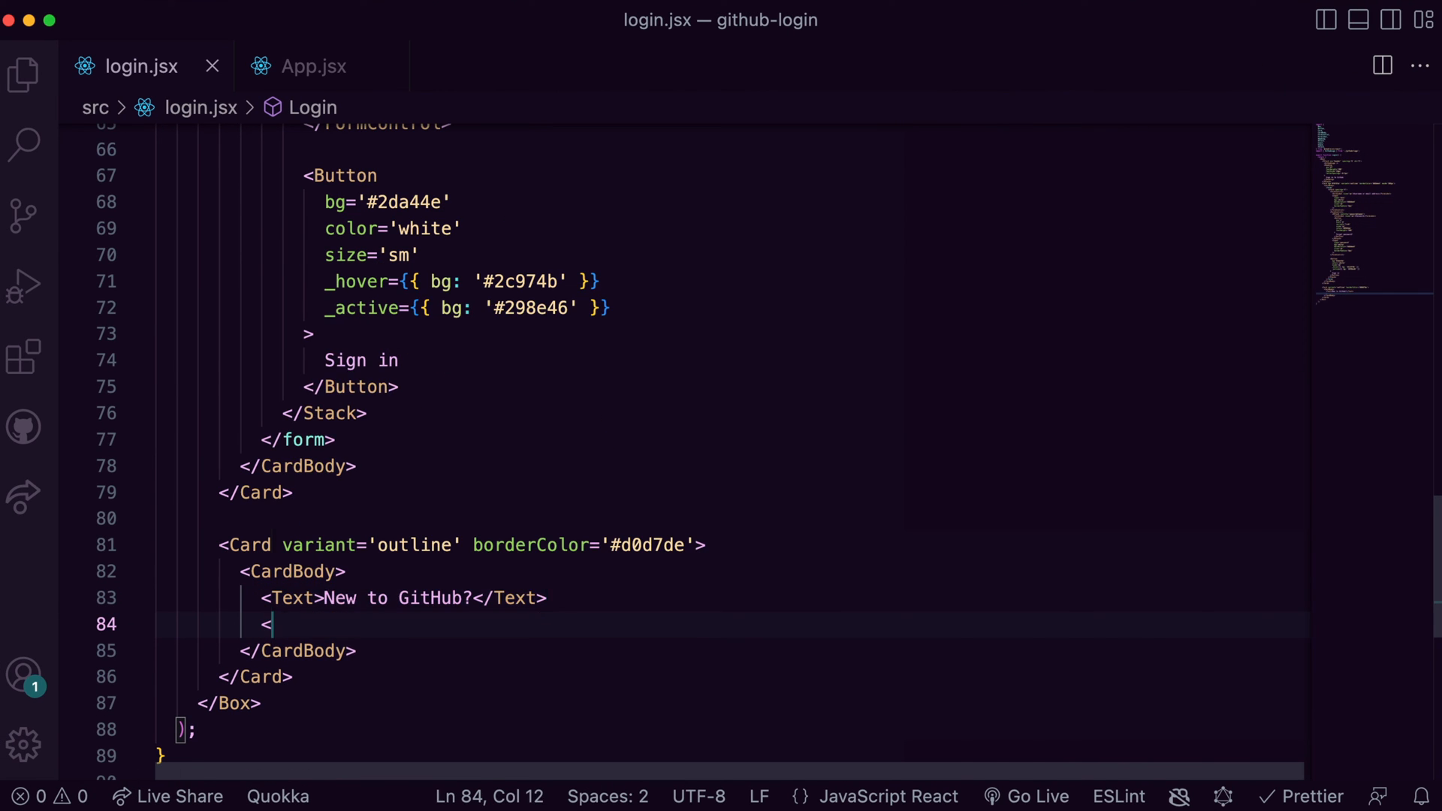
type("<Link>Create an account.</Link>")
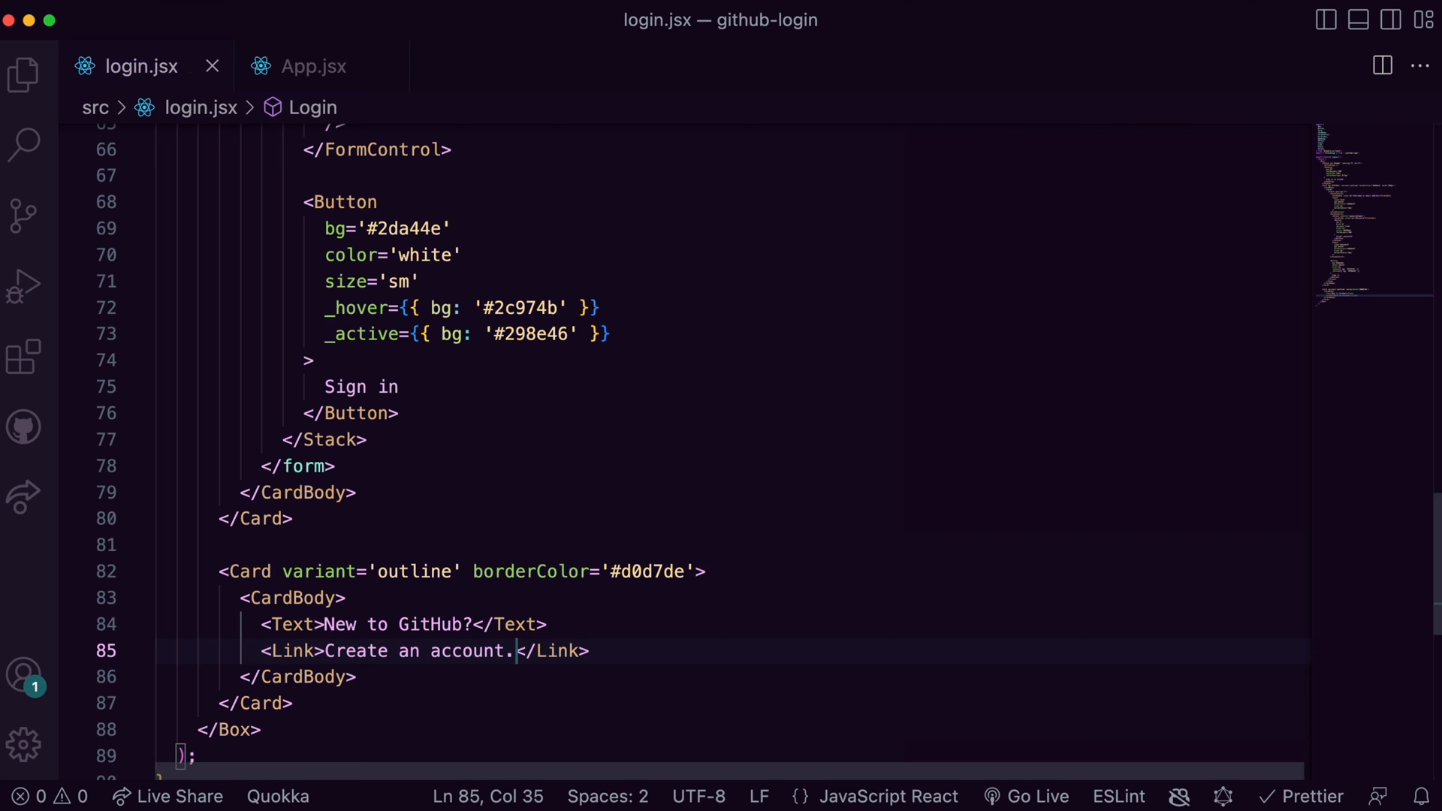
type("isExternal")
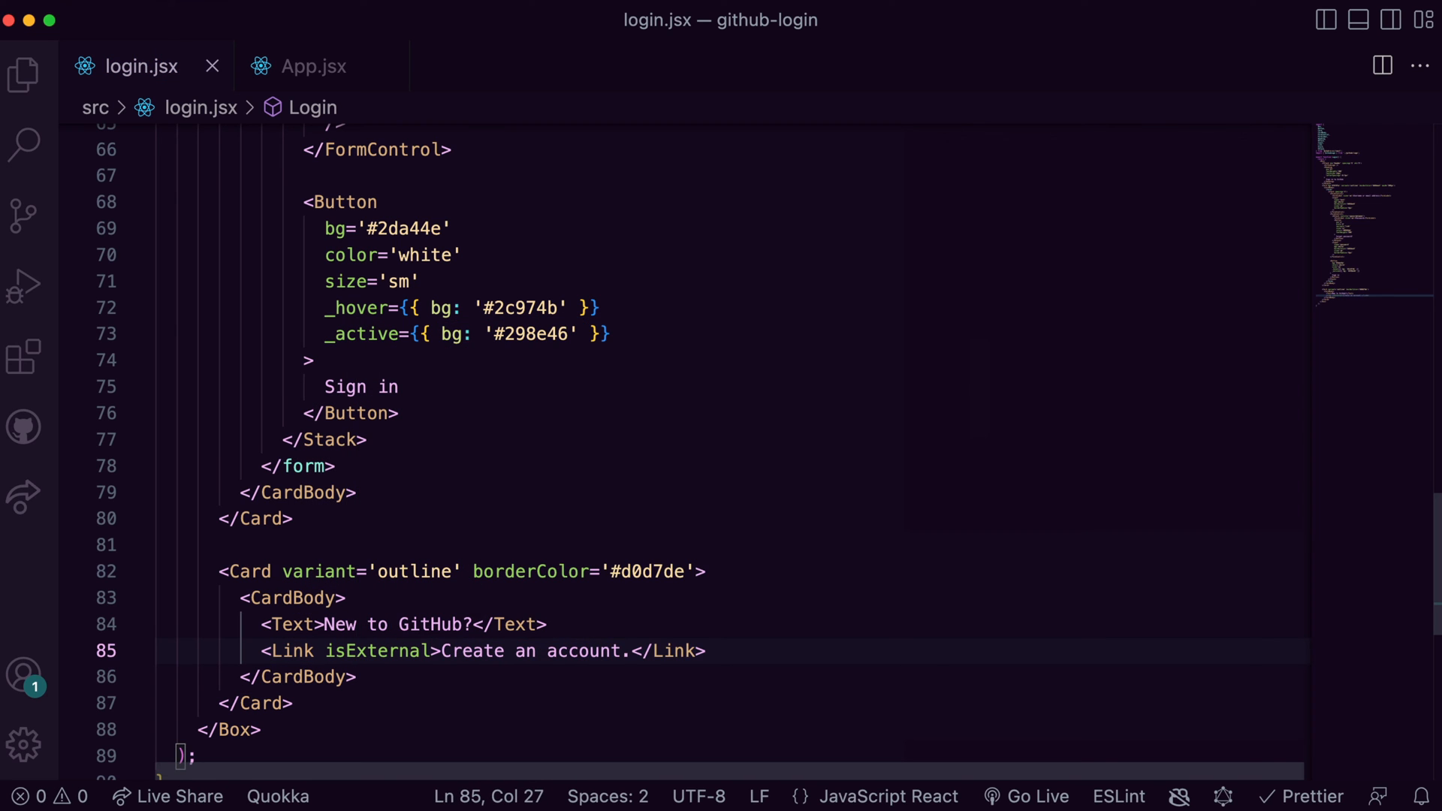
type("color=\"\"")
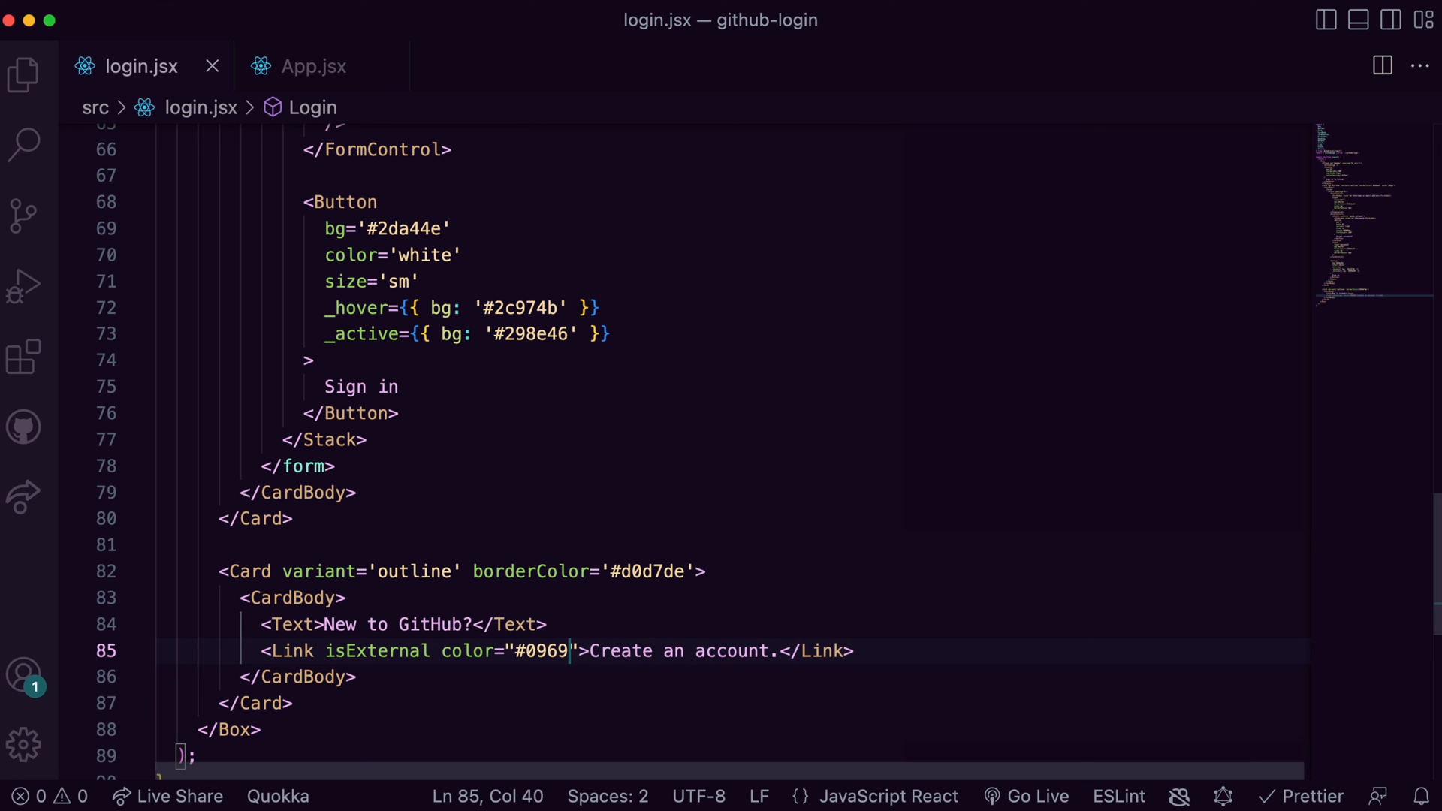
type("da' href='#'")
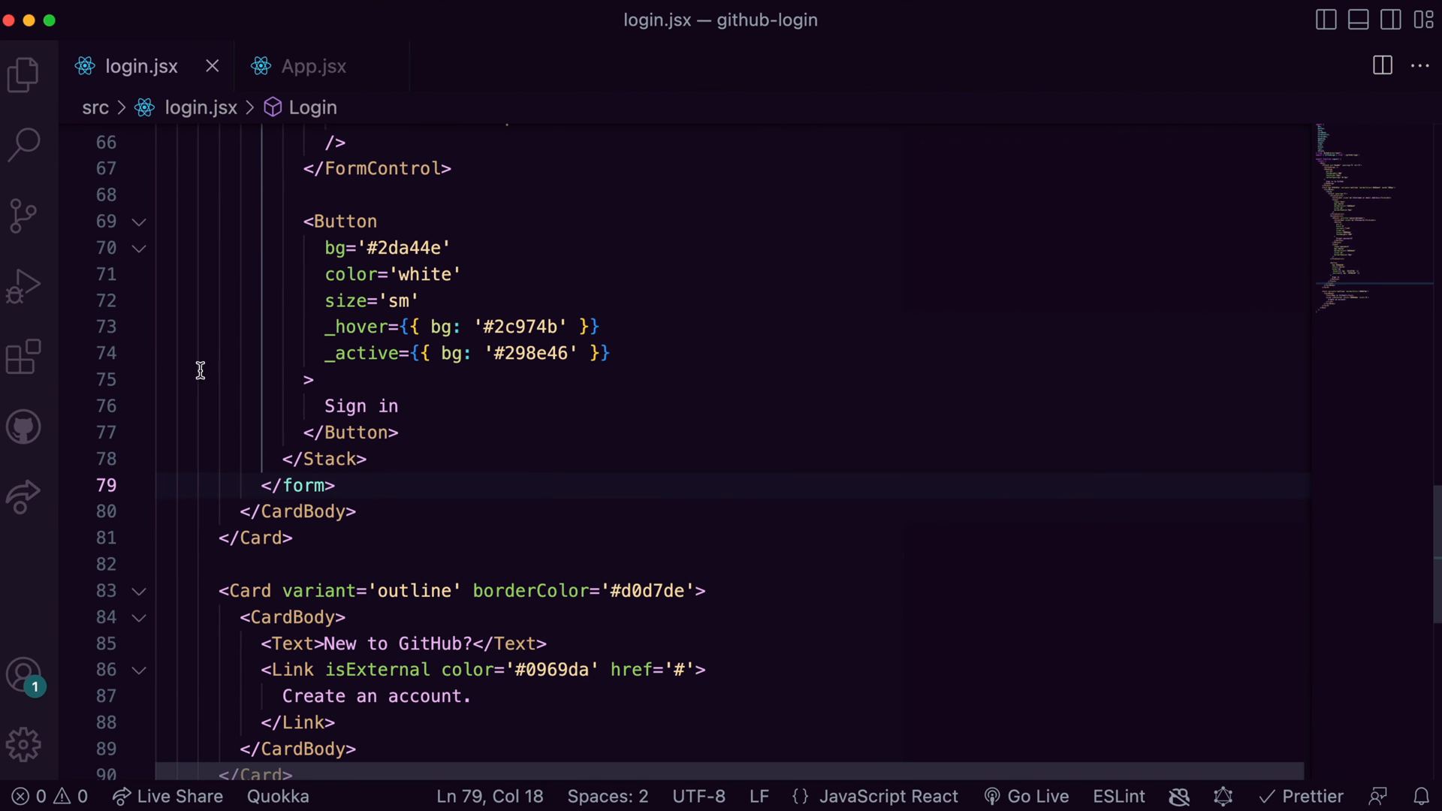
- Wrap the text and link in an HStack with fontSize sm and spacing 1
type("HStack>")
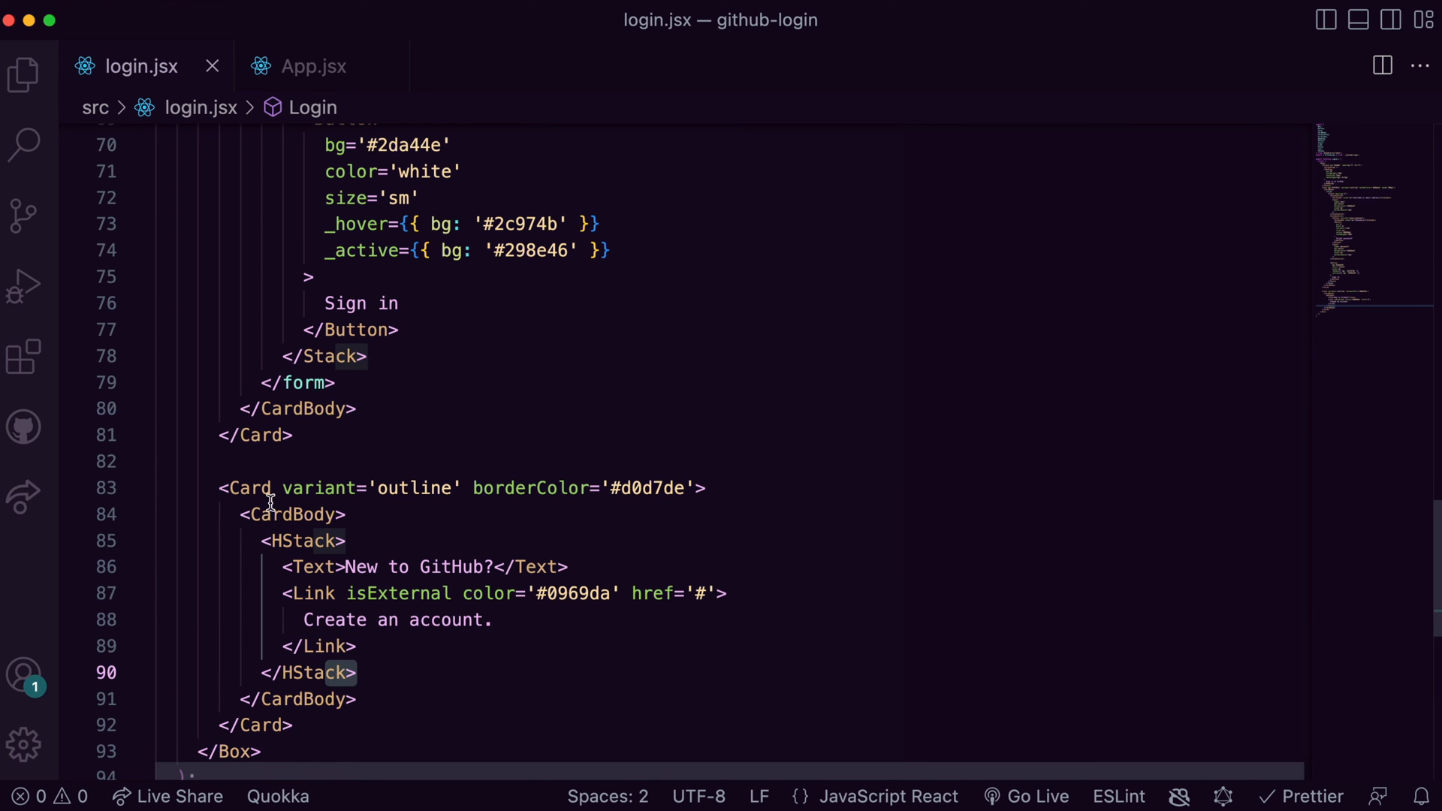
type("fontSize=\"\"")
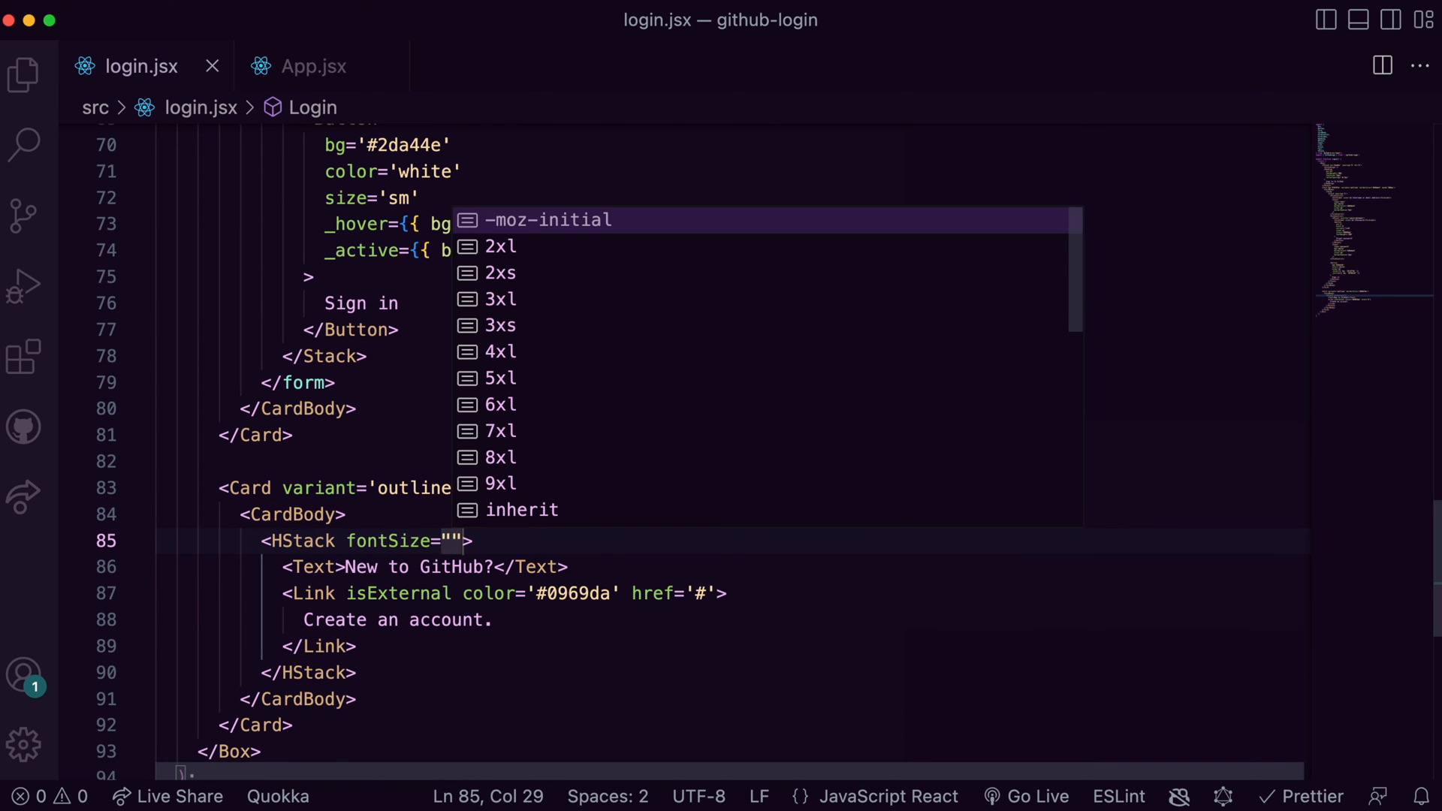
type("sm\" spacing")
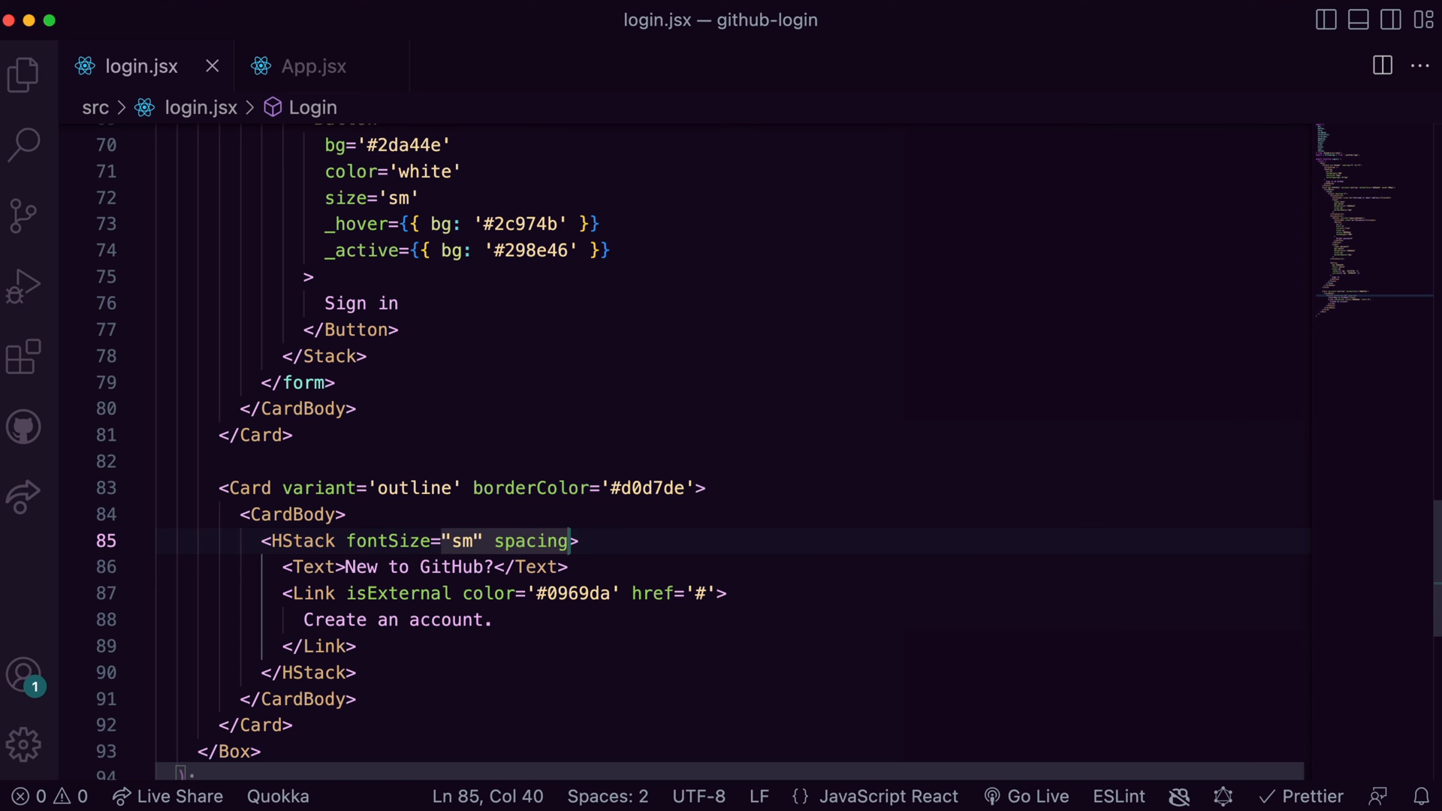
type("='1'")
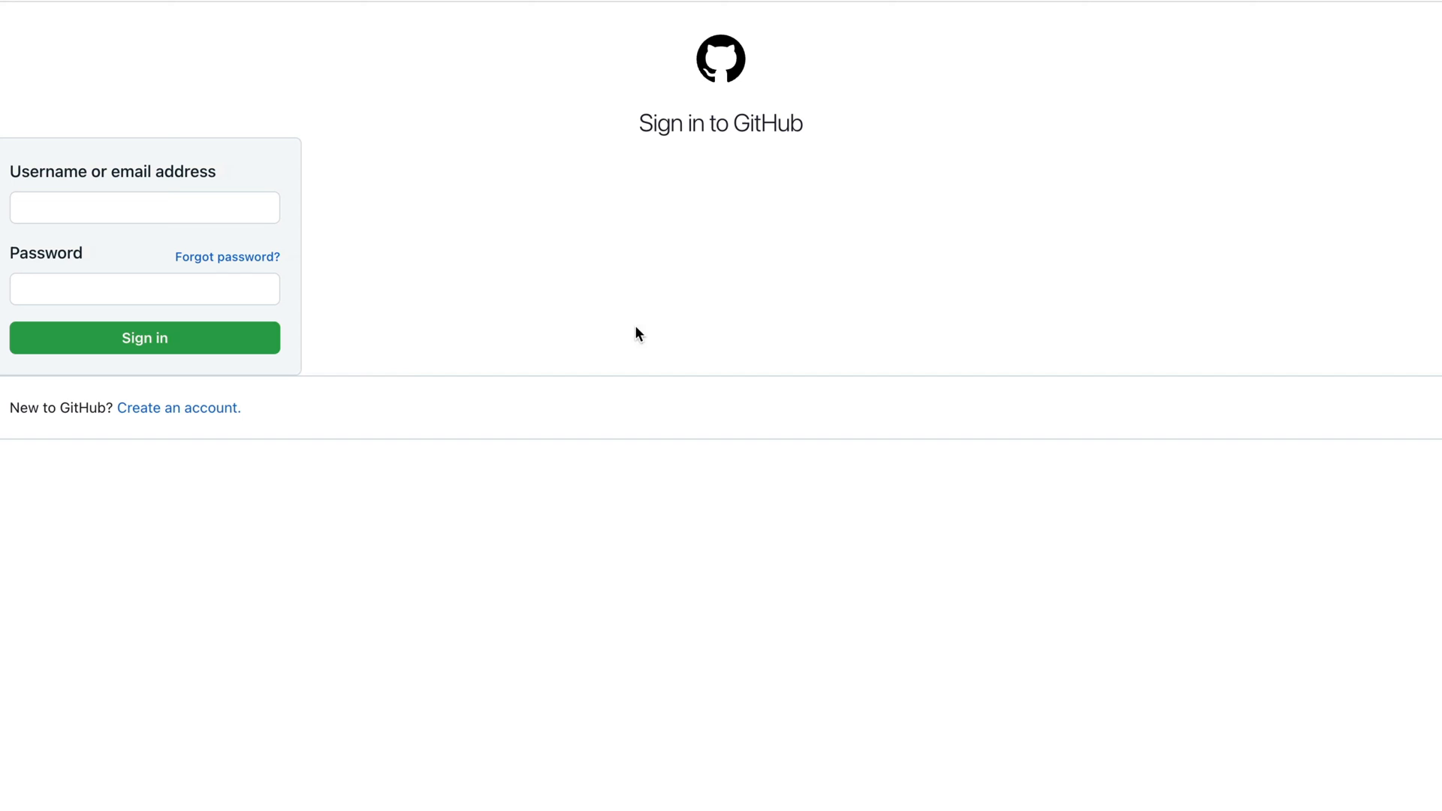
mouse_move(360, 466)
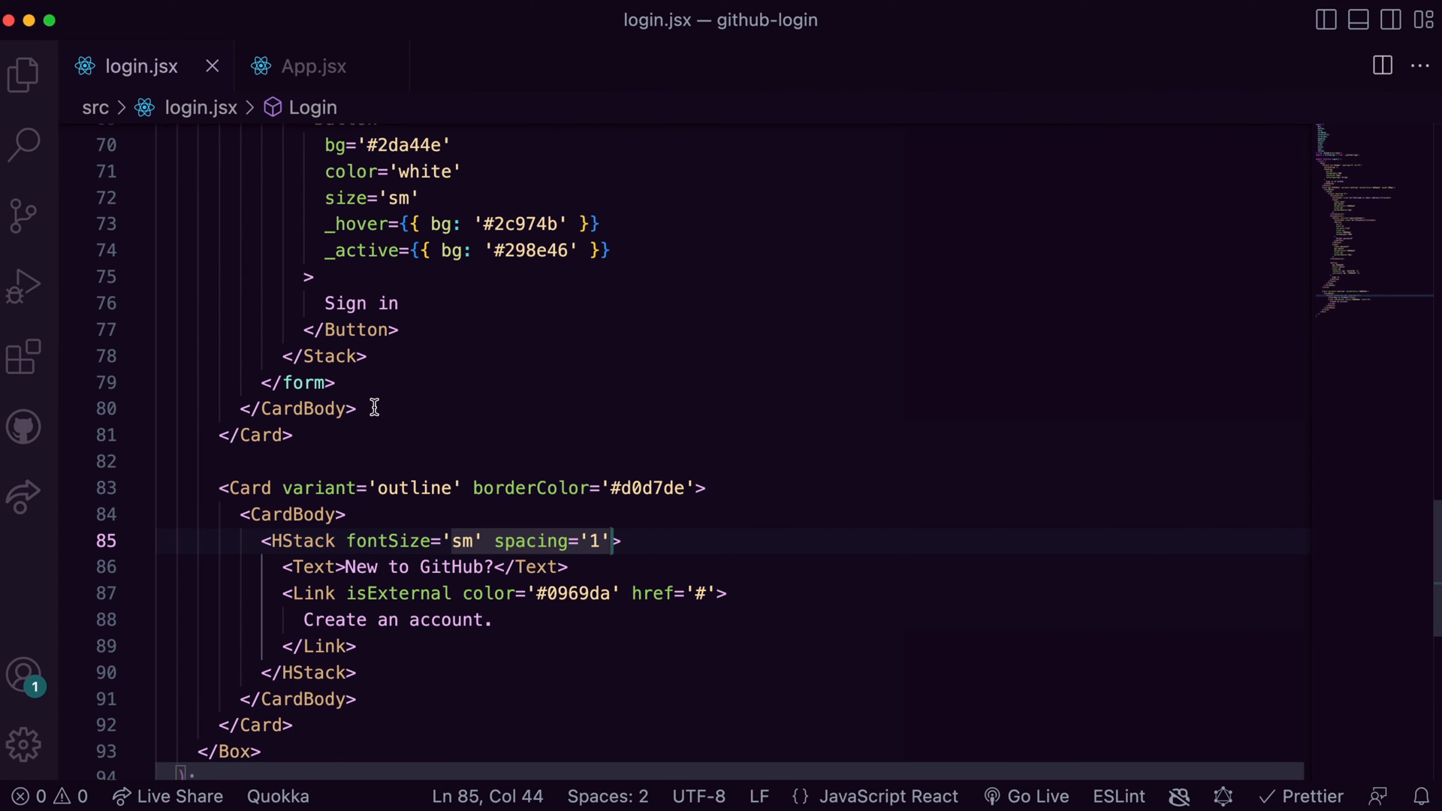
- Wrap the header VStack and Cards in a <Center><Stack> and review the centered layout
type("<Center></Center>")
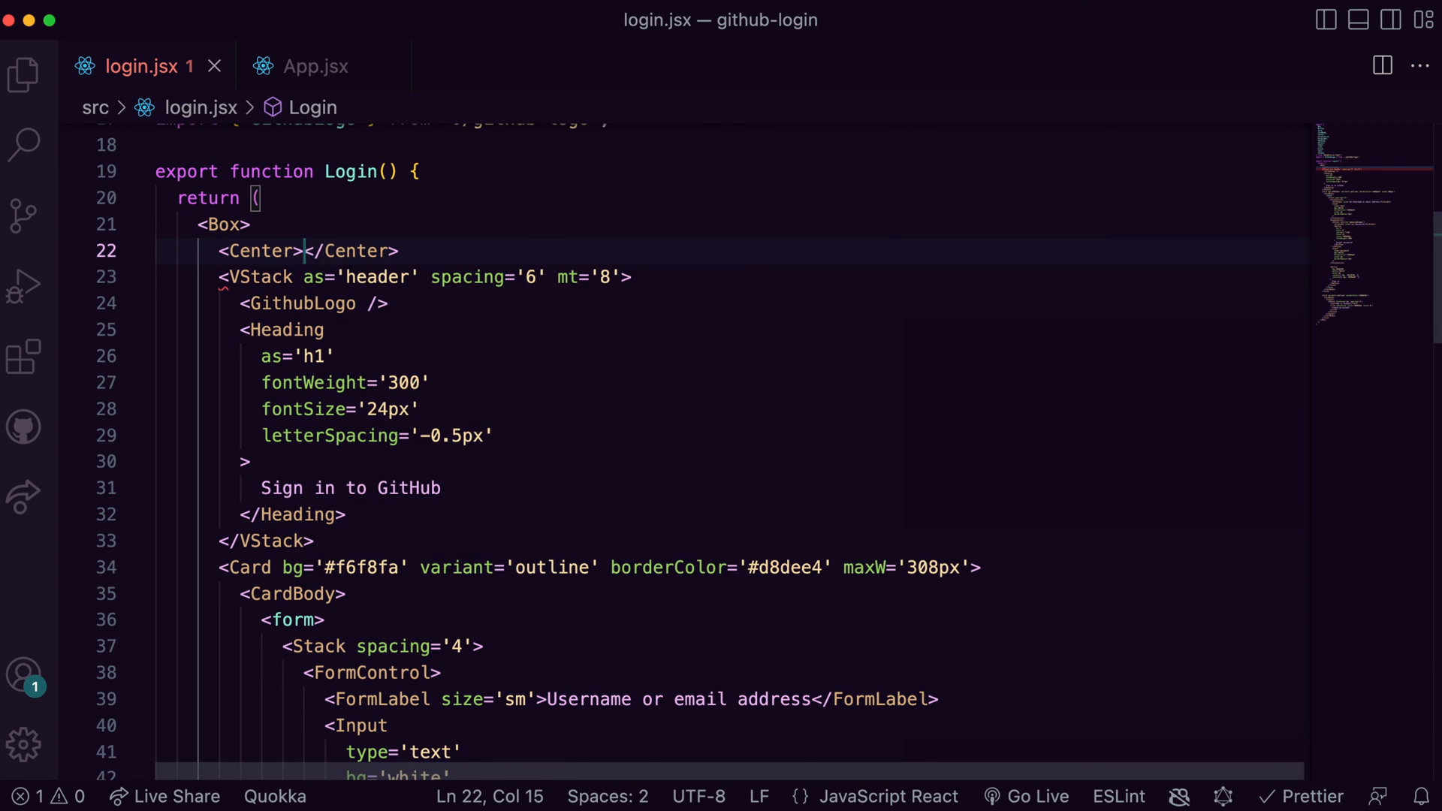
scroll("down", 3)
type("<Stack></Stack>")
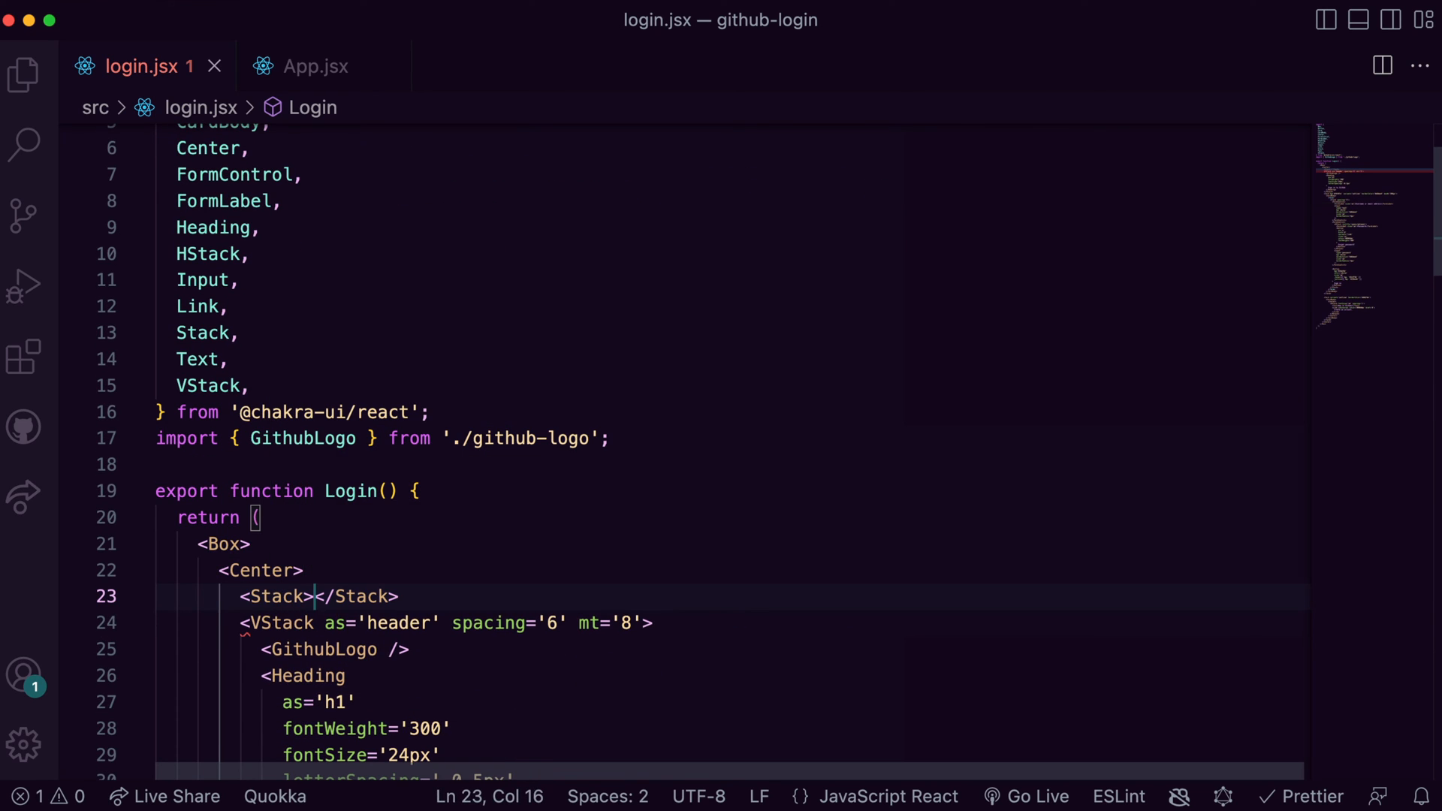
scroll("down", 3)
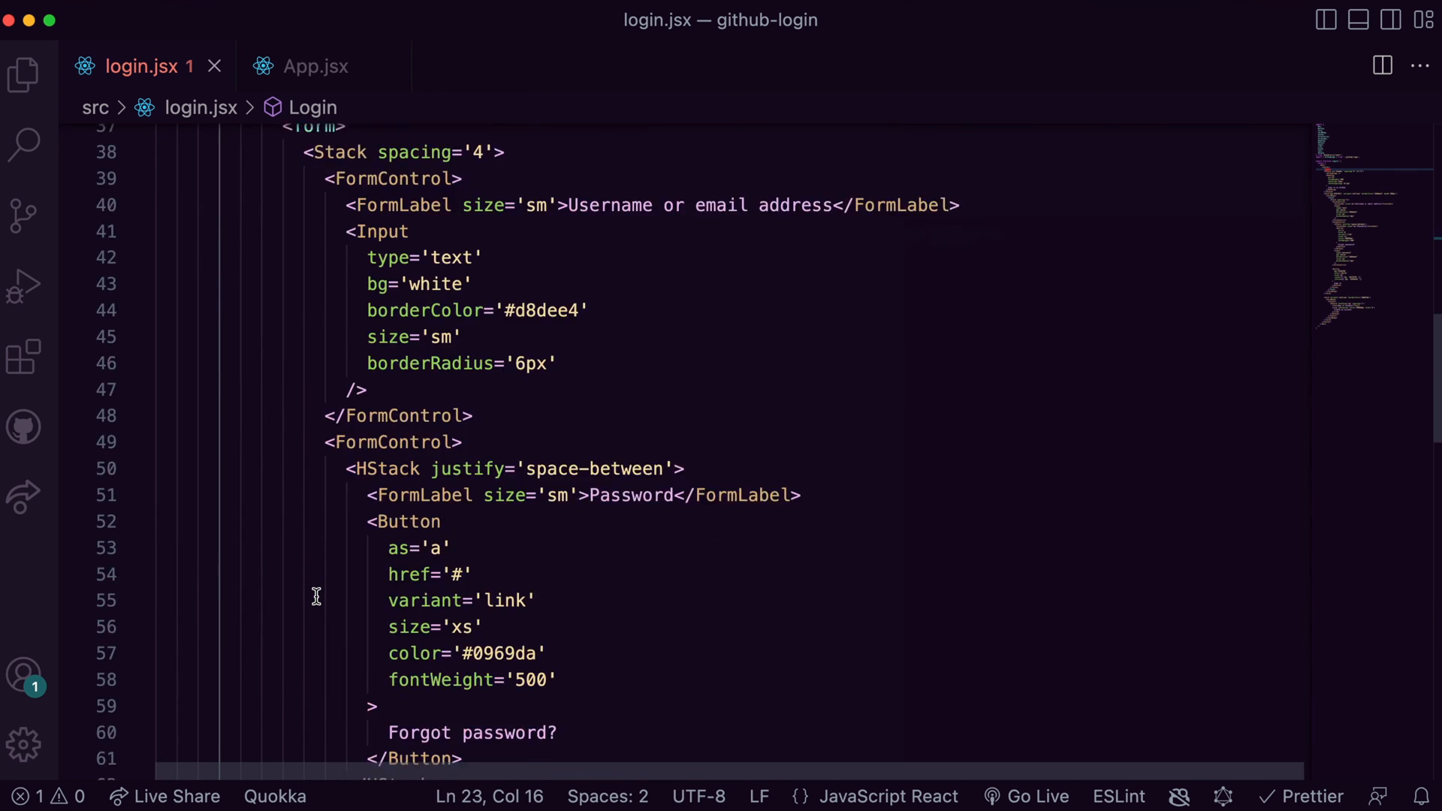
scroll("down", 3)
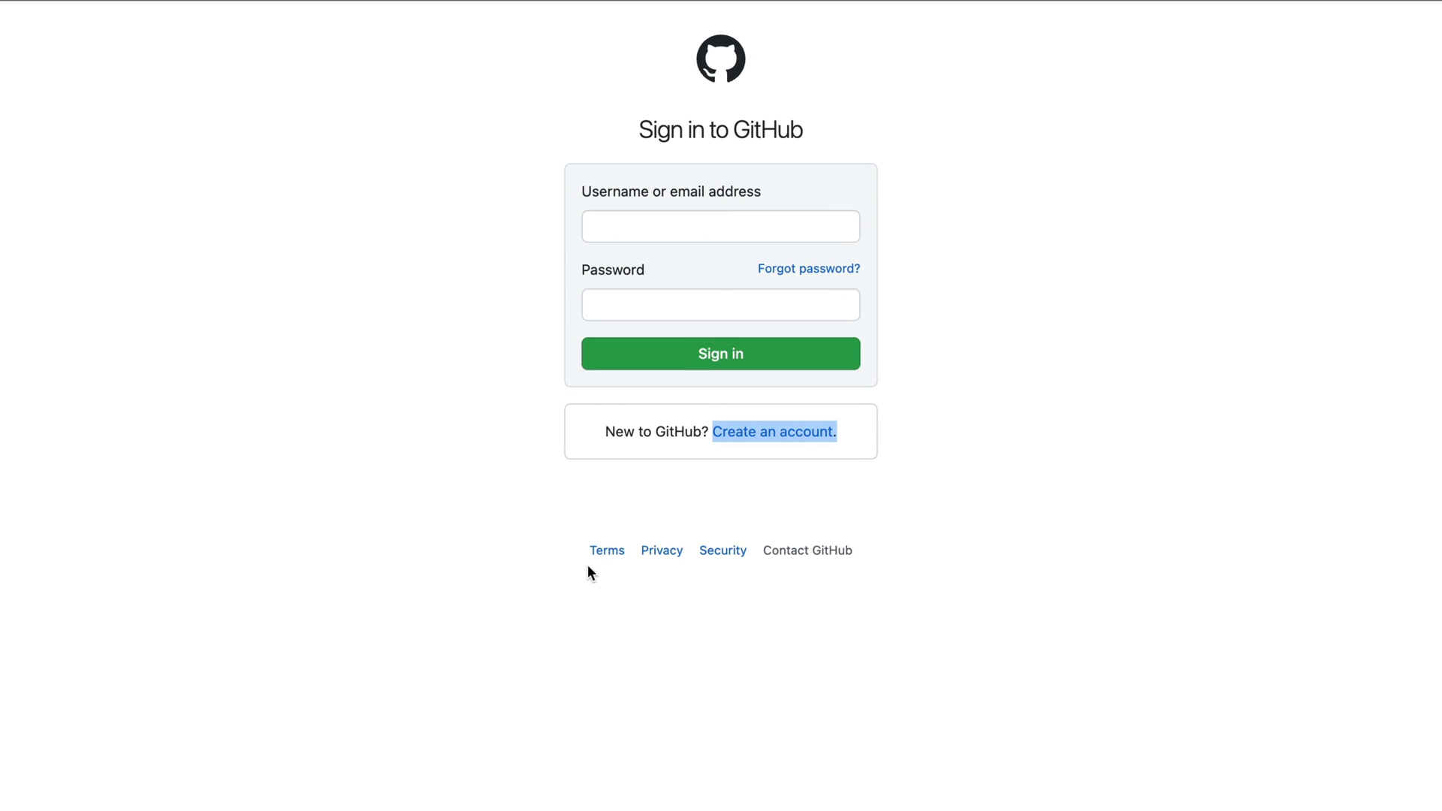
mouse_move(823, 518)
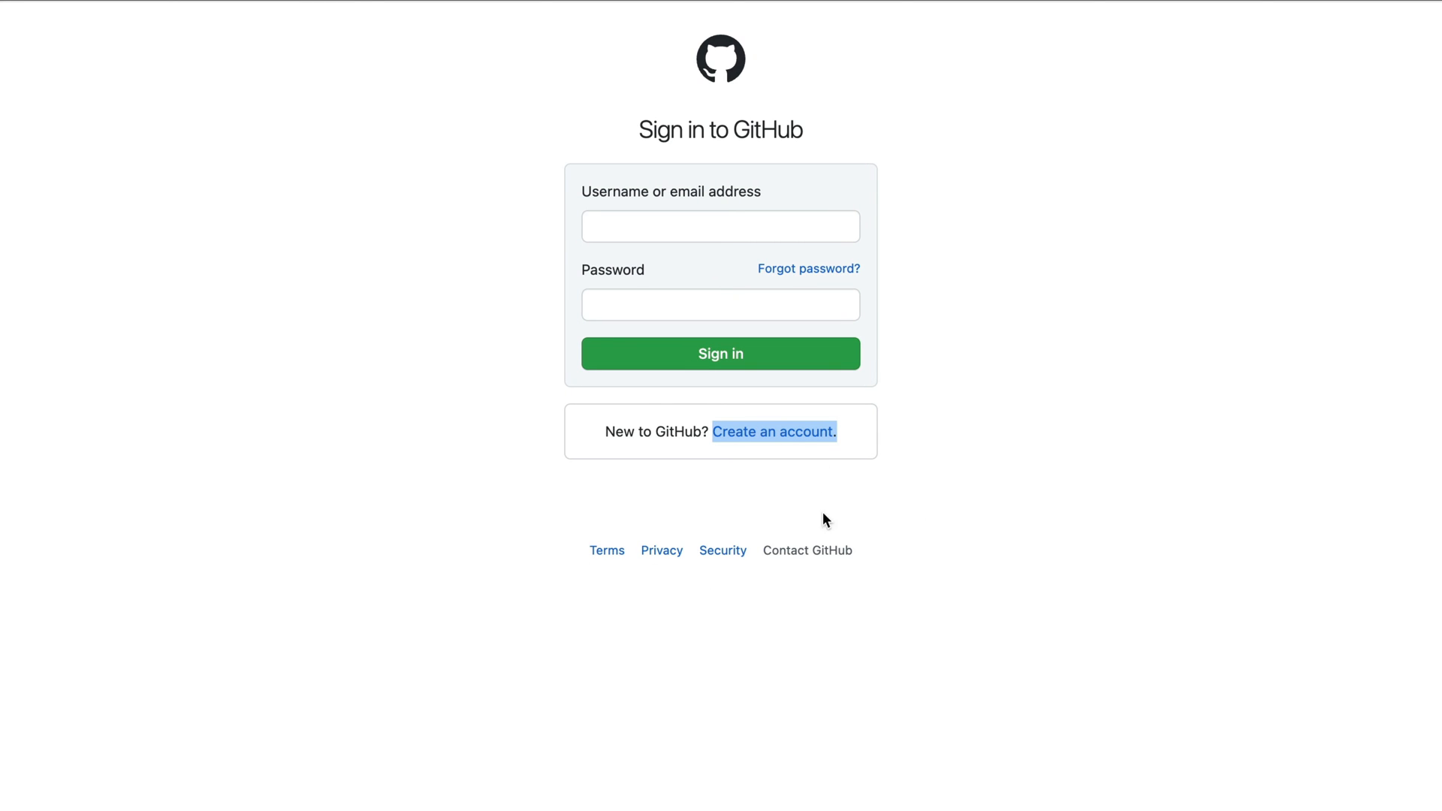
mouse_move(761, 390)
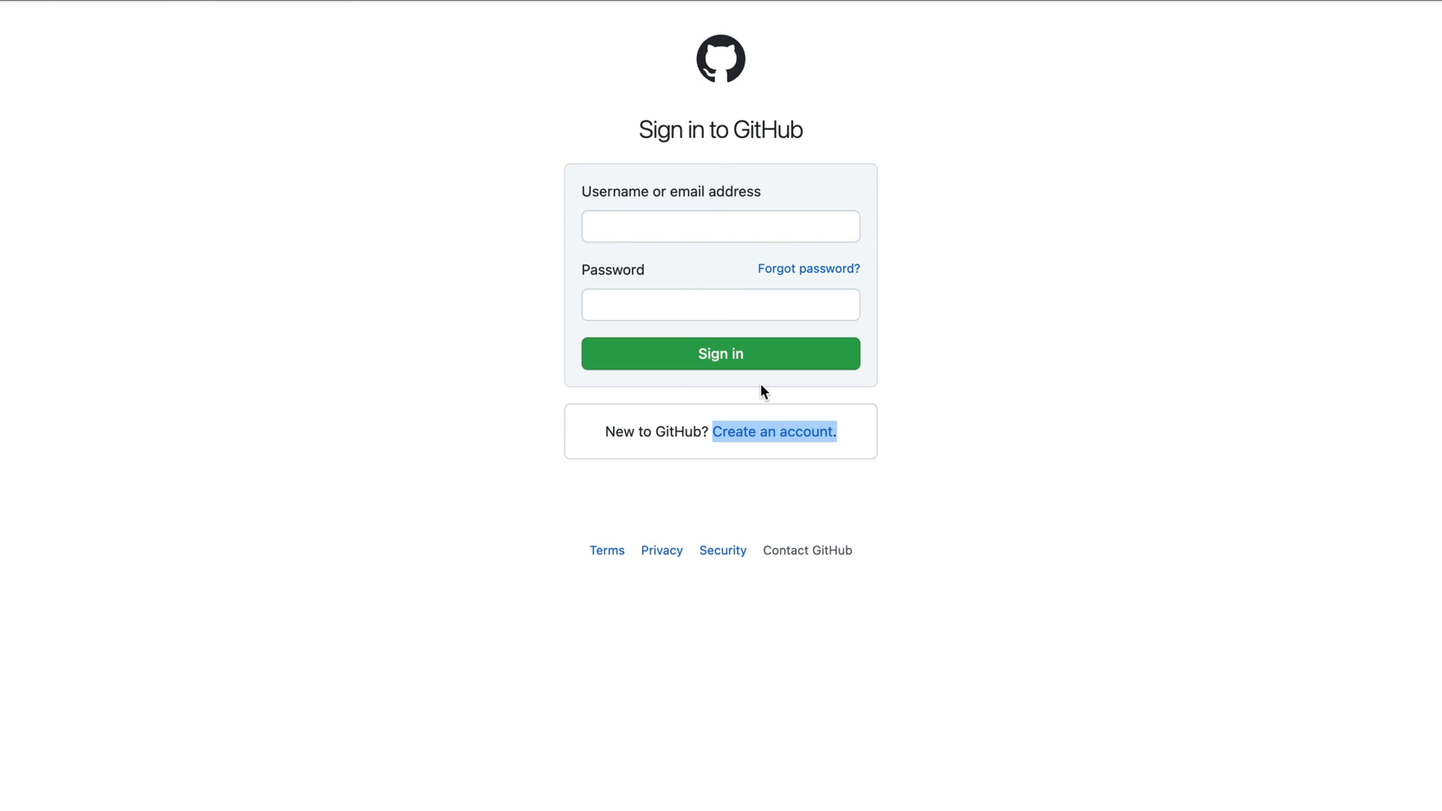
mouse_move(50, 18)
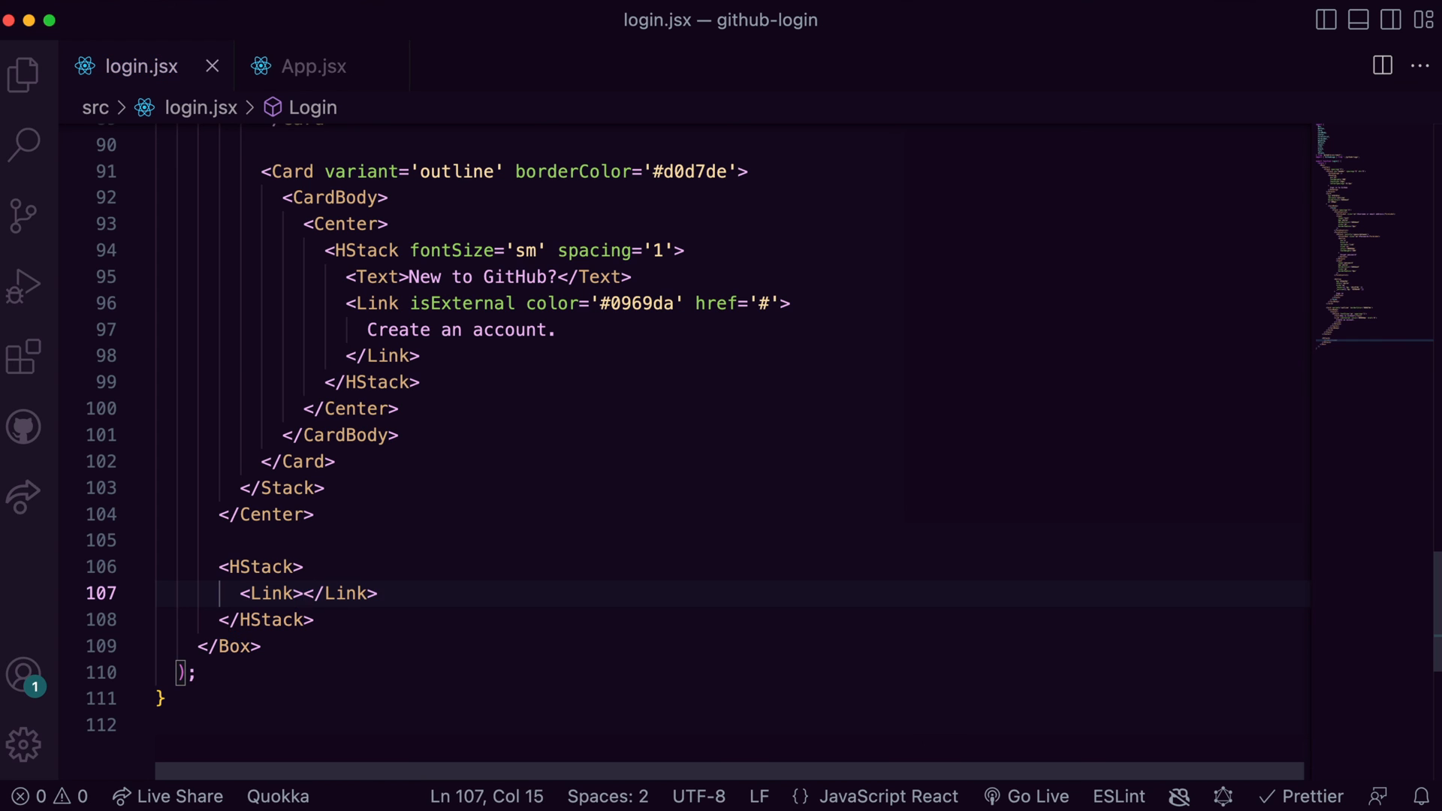
- Add the Terms link as isExternal with colour #0969da, href '#' and xs font size
type("isExternal >Terms")
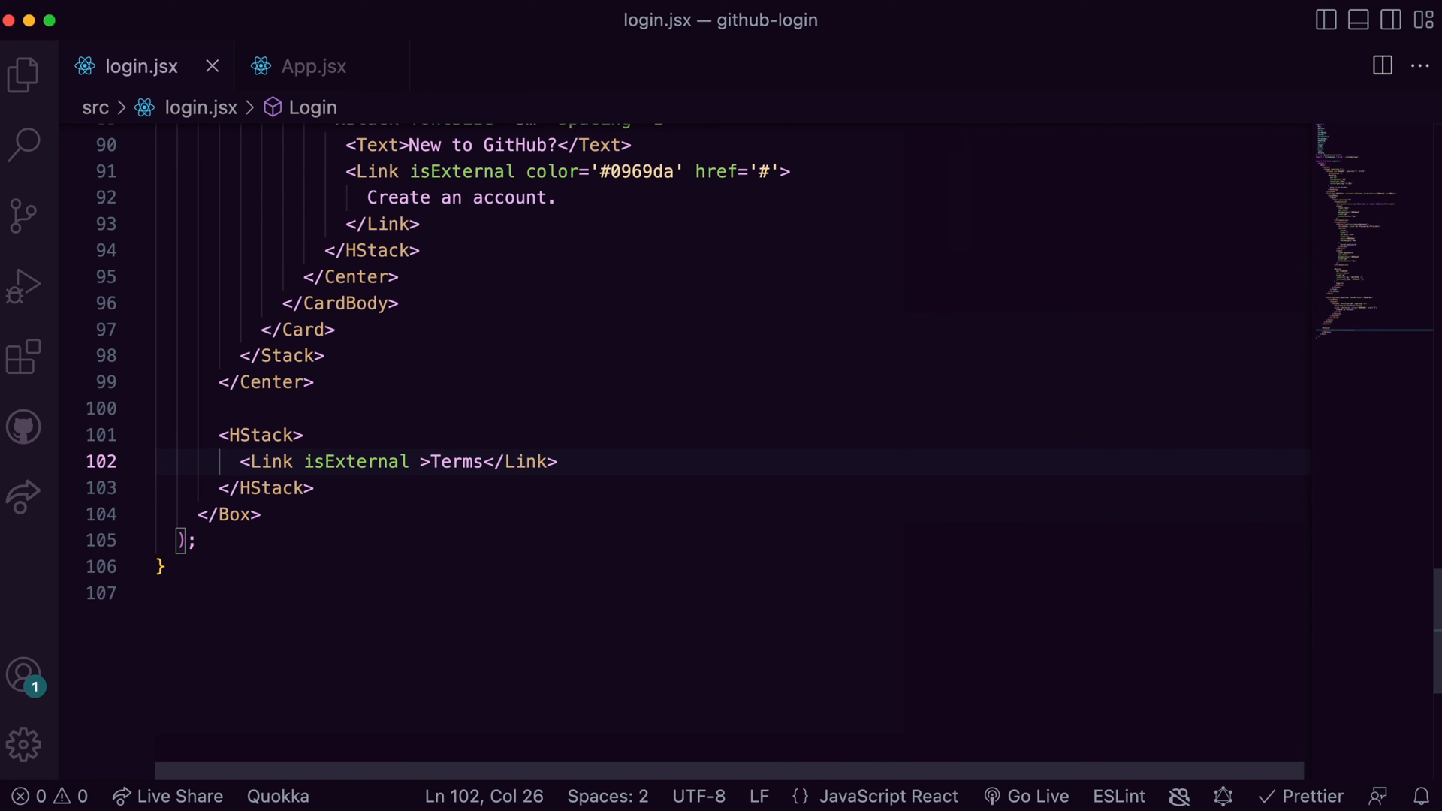
type("color=\"#0\"")
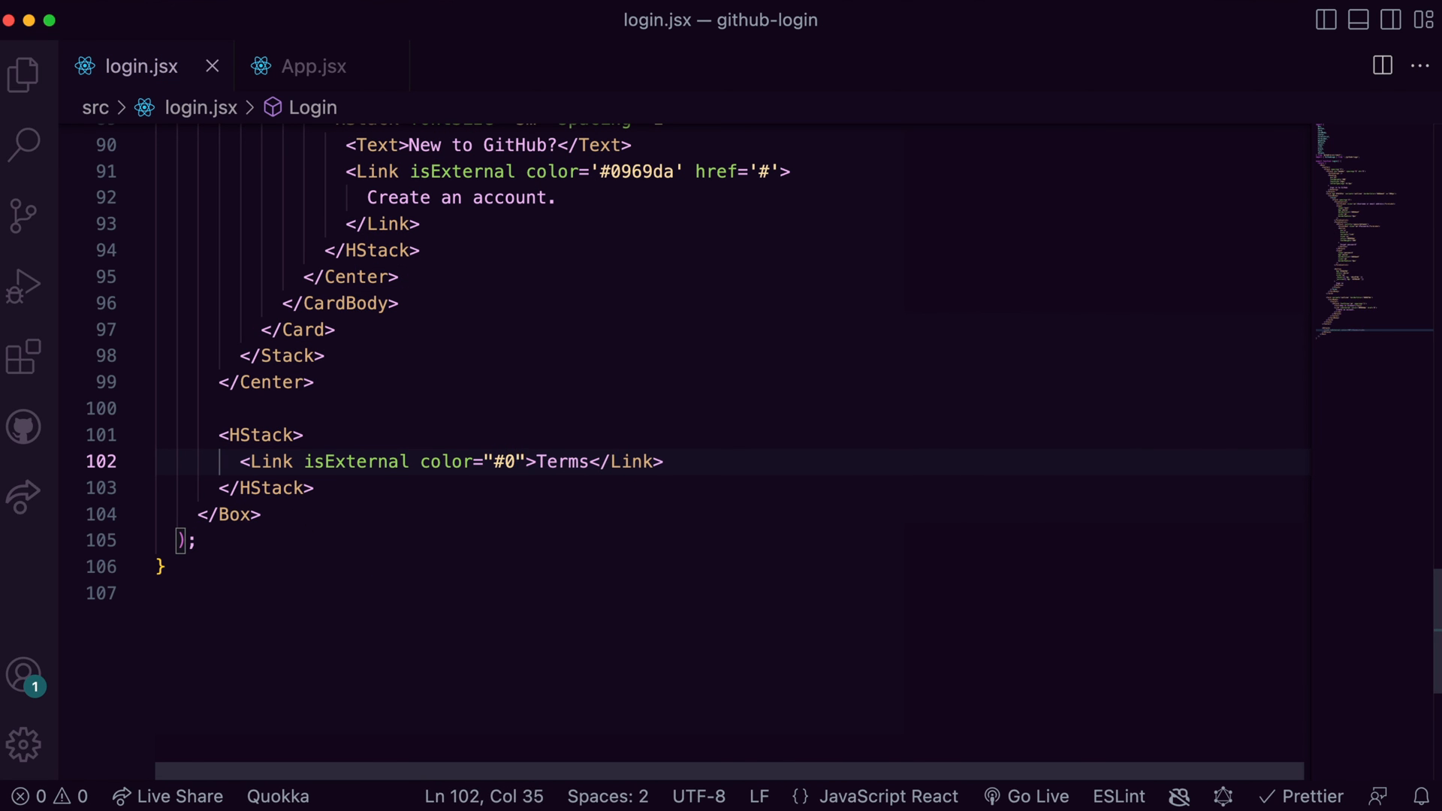
type("969da")
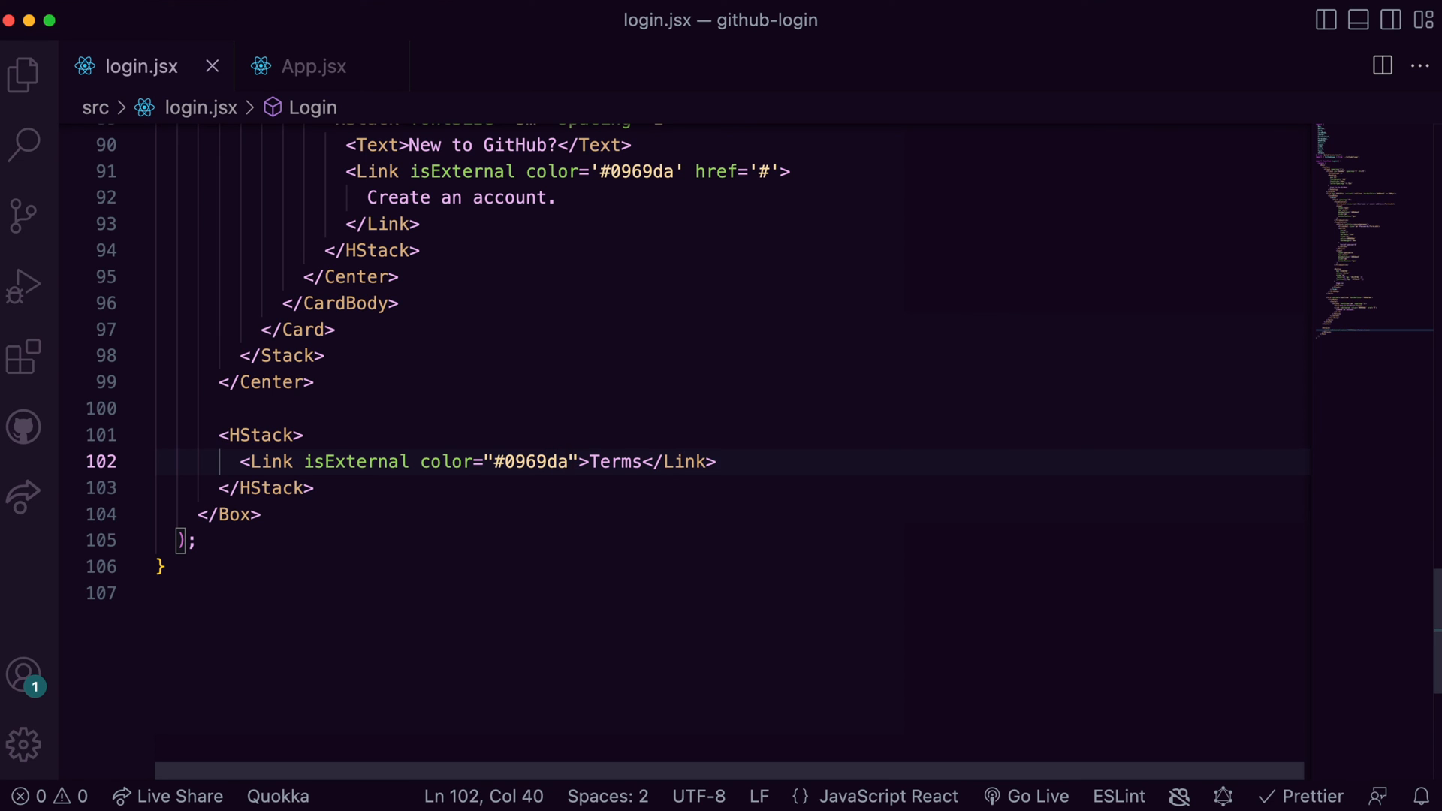
type("href='#' fontSize='xs")
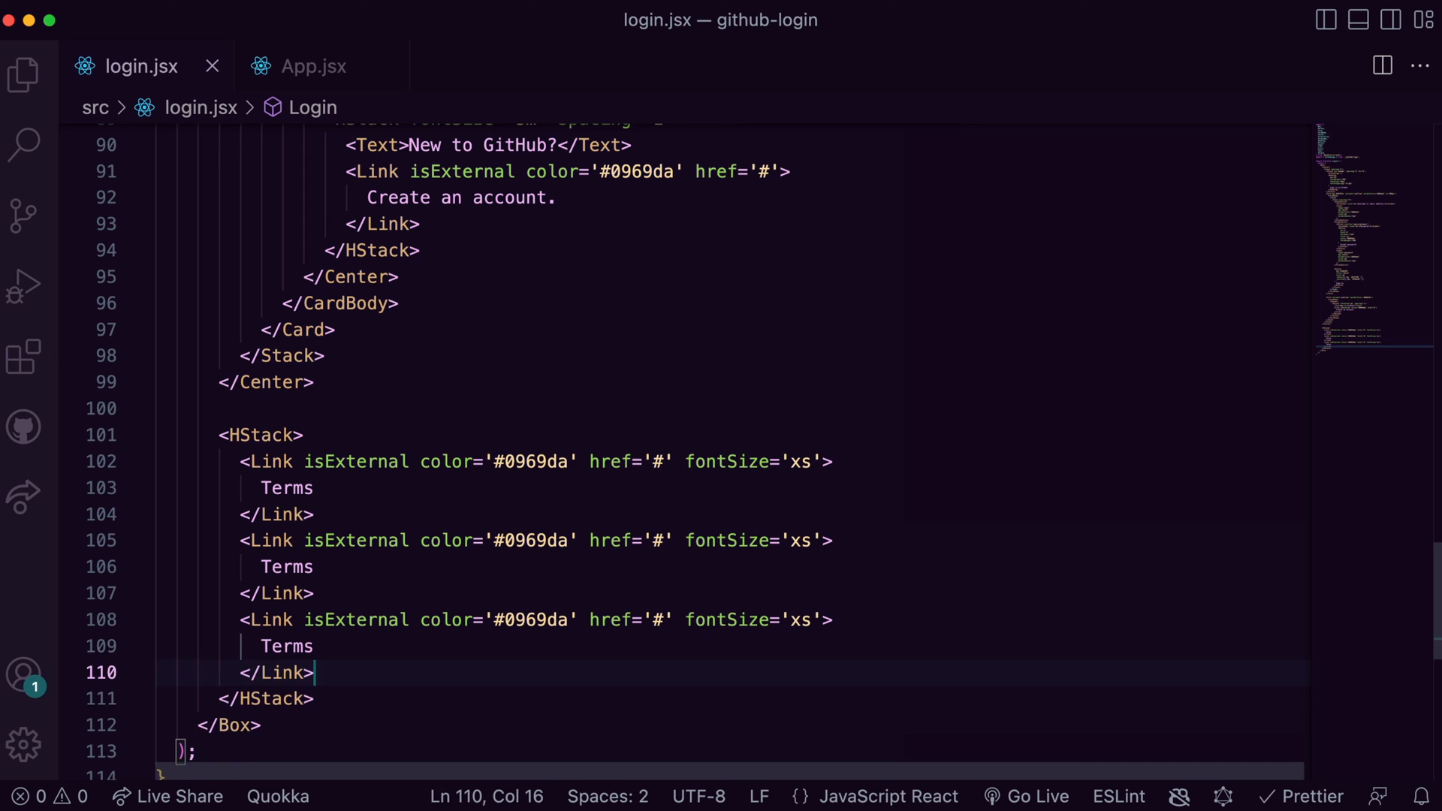
- Add the remaining footer links: Privacy, Security and Contact GitHub
type("S")
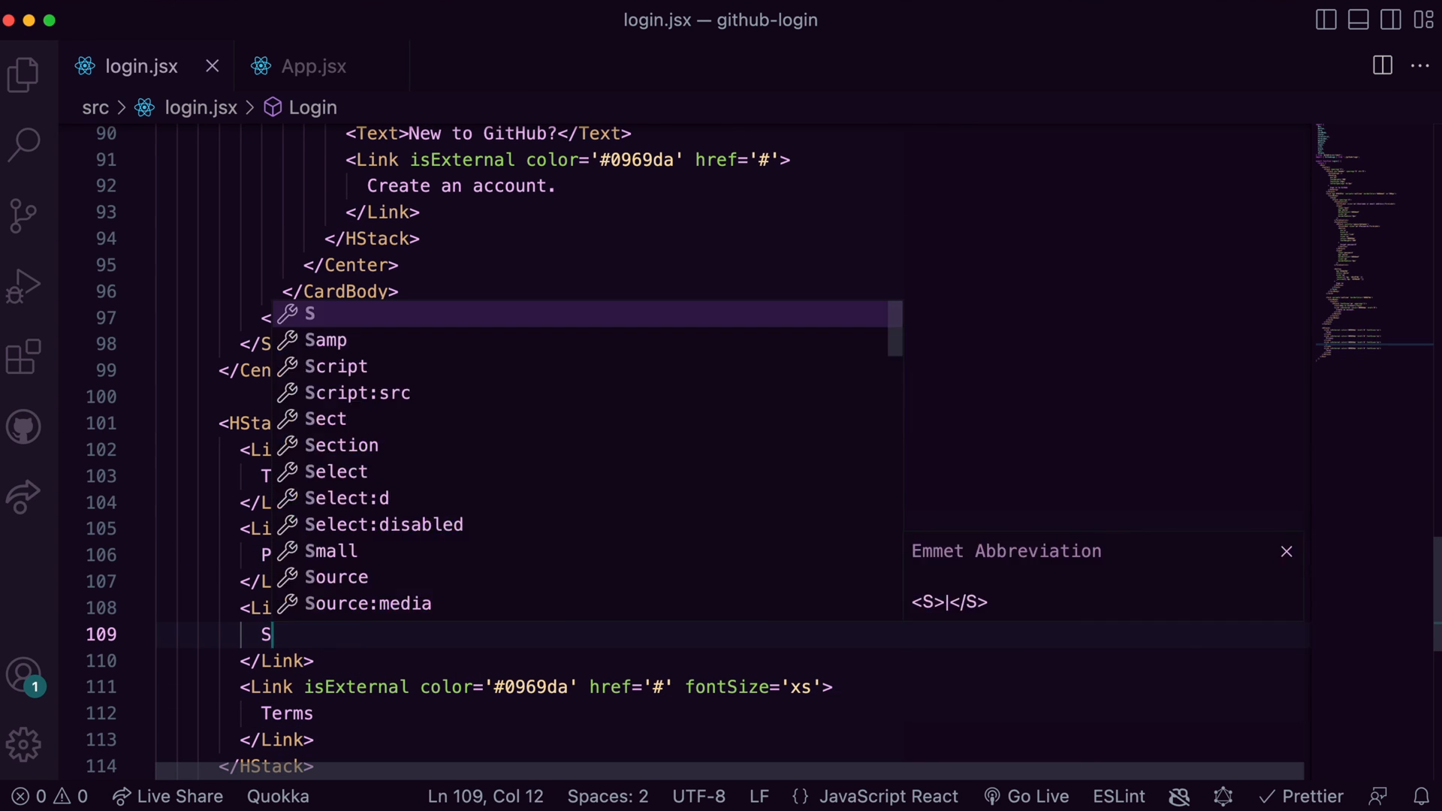
type("ecurity")
type("Cont")
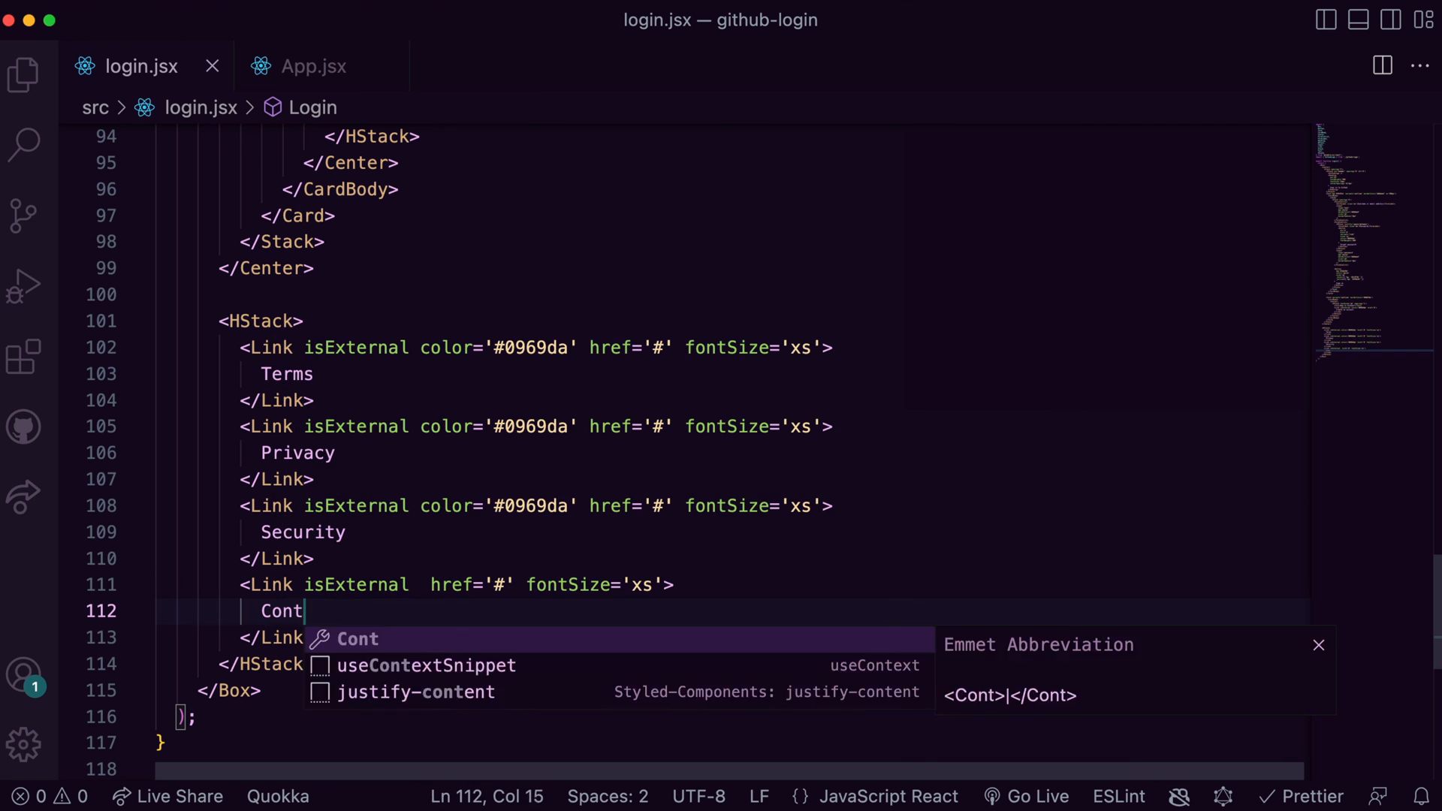
type("act GitHub")
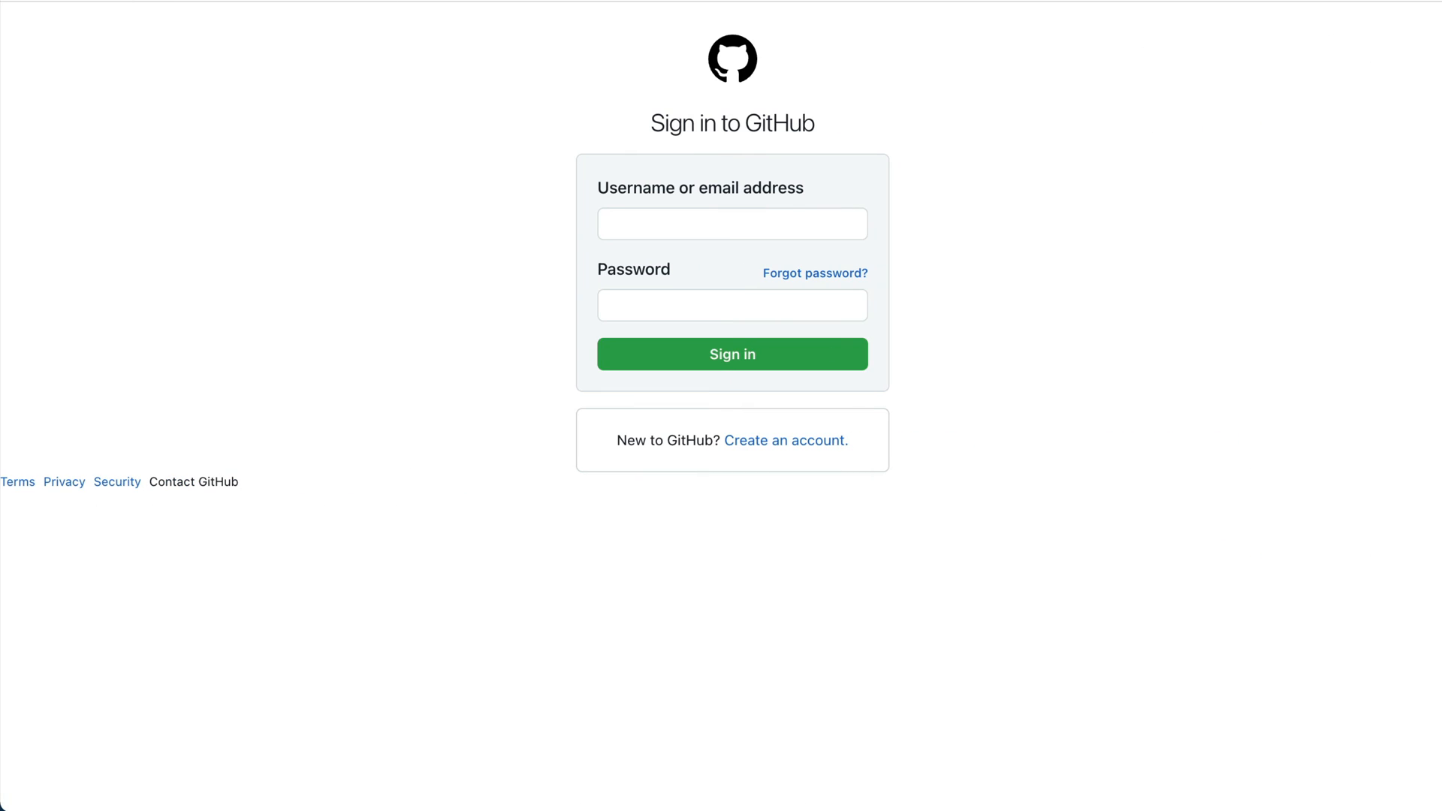
mouse_move(286, 490)
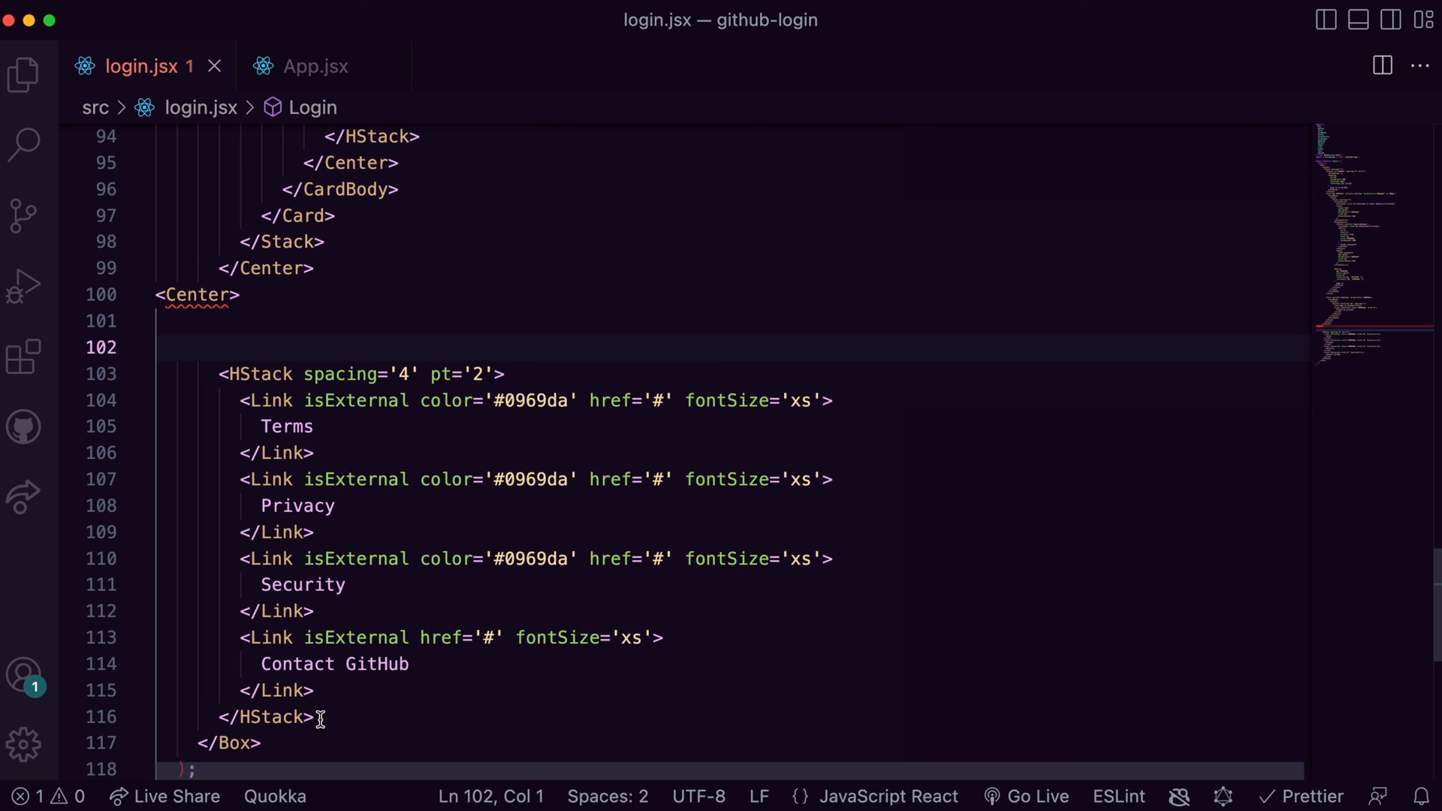
- Wrap the footer HStack in <Center as="footer" mt='16'> so the links sit centered below the cards
type("as")
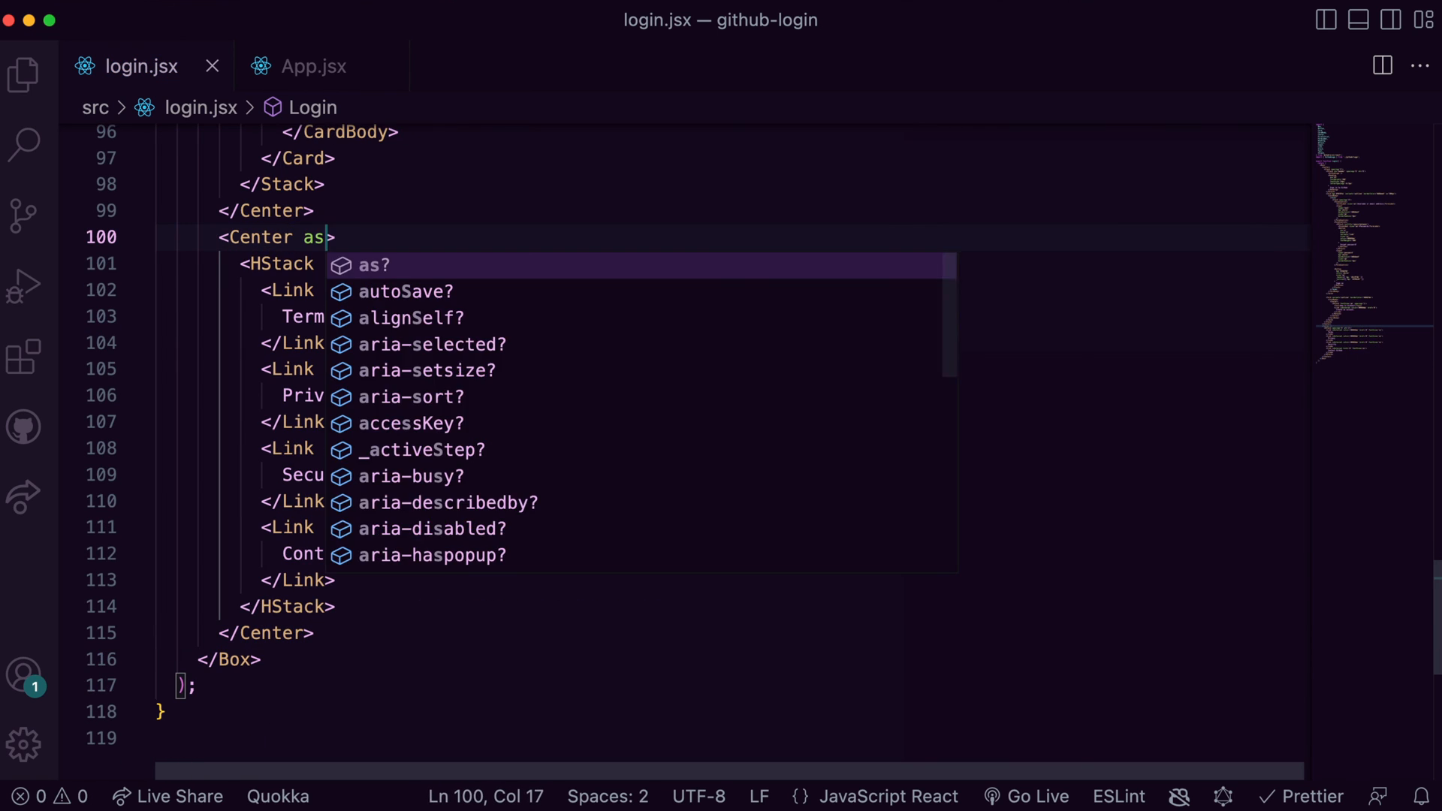
type("=\"footer\" mt=")
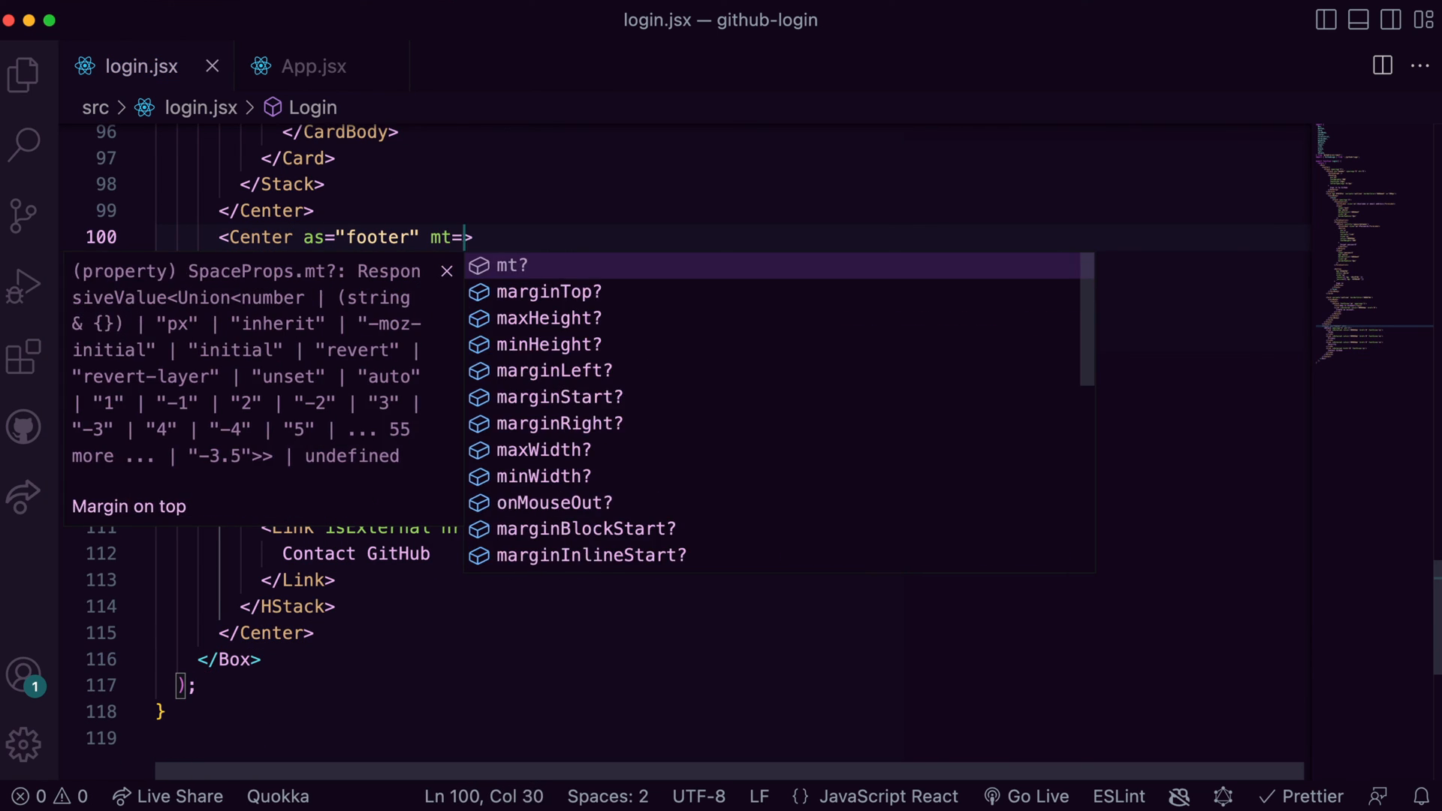
type("'16'")
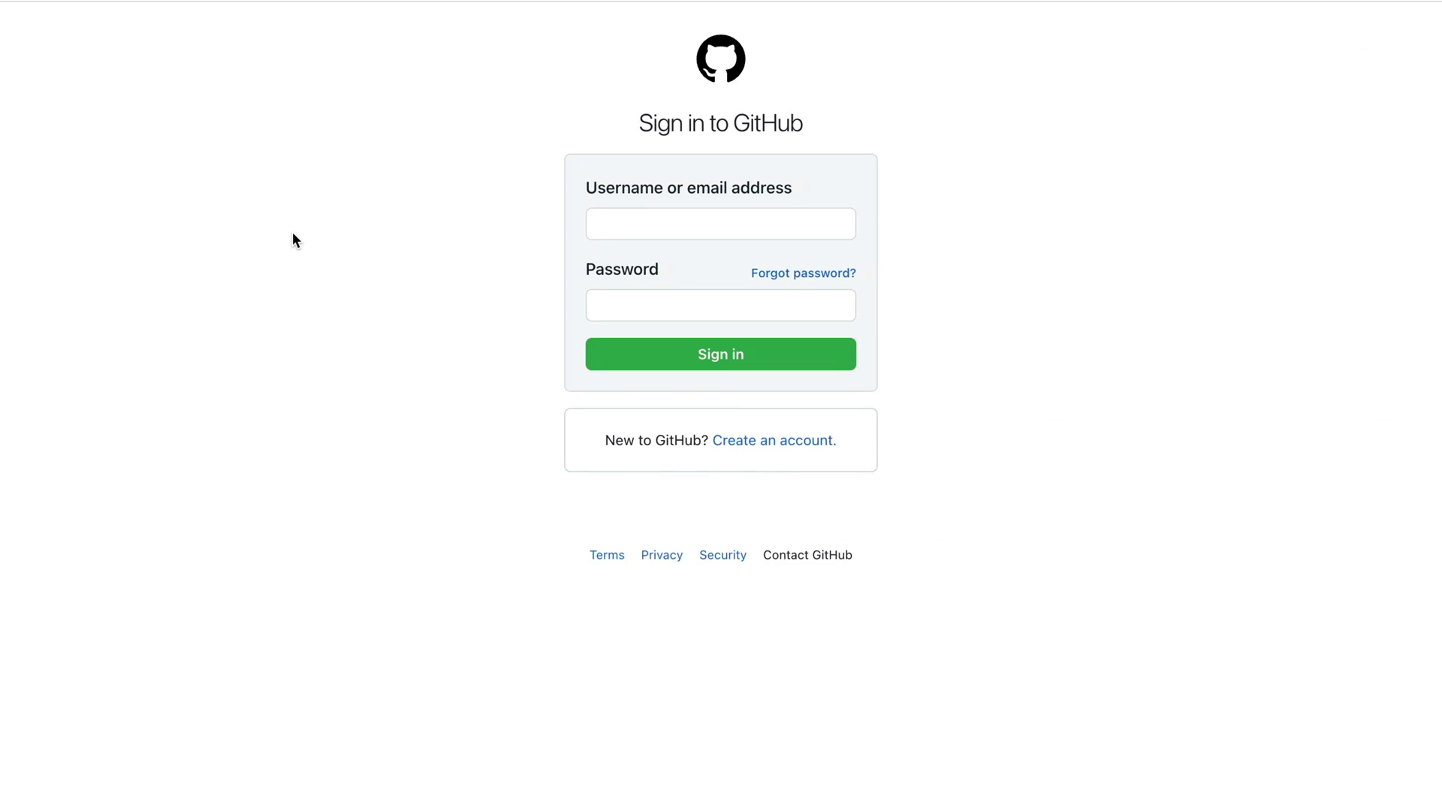
mouse_move(276, 357)
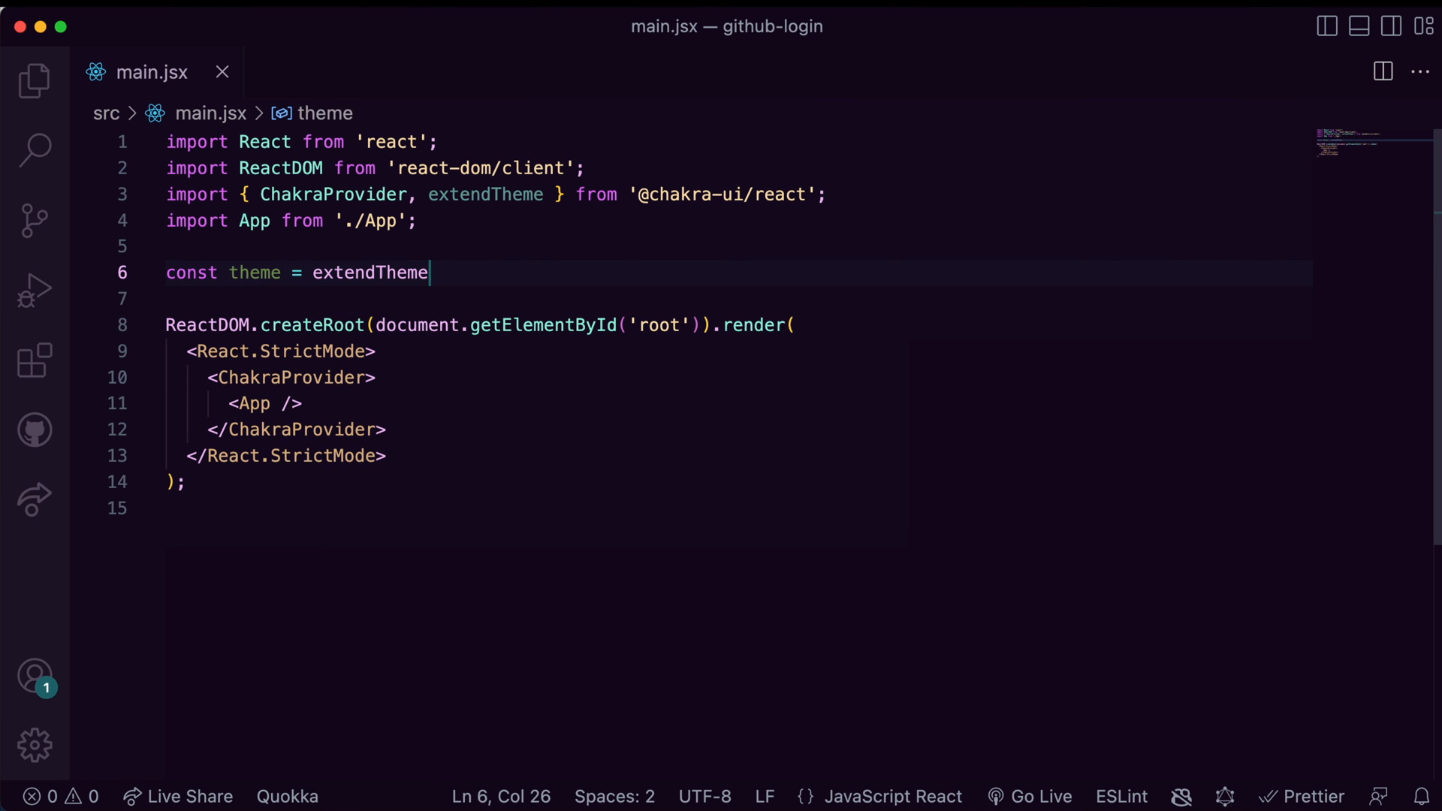
- Write extendTheme({ colors: { brand: { primary: '#000000' } } }) as the theme constant
type("({")
type("primary")
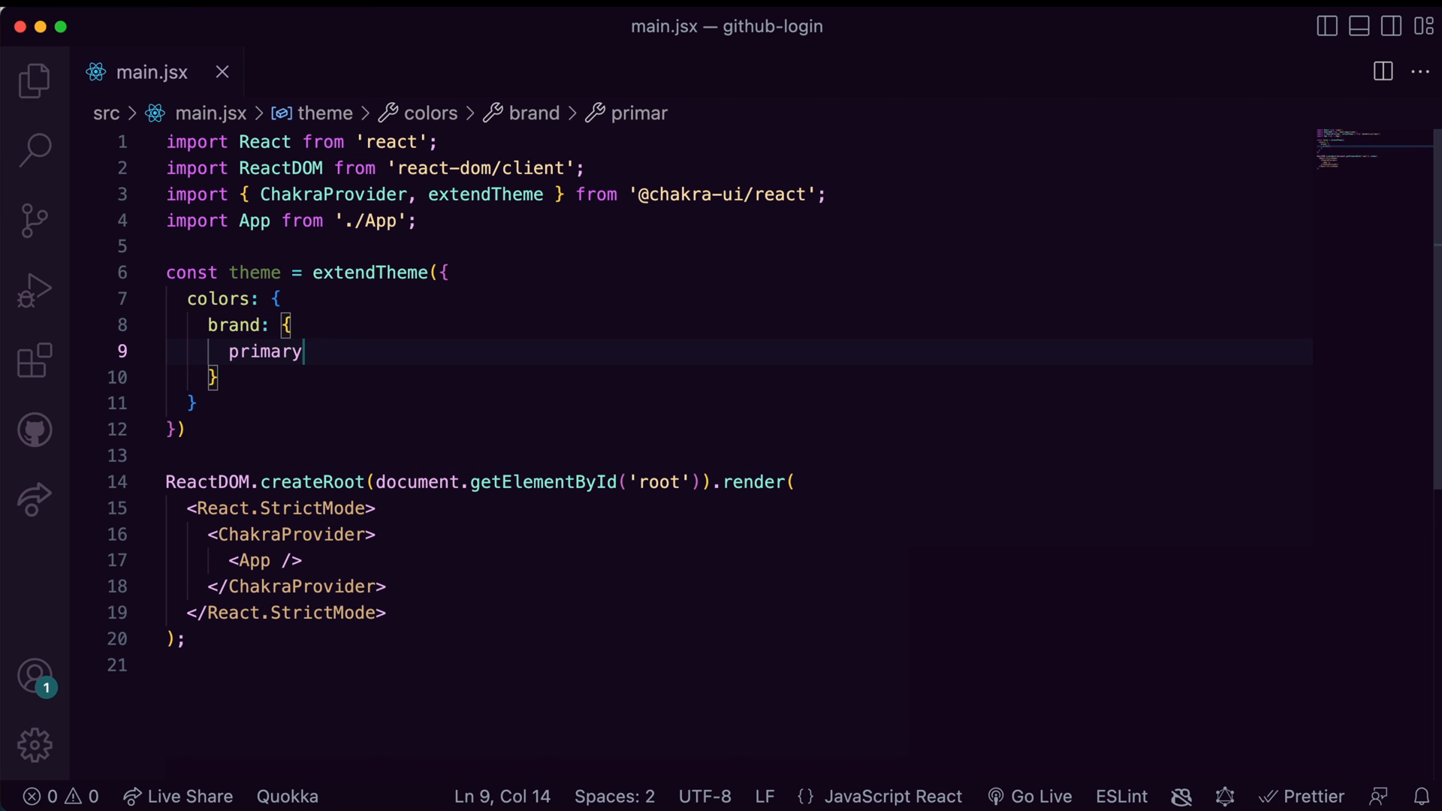
type(": '#000000',")
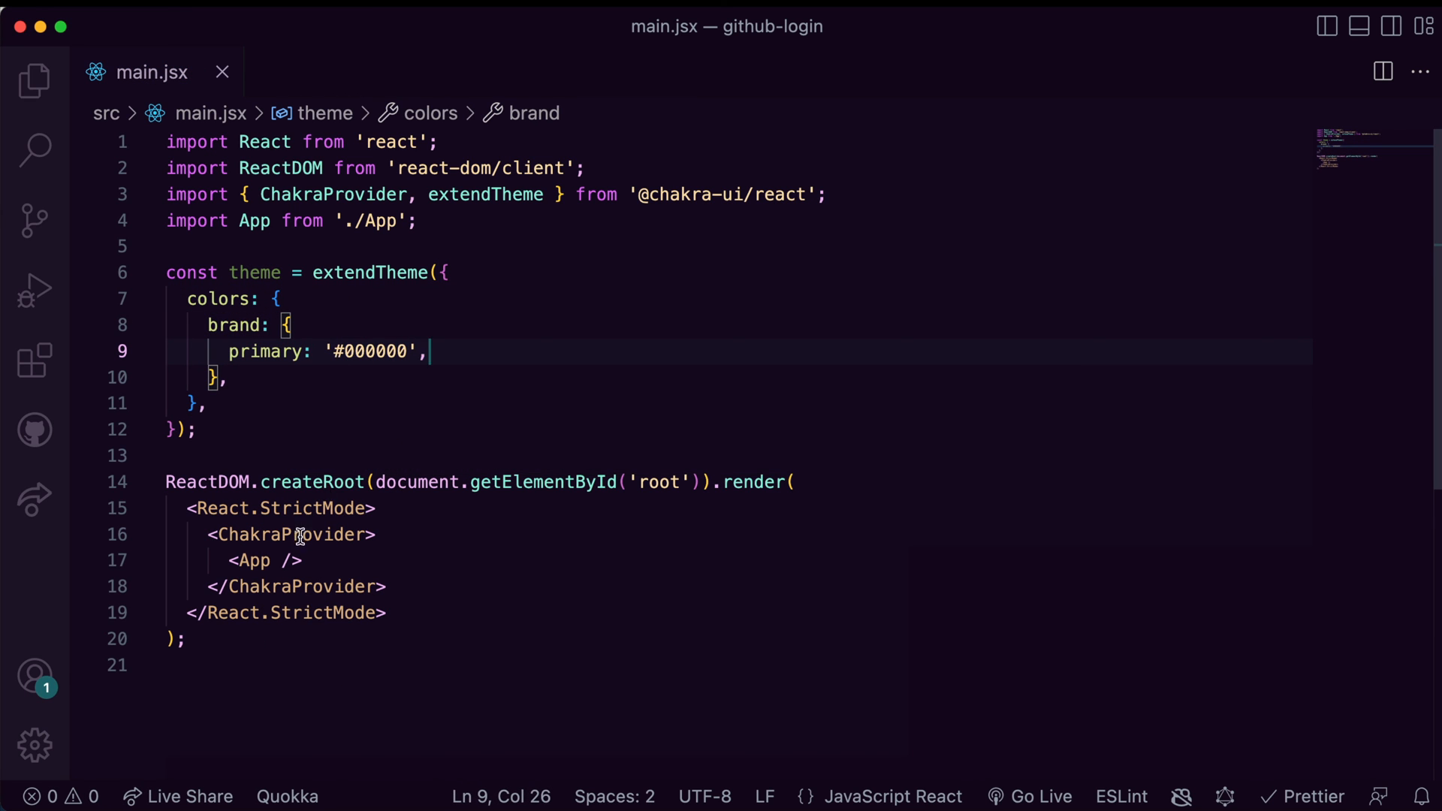